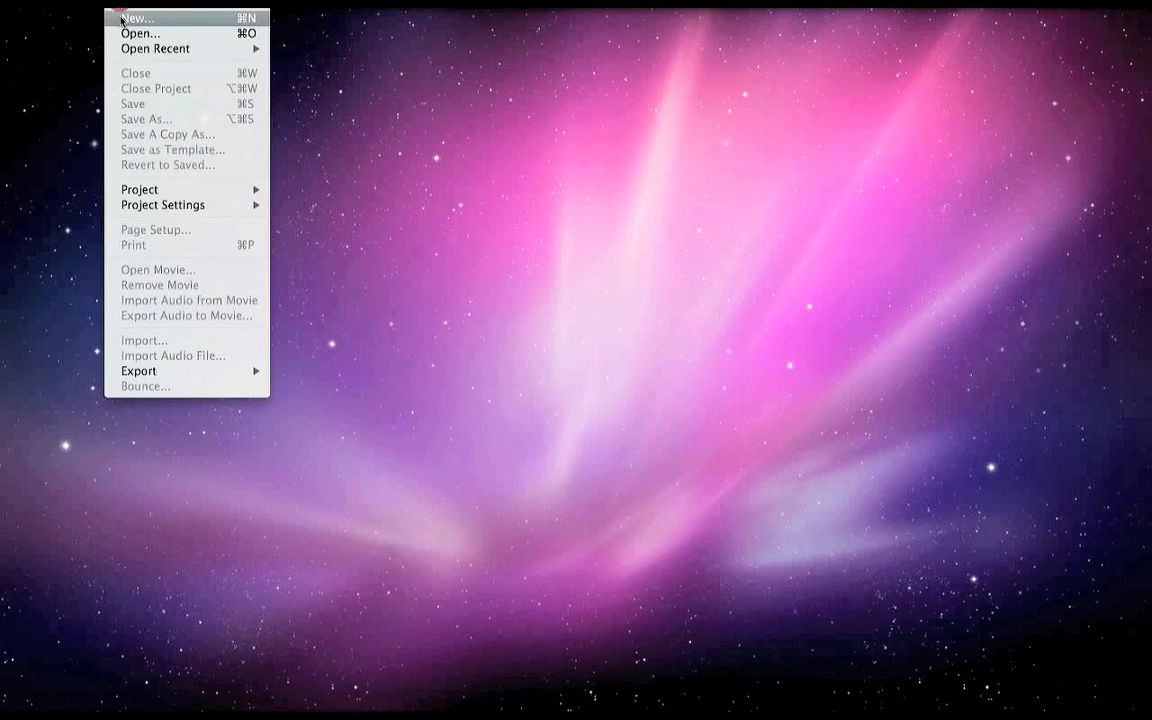
# - Create a new project with 8 multi-timbral Software Instrument tracks
pyautogui.click(138, 18)
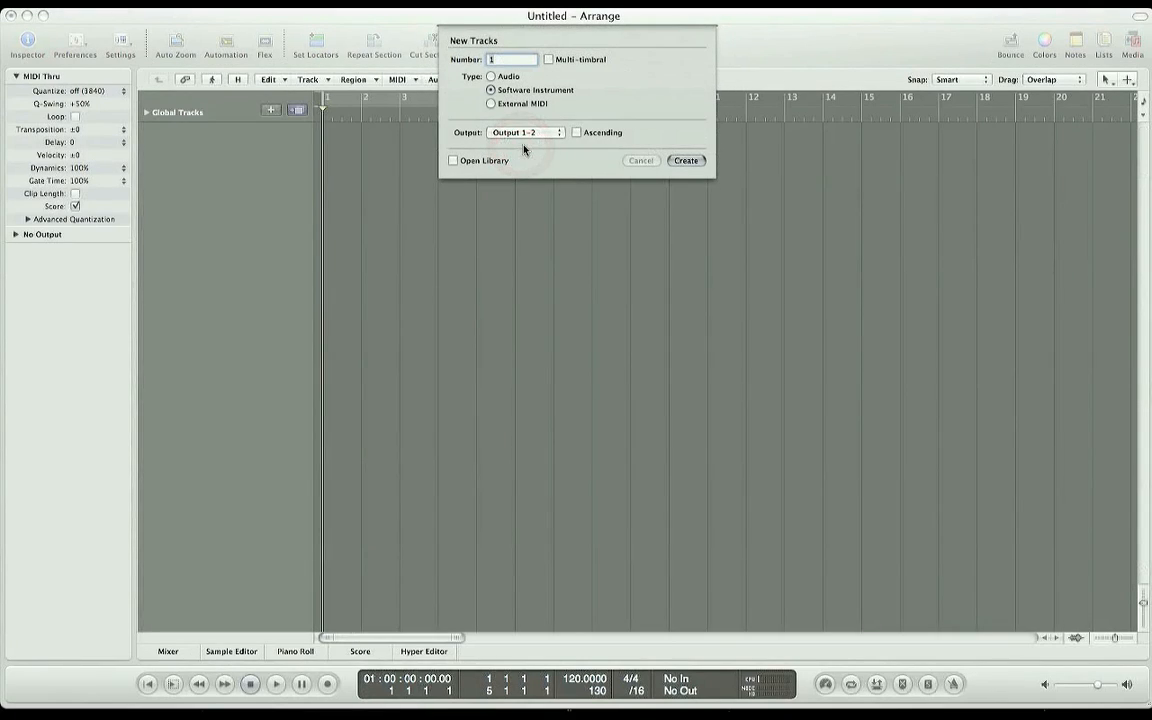
pyautogui.click(548, 59)
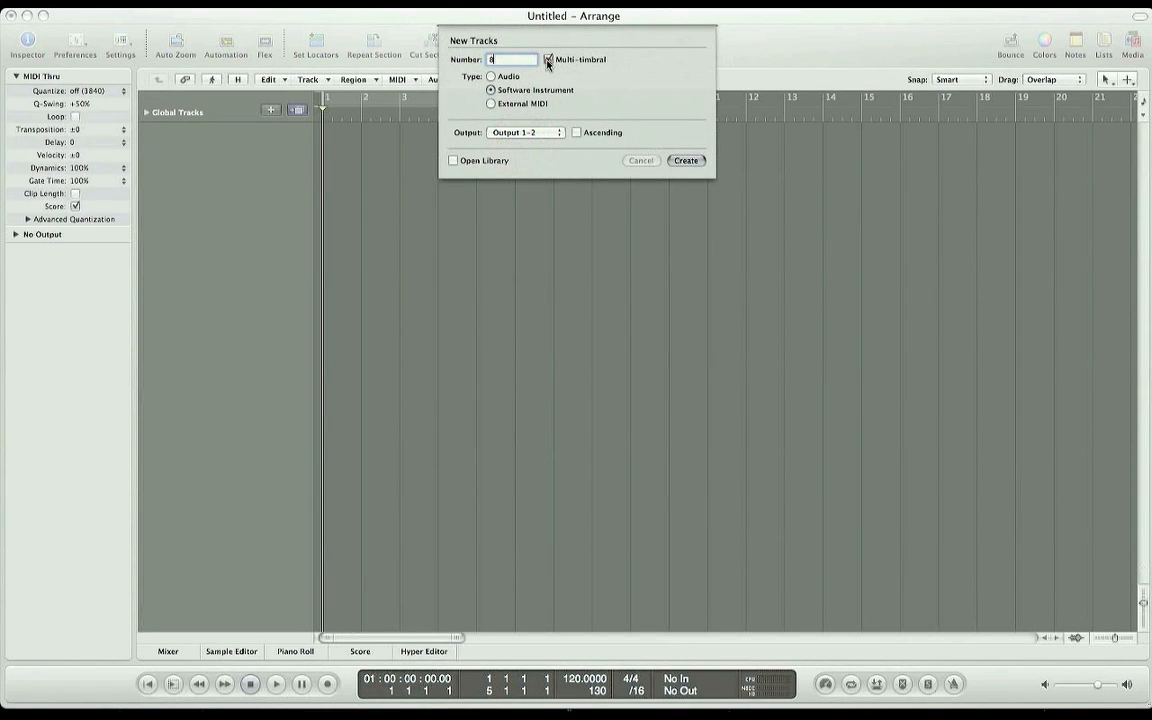
pyautogui.click(686, 160)
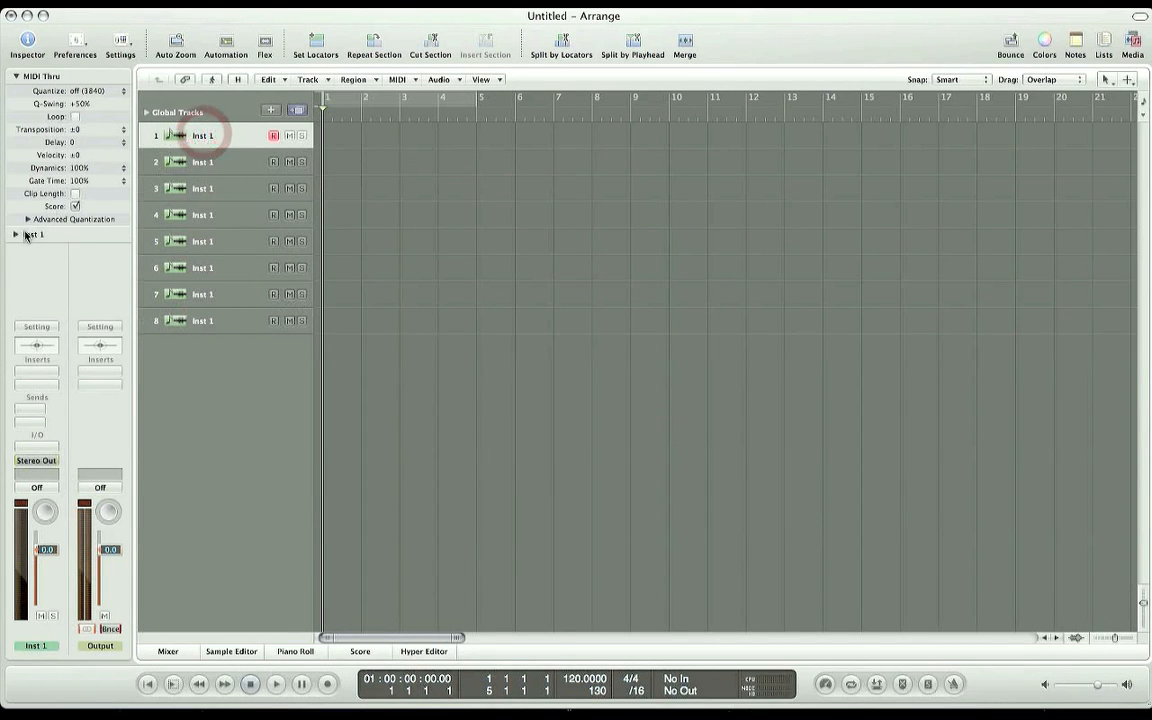
# - In the expanded Inspector, set tracks 1, 2 and 3 to MIDI channels 1, 2 and 3
pyautogui.click(16, 234)
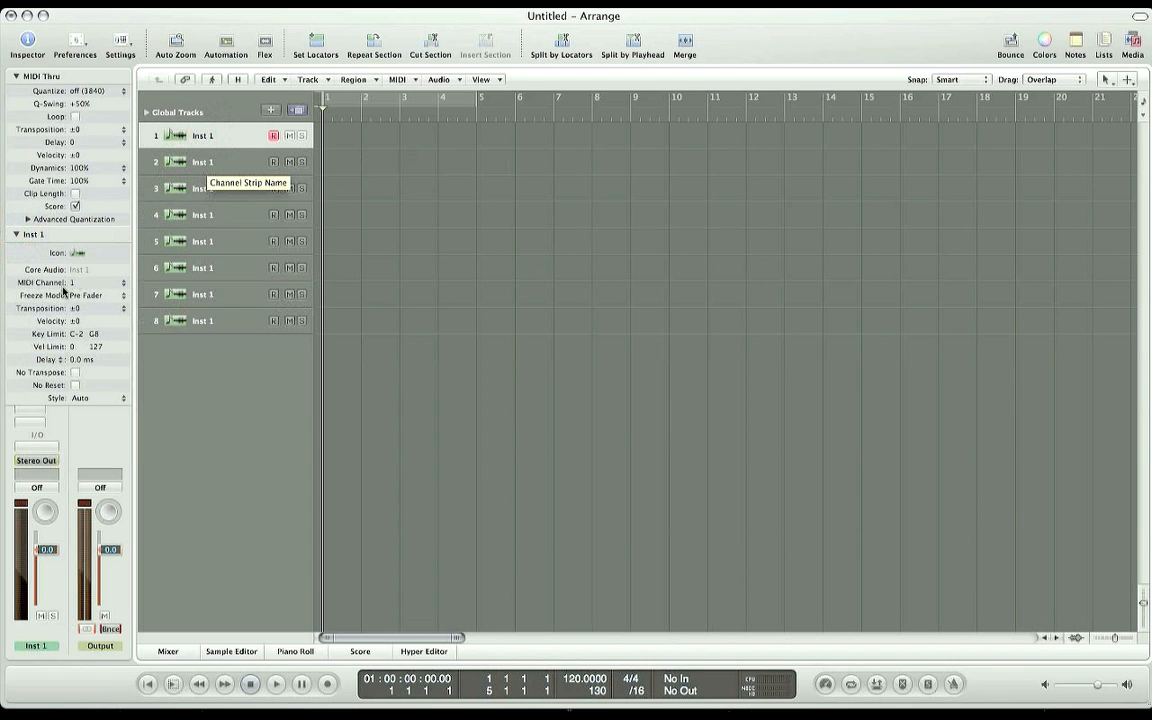
pyautogui.click(202, 161)
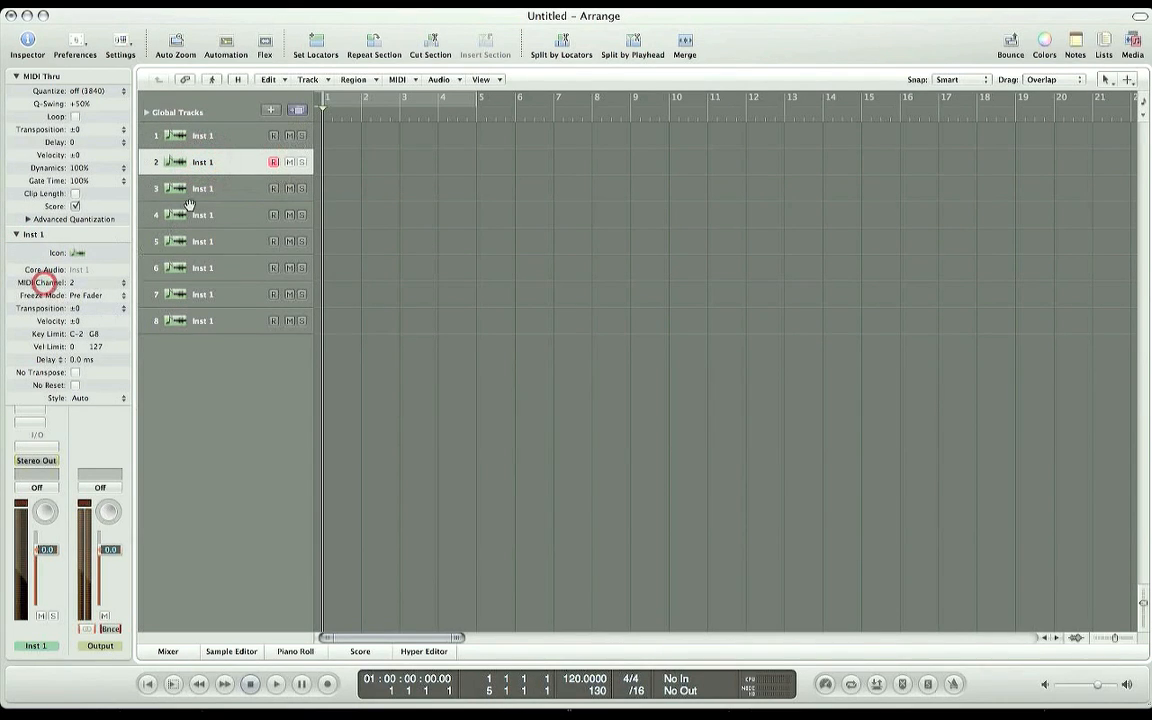
pyautogui.click(202, 188)
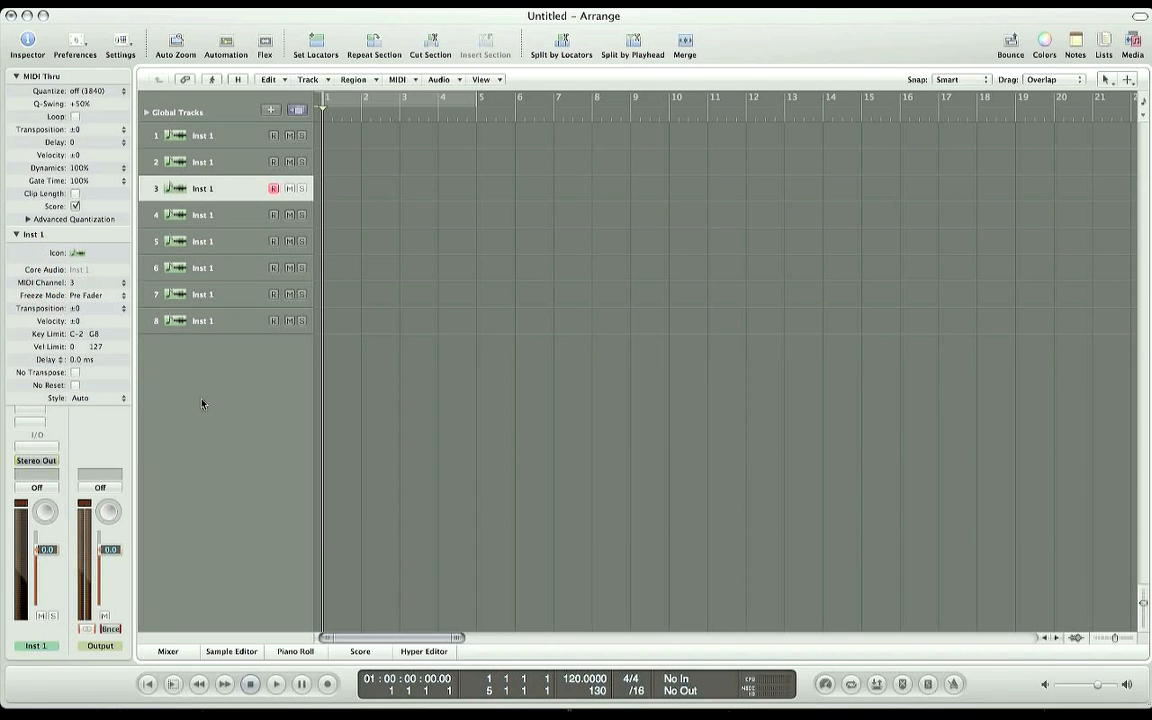
pyautogui.moveTo(72, 467)
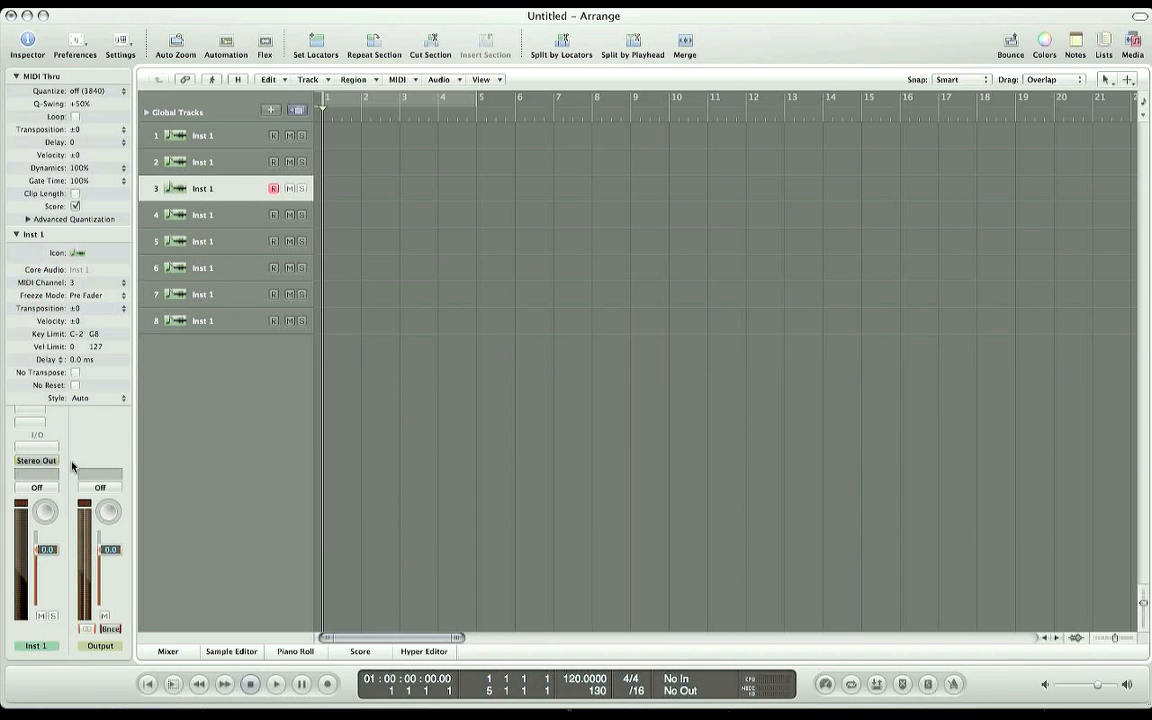
# - Load AU Instruments > Garritan > ARIA Player as Multi Output (8xStereo, 8xMono)
pyautogui.click(36, 460)
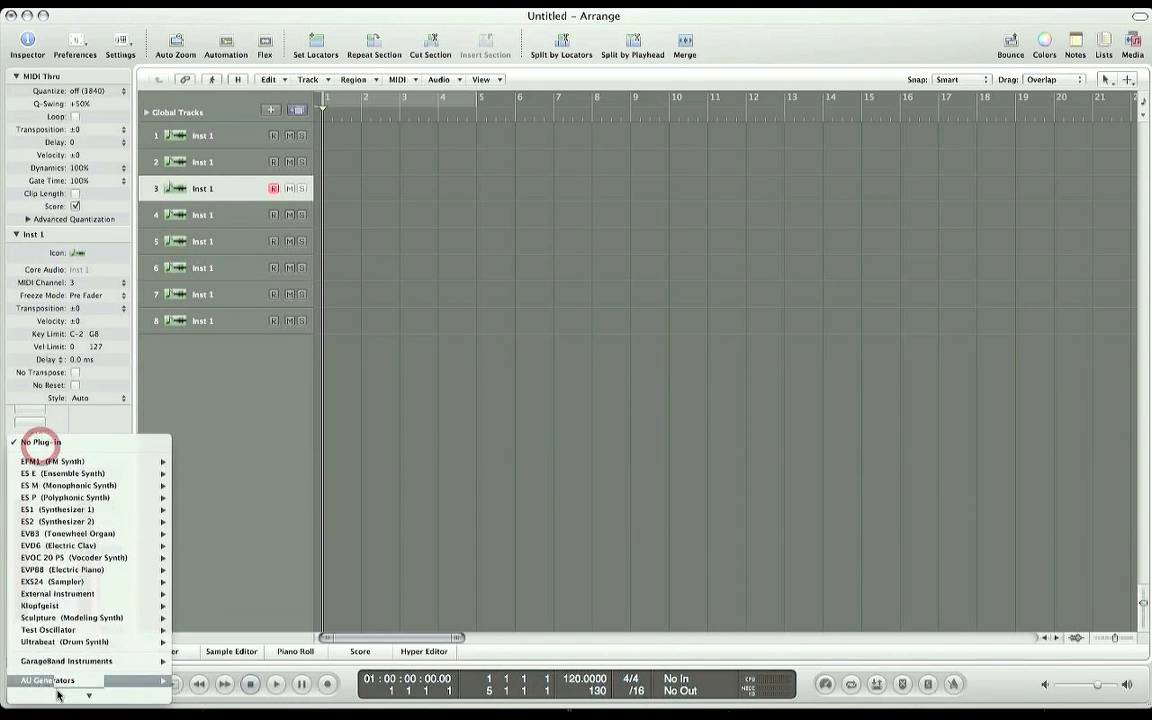
pyautogui.click(48, 681)
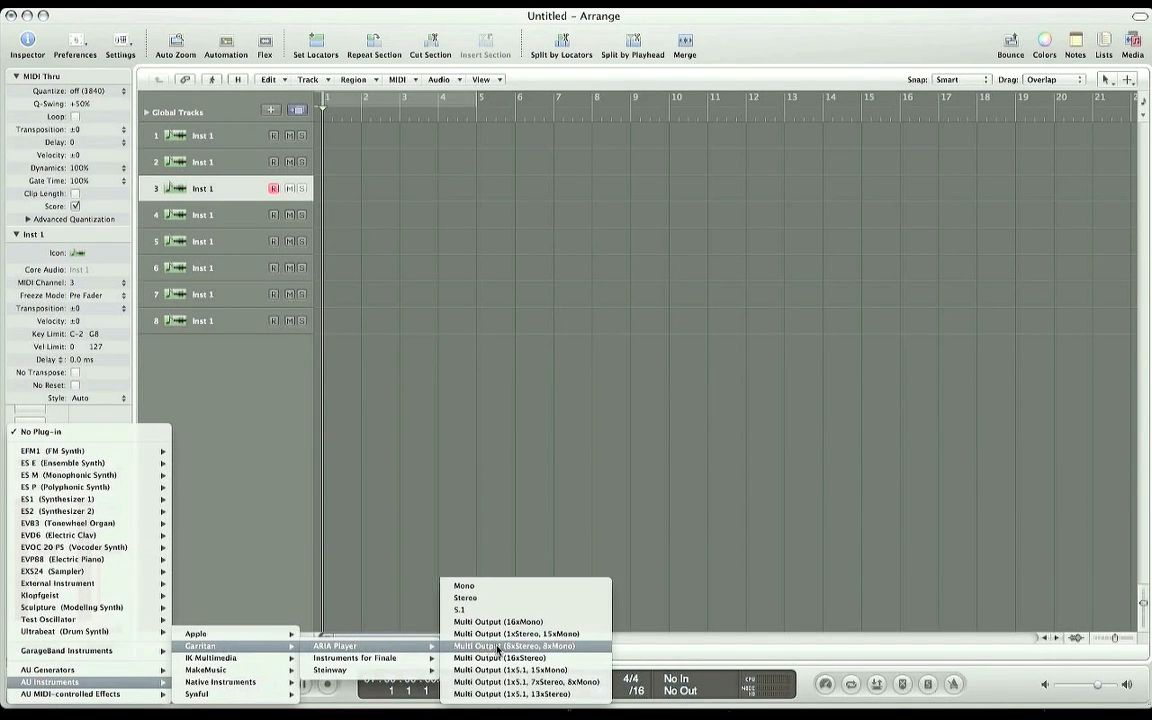
pyautogui.click(510, 646)
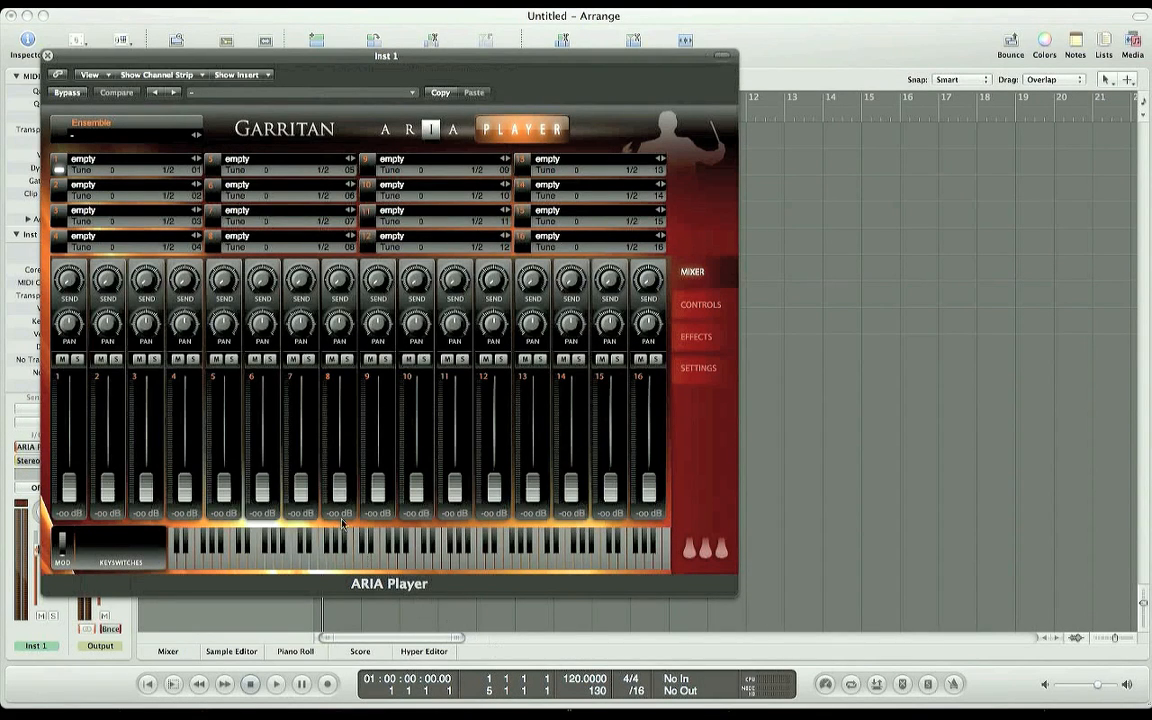
# - Load Violin 1, Violin 2 and Viola 1 Solo KS patches into ARIA slots 1–3
pyautogui.click(82, 159)
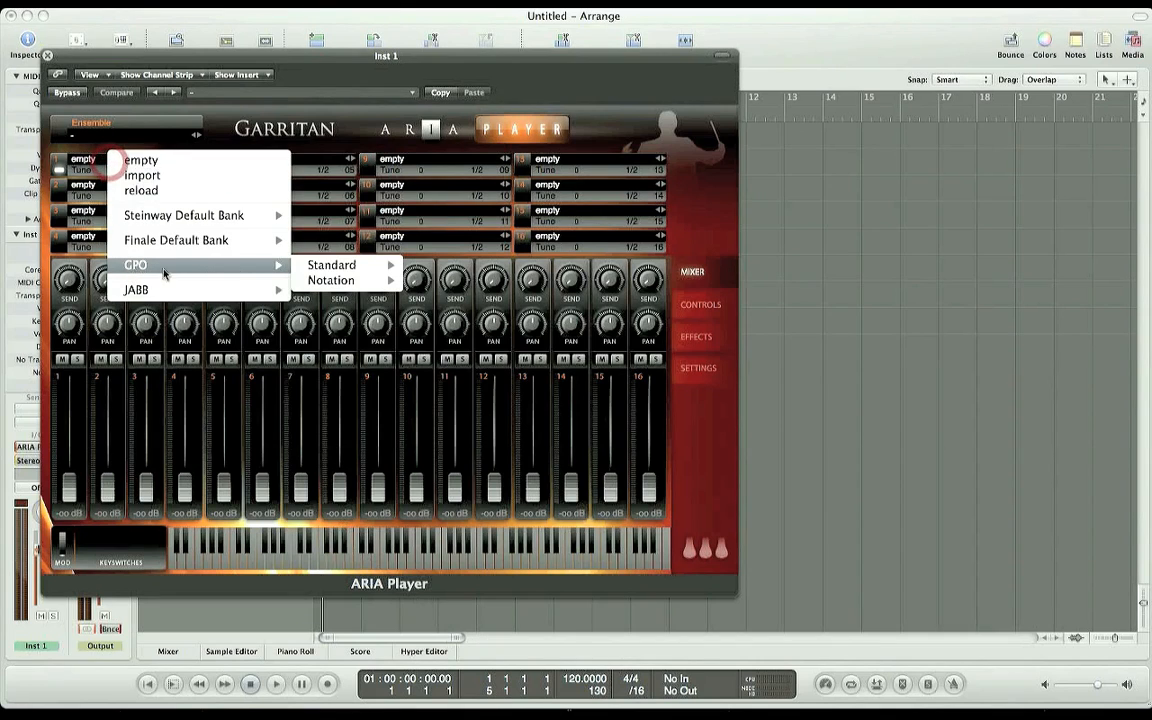
pyautogui.moveTo(473, 371)
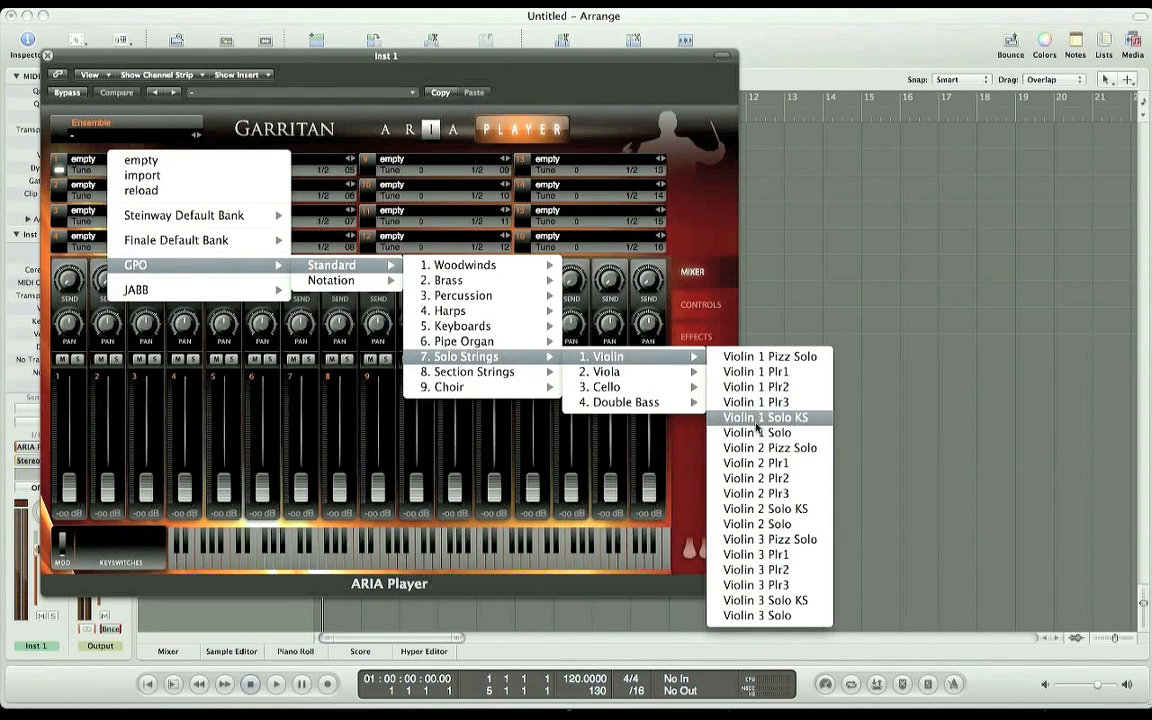
pyautogui.click(764, 417)
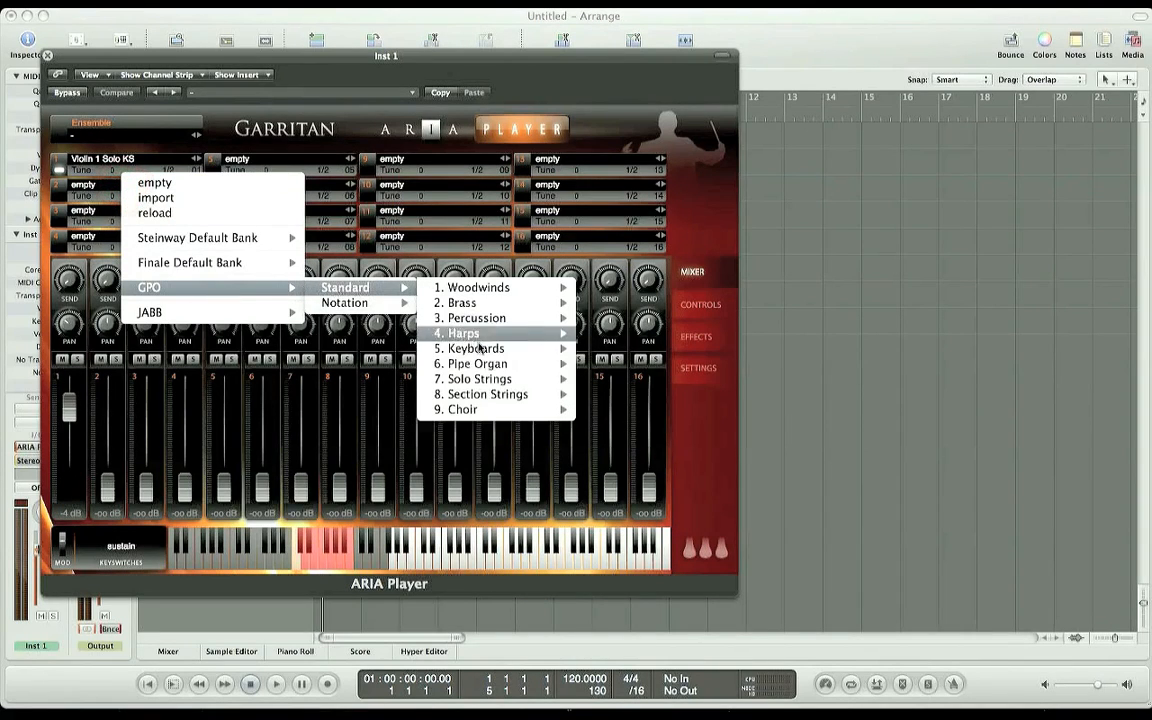
pyautogui.moveTo(479, 378)
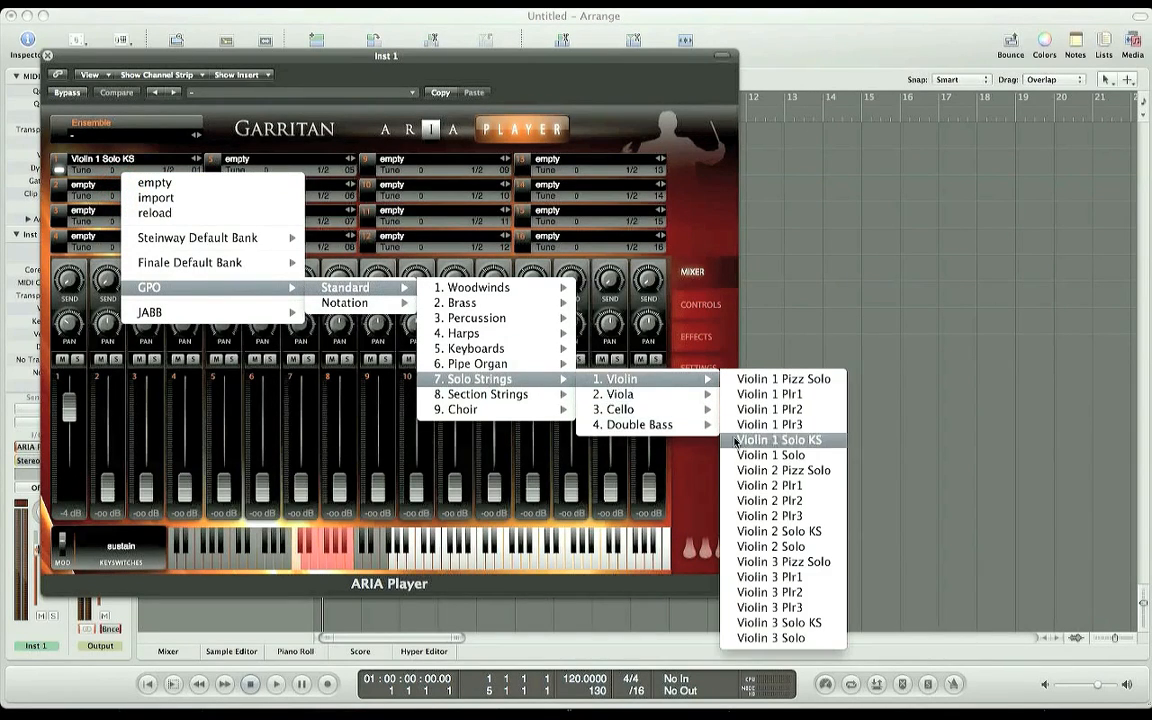
pyautogui.moveTo(778, 531)
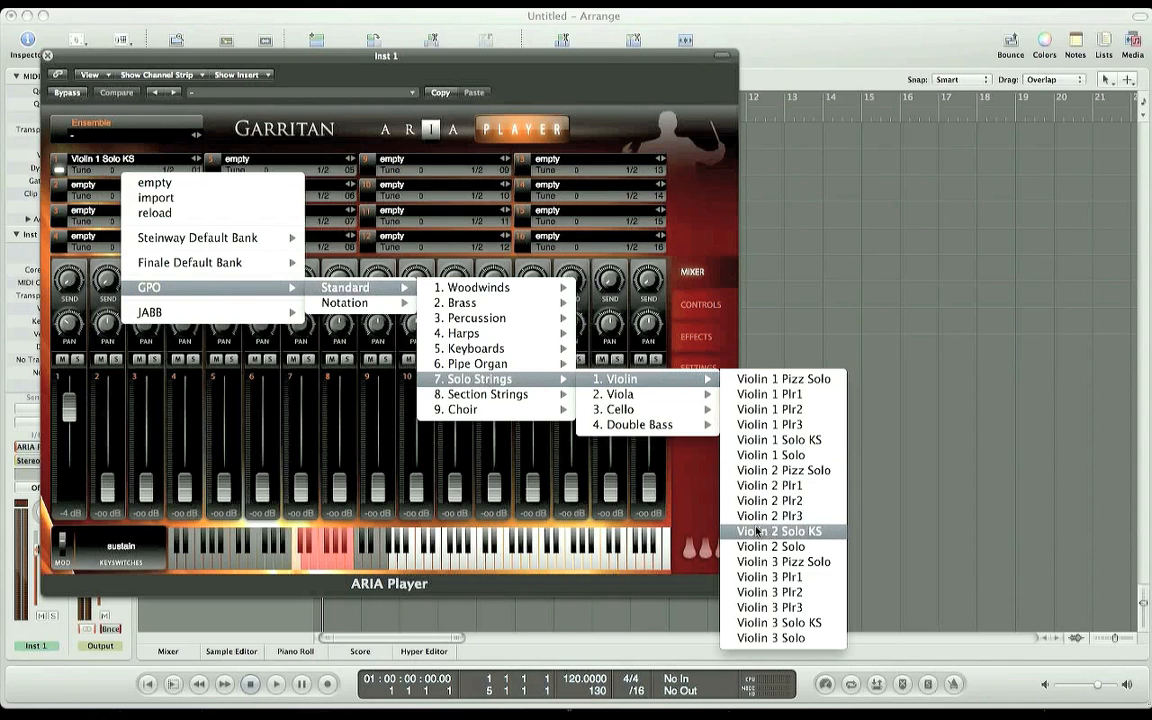
pyautogui.click(778, 531)
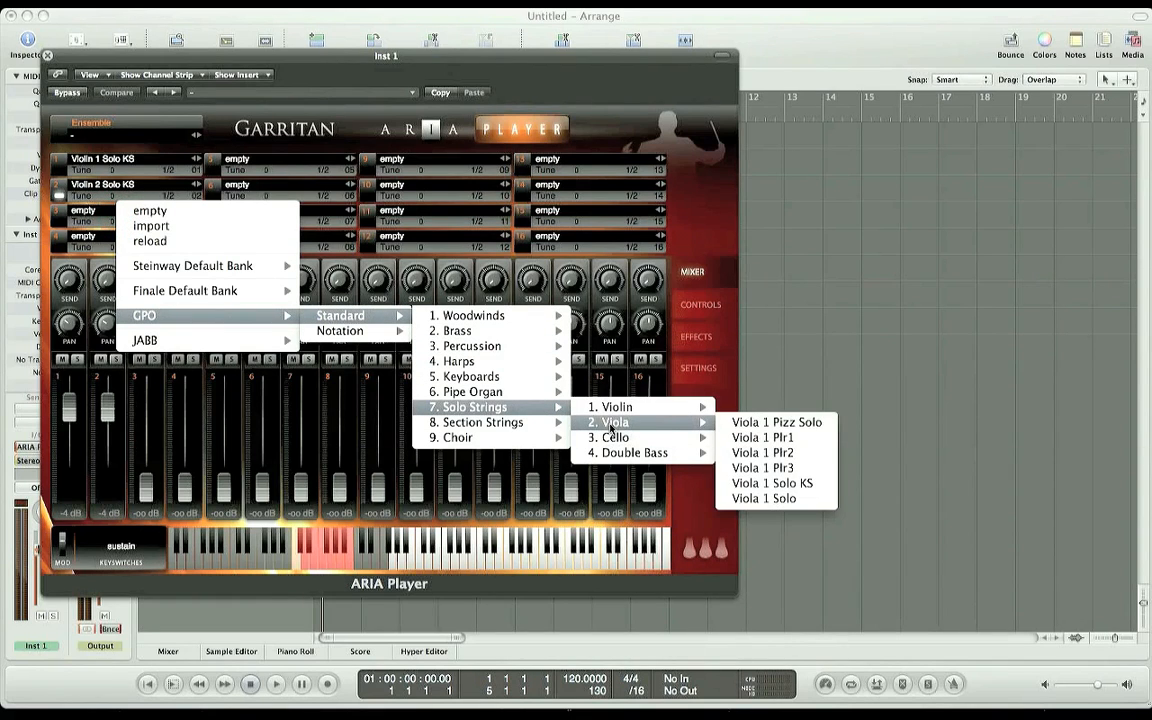
pyautogui.click(773, 483)
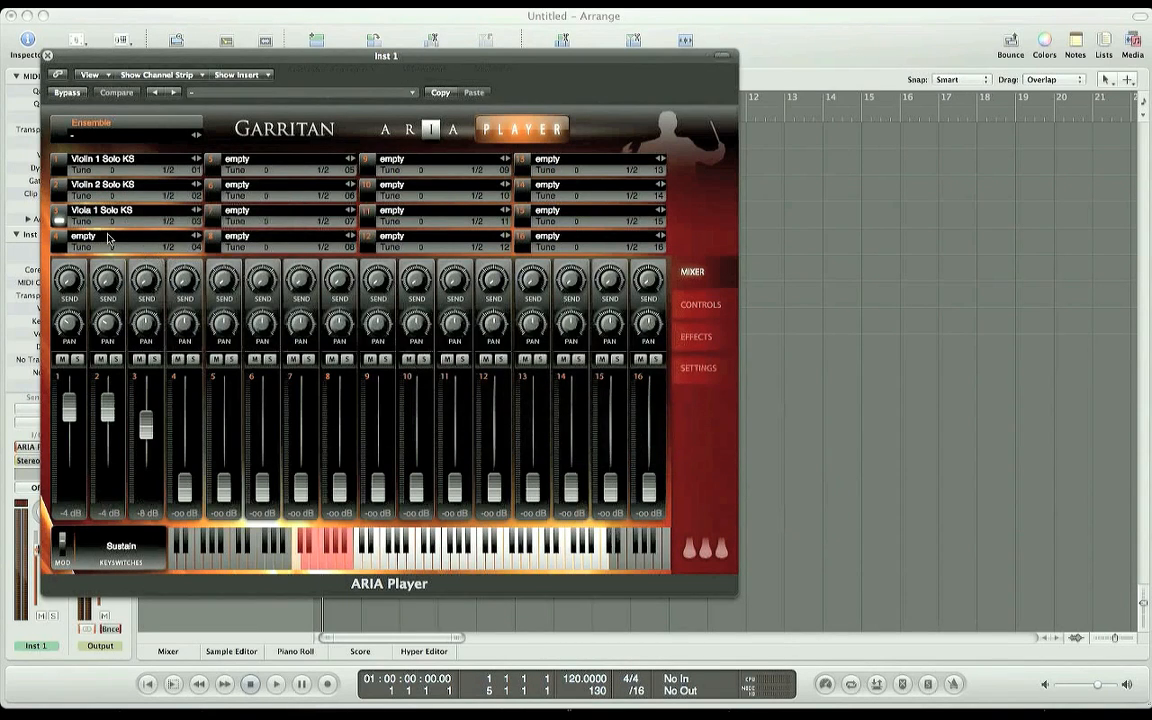
pyautogui.click(108, 240)
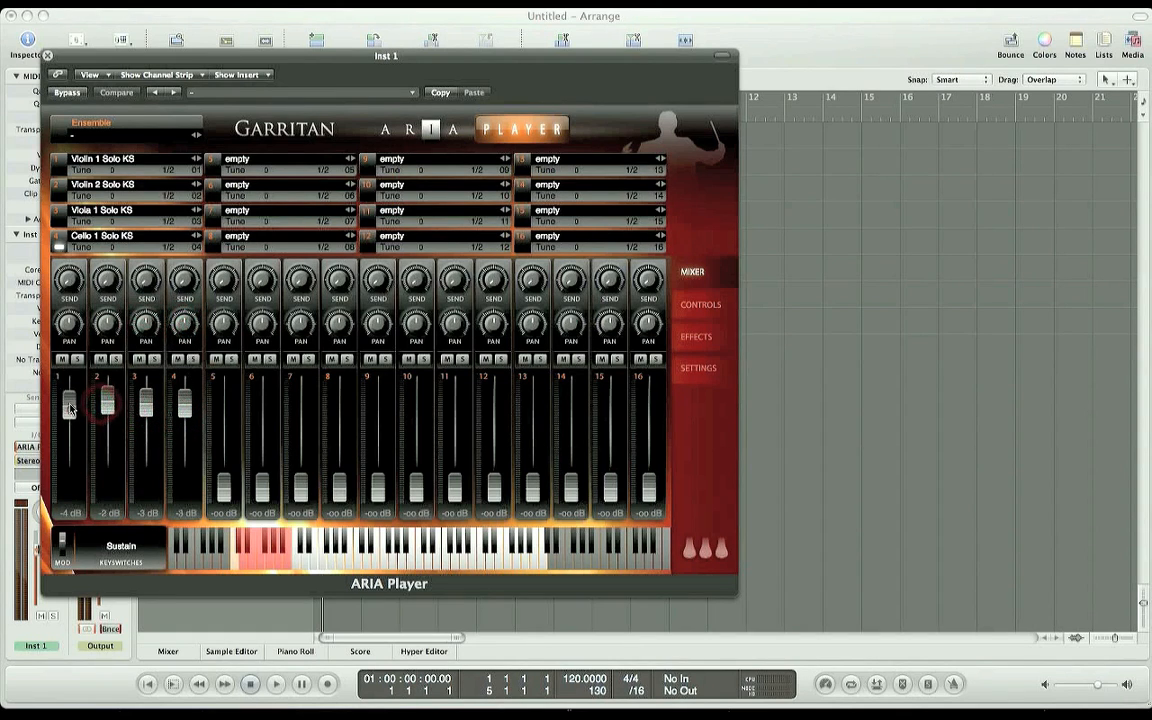
# - Raise Violin 1's slot level to -2 dB and route Violin 2 to outputs 3/4
pyautogui.moveTo(68, 410); pyautogui.dragTo(68, 390)
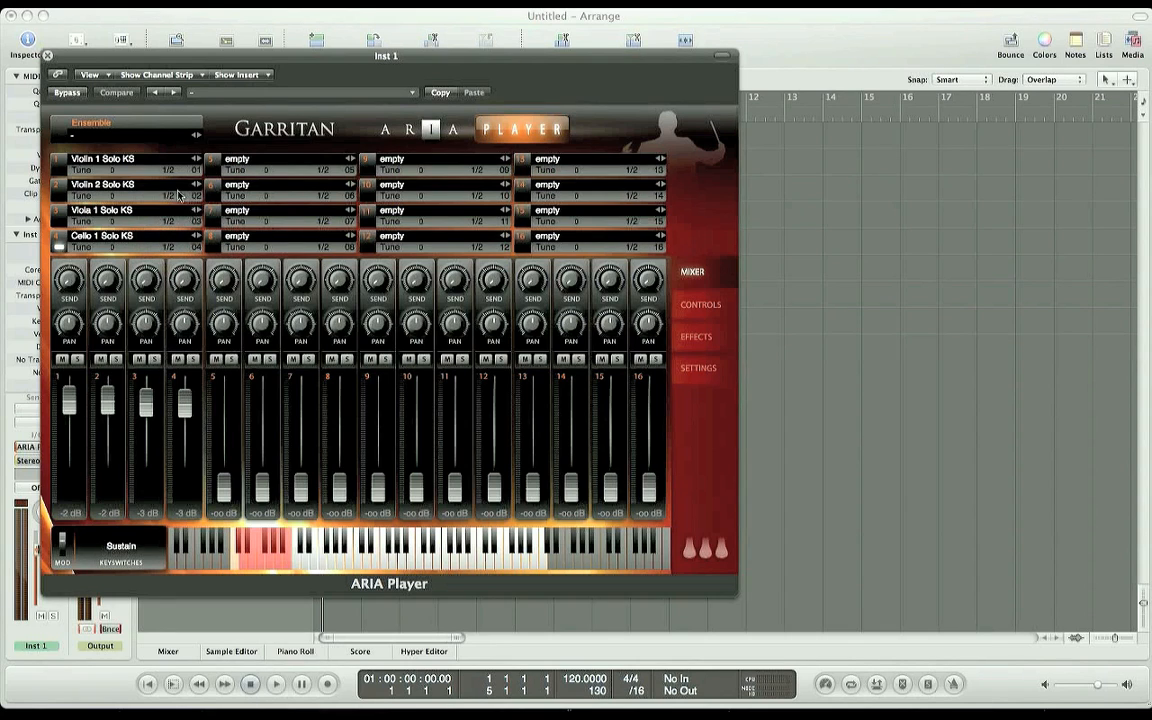
pyautogui.click(185, 169)
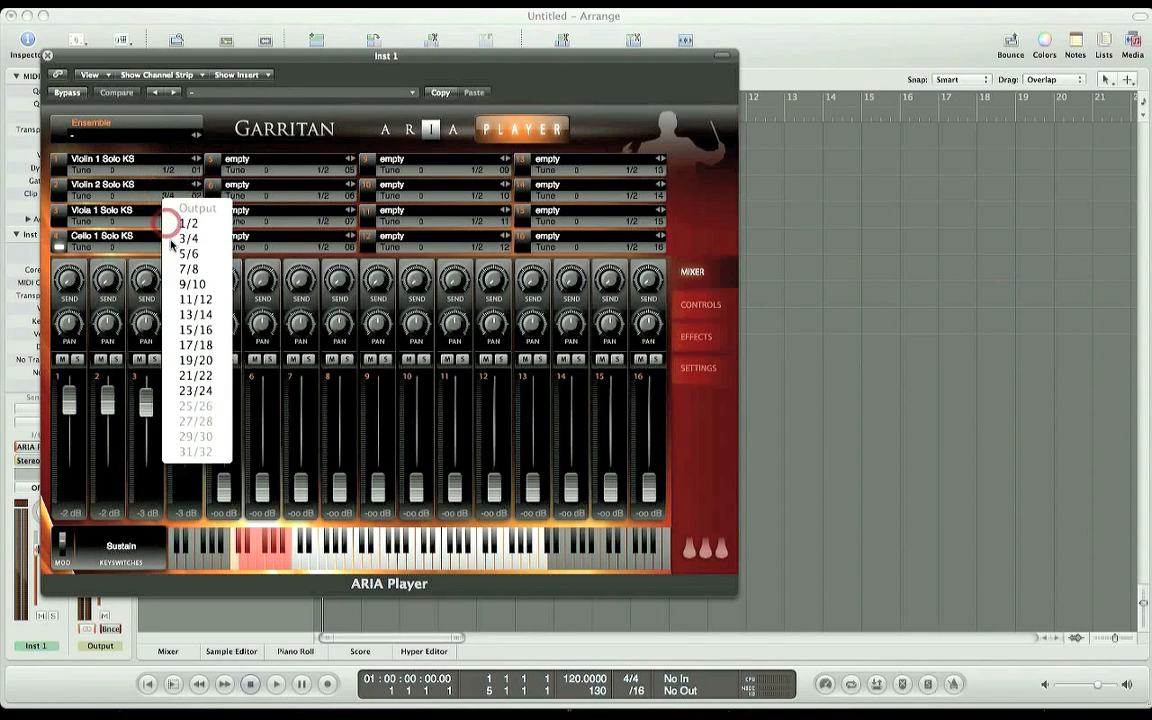
pyautogui.click(189, 253)
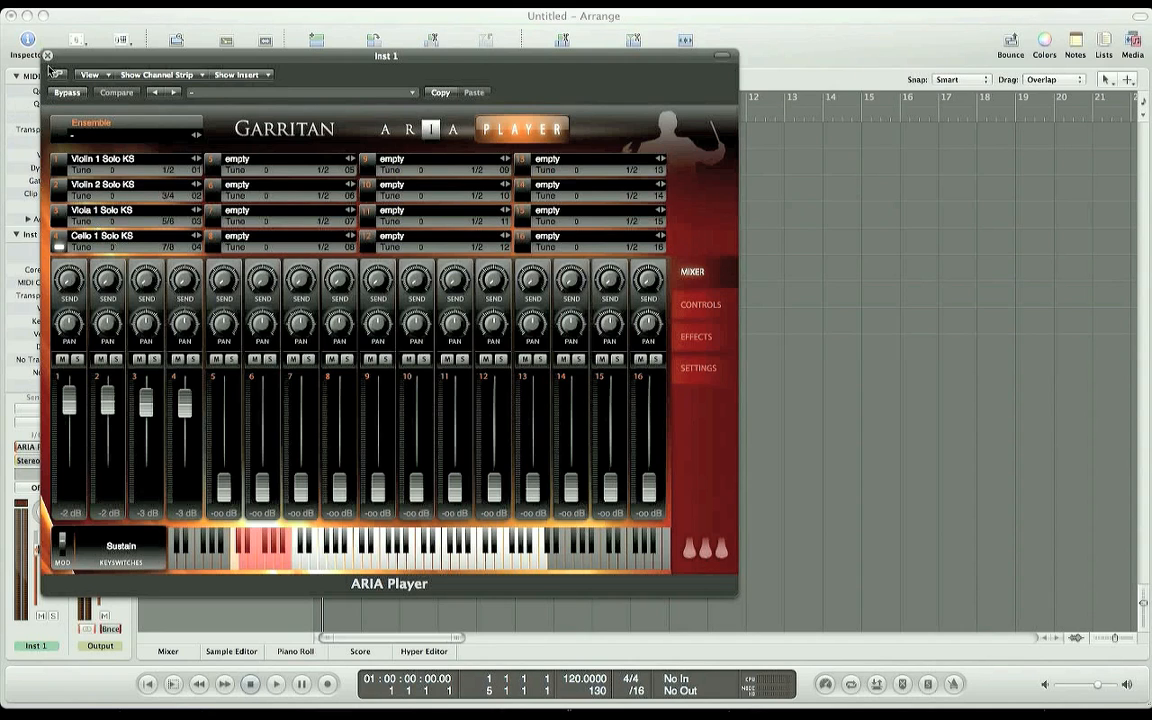
# - Close ARIA Player and add Aux 1–3 strips with the ARIA strip's + button
pyautogui.click(46, 55)
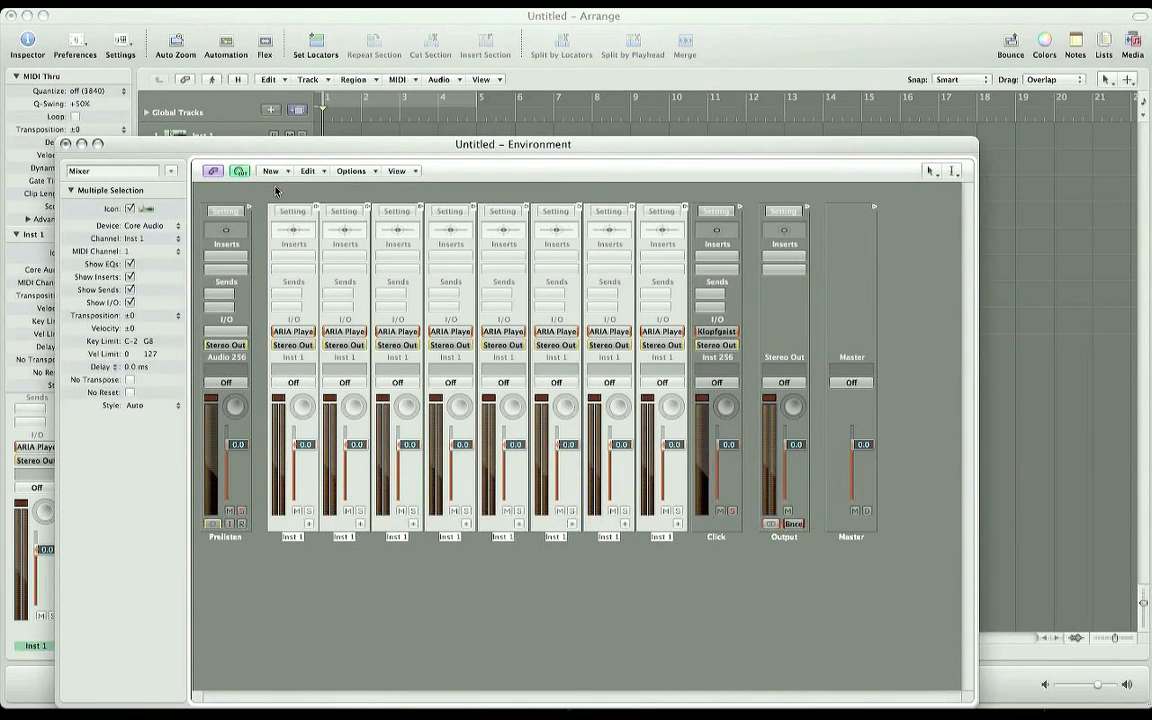
pyautogui.moveTo(324, 575)
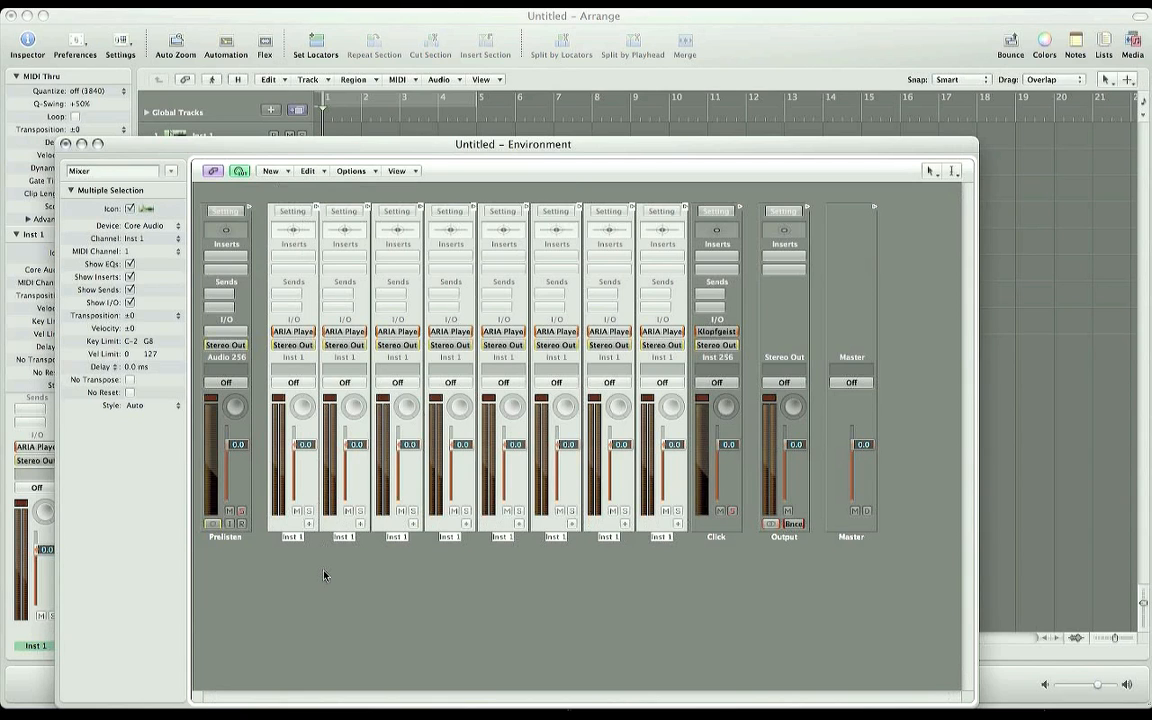
pyautogui.click(292, 536)
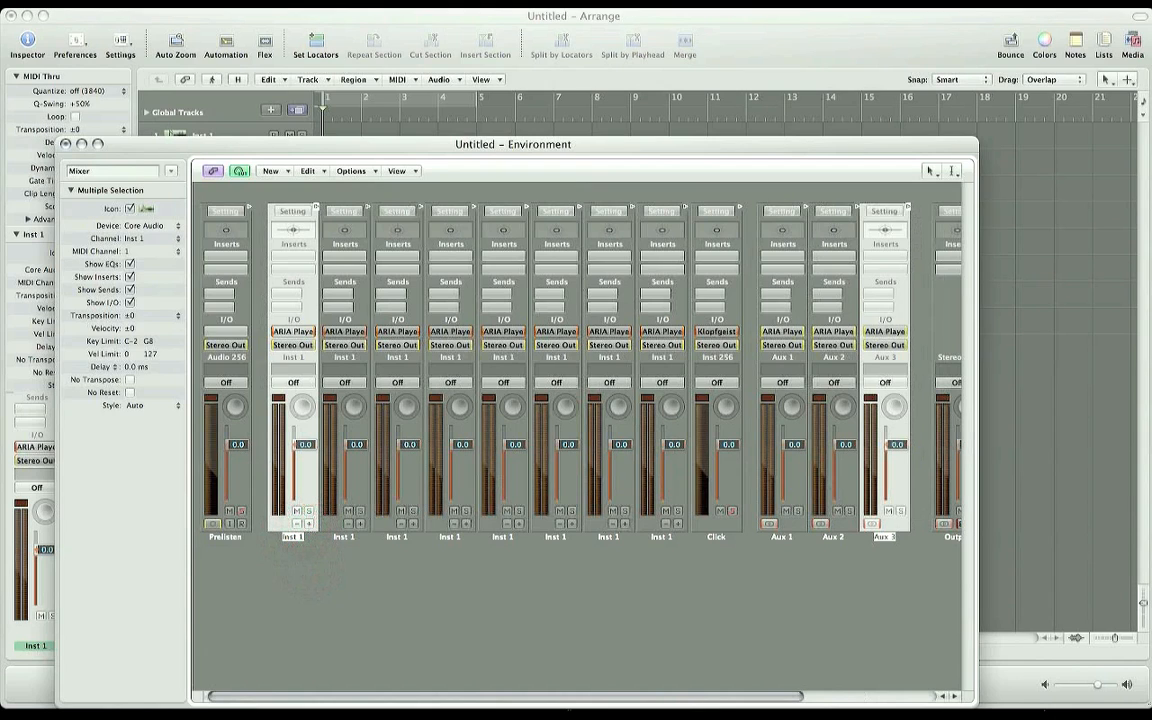
pyautogui.moveTo(795, 576)
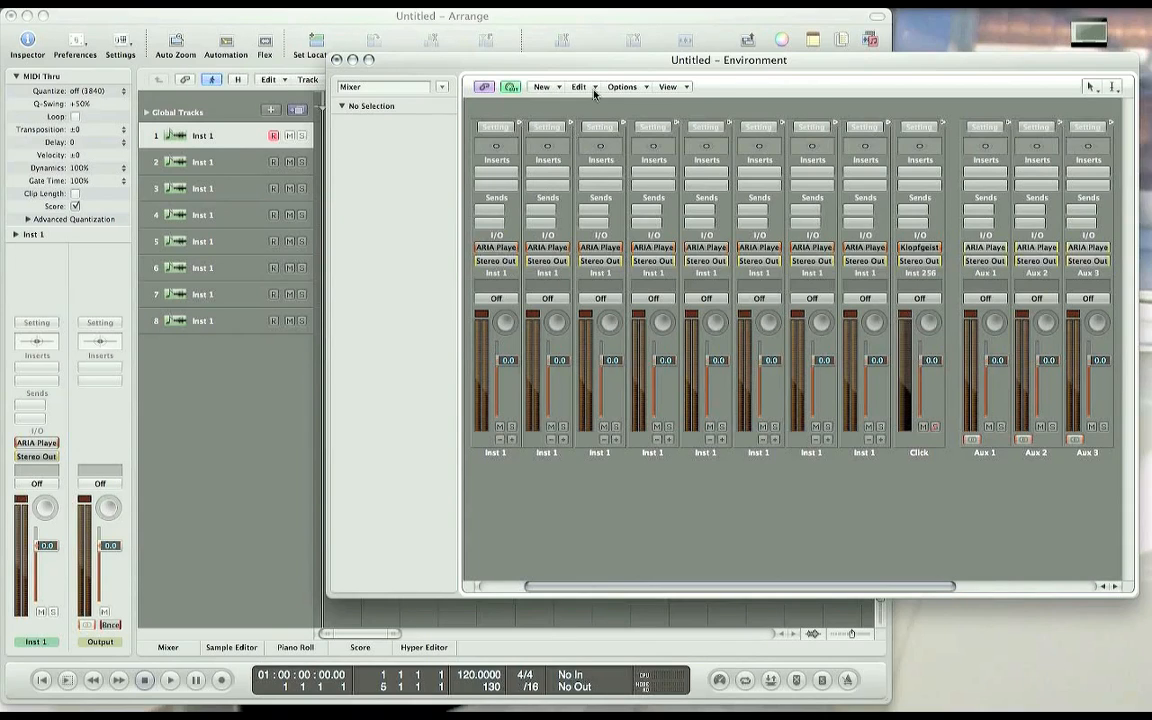
# - Create a new instrument object and a Transformer object in the Environment
pyautogui.click(541, 87)
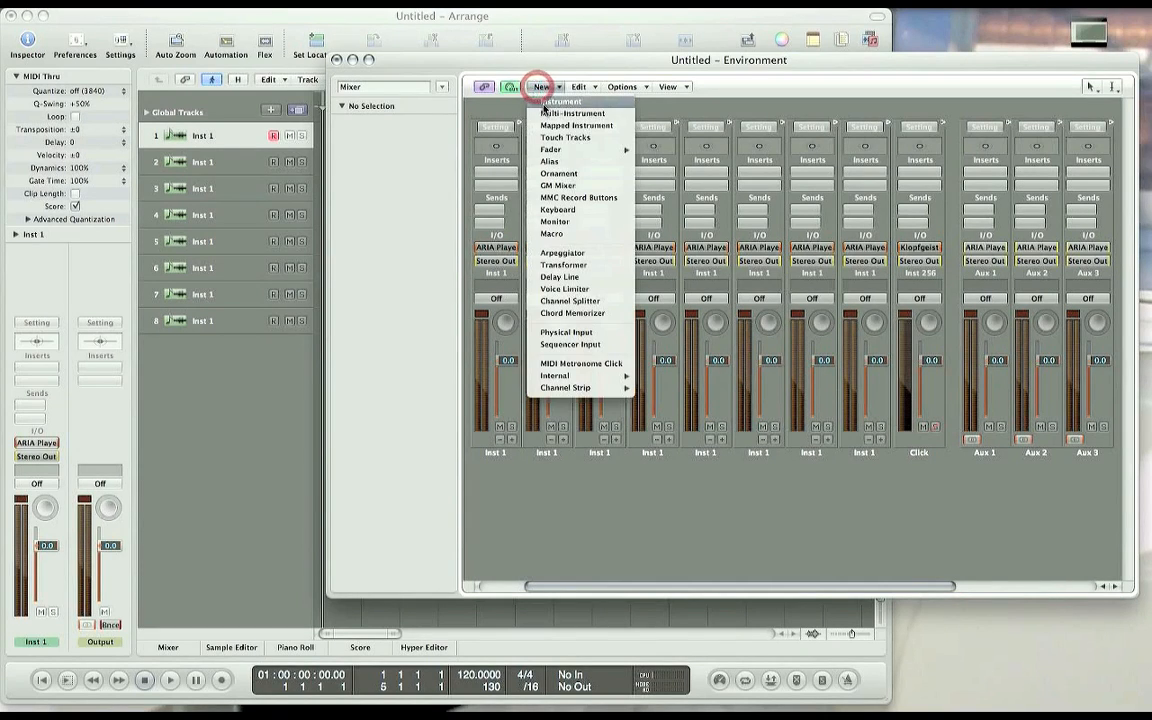
pyautogui.click(560, 101)
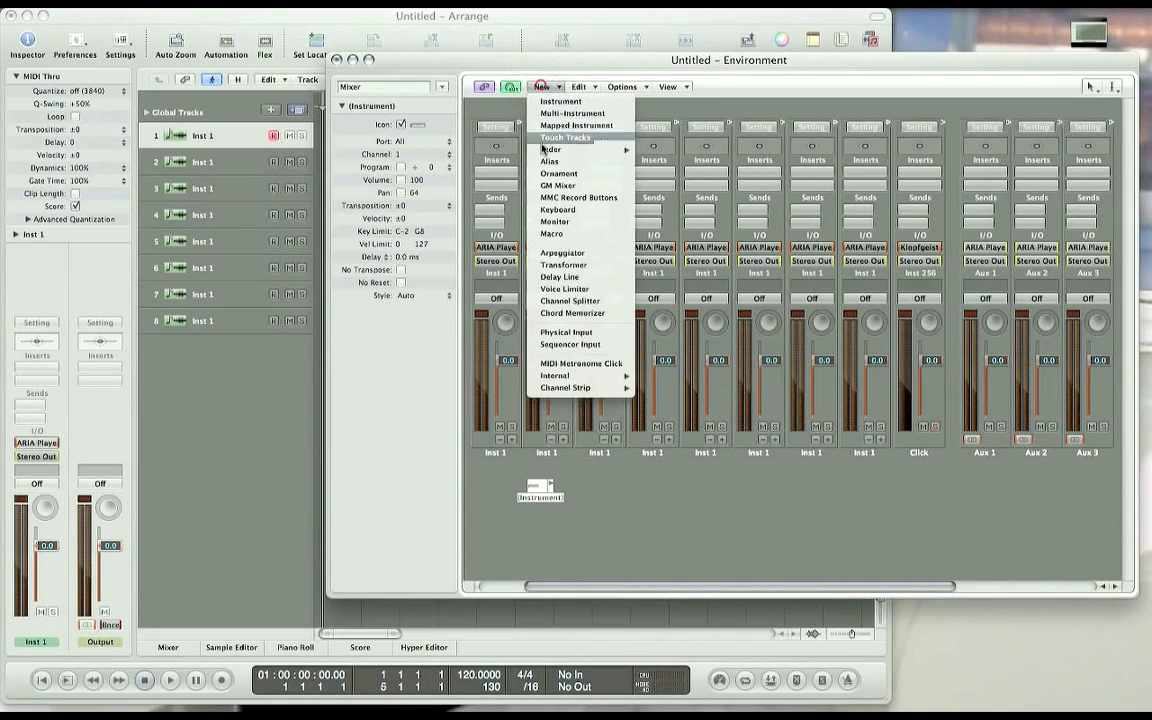
pyautogui.click(564, 264)
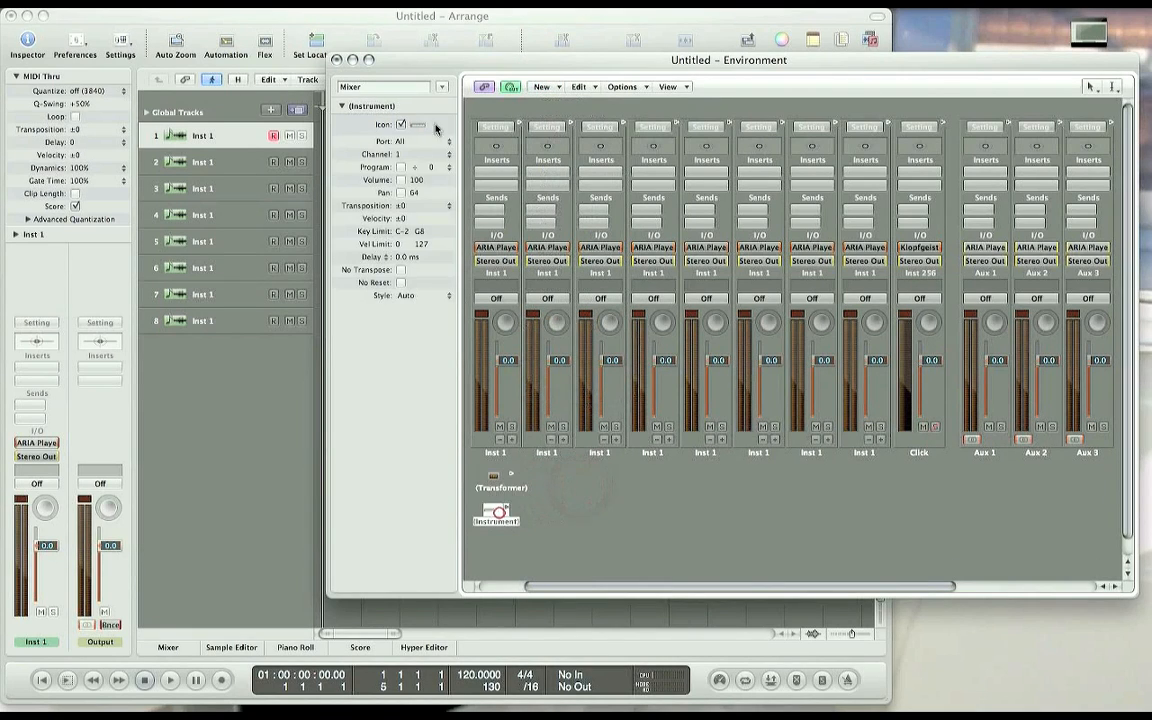
# - Rename the instrument Violin1, remove its port, and select the Transformer
pyautogui.doubleClick(372, 106)
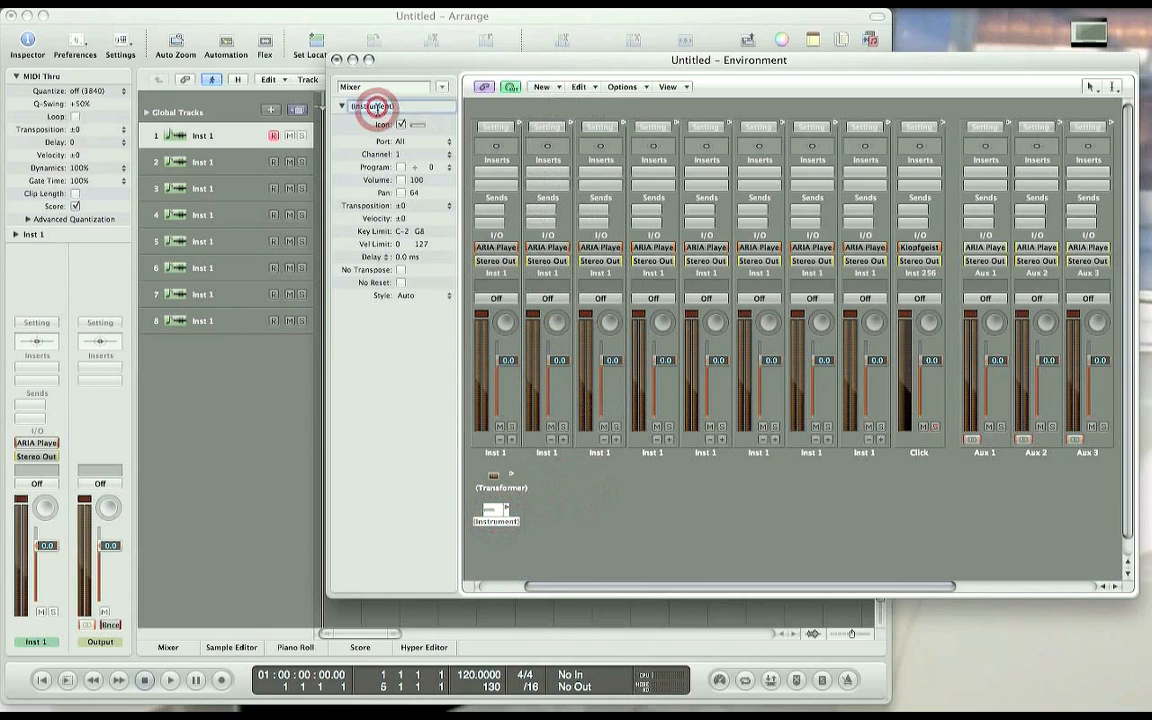
pyautogui.write('Vii')
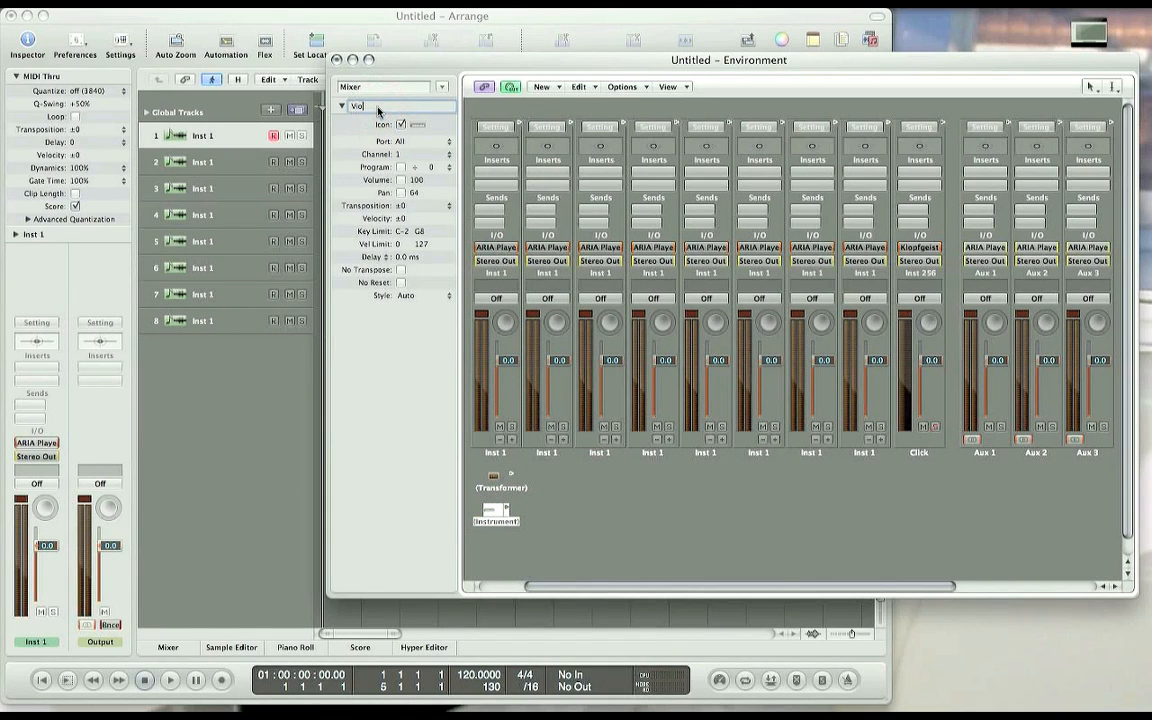
pyautogui.write('Violin1')
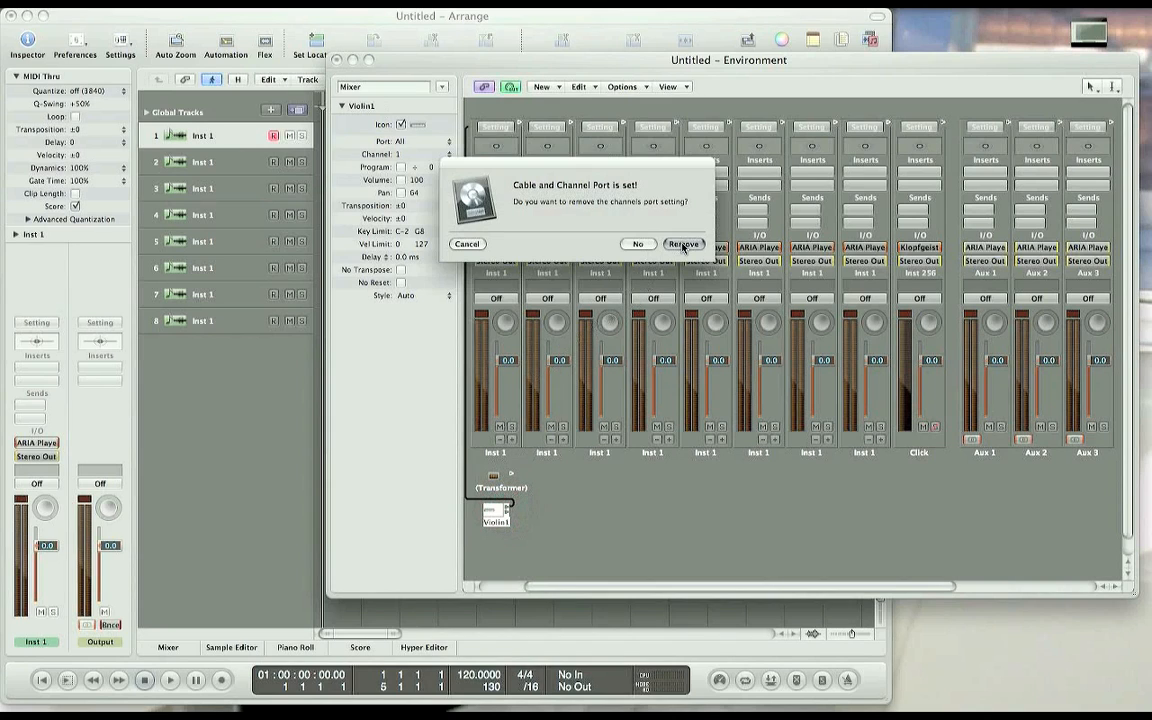
pyautogui.click(683, 243)
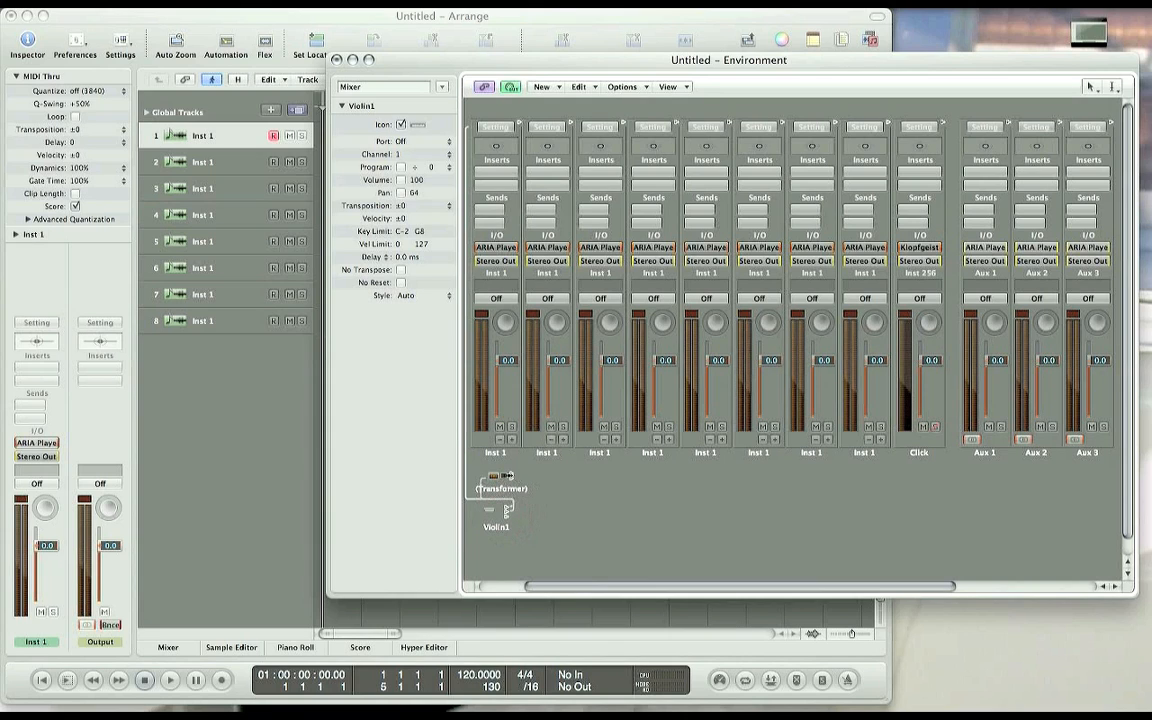
pyautogui.click(500, 488)
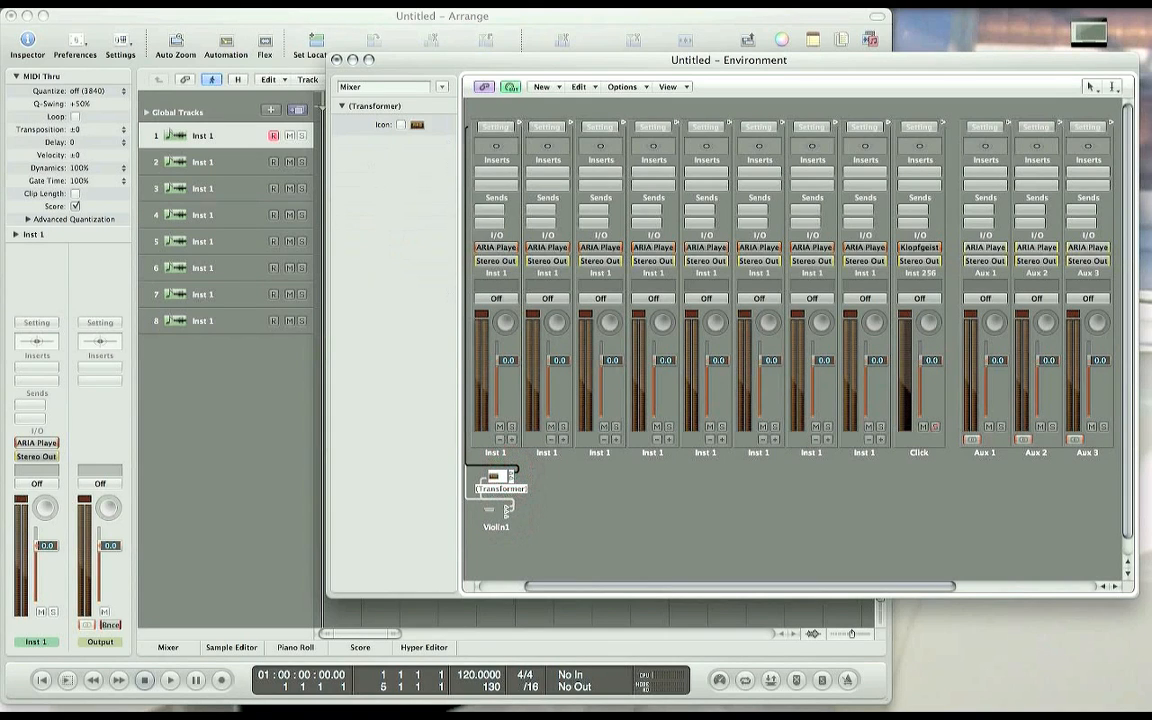
pyautogui.moveTo(500, 180)
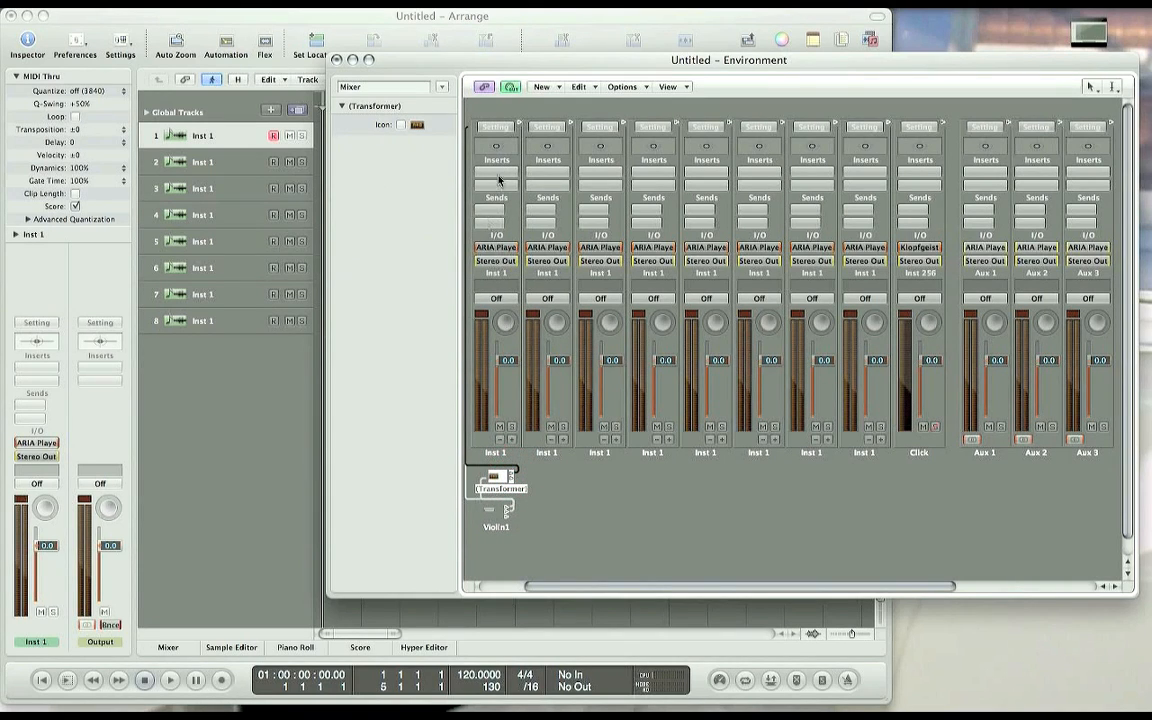
# - Insert DJ EQ on the Inst 1 strips and set its High Shelf to -5.0 dB
pyautogui.click(497, 160)
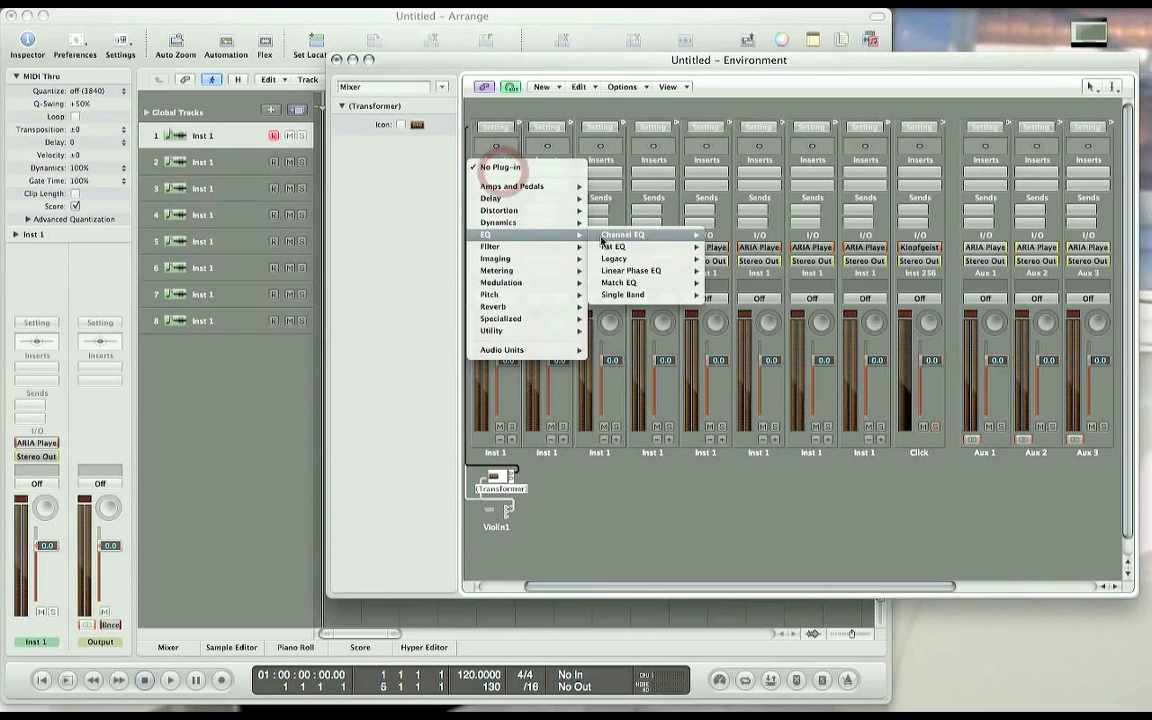
pyautogui.click(613, 246)
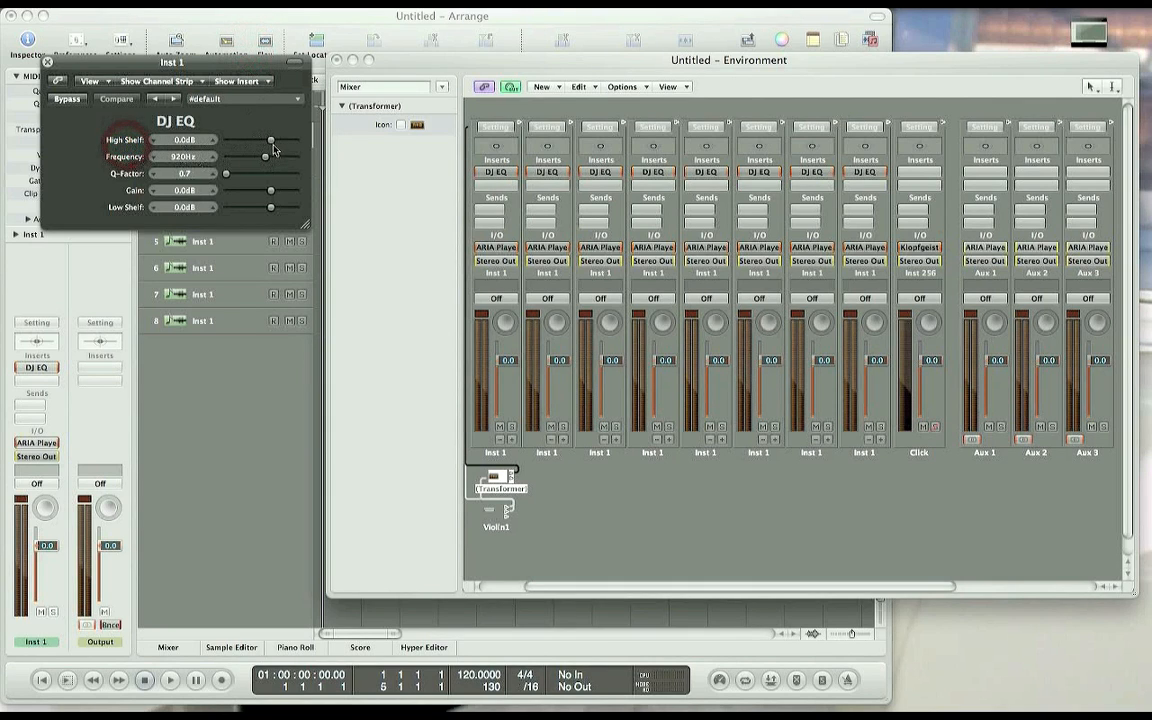
pyautogui.moveTo(271, 140); pyautogui.dragTo(262, 140)
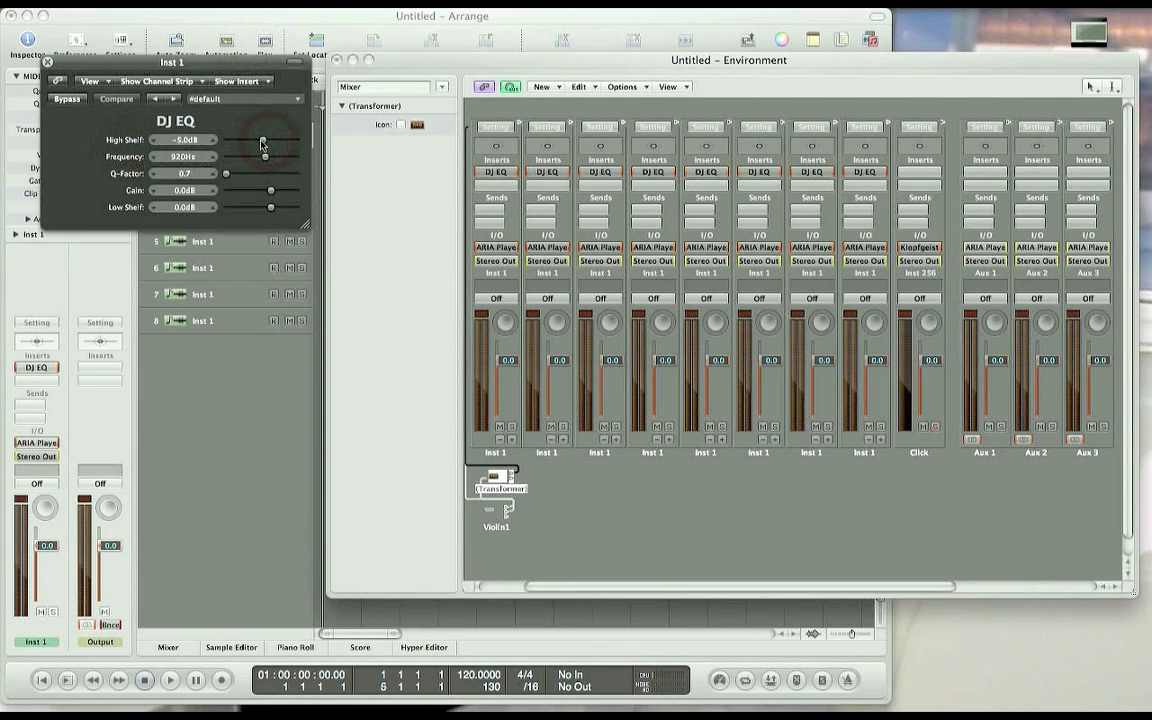
# - Add a Monitor cabled to the first Inst 1 strip, then sweep High Shelf to +6.0 and -13.0 dB
pyautogui.click(541, 87)
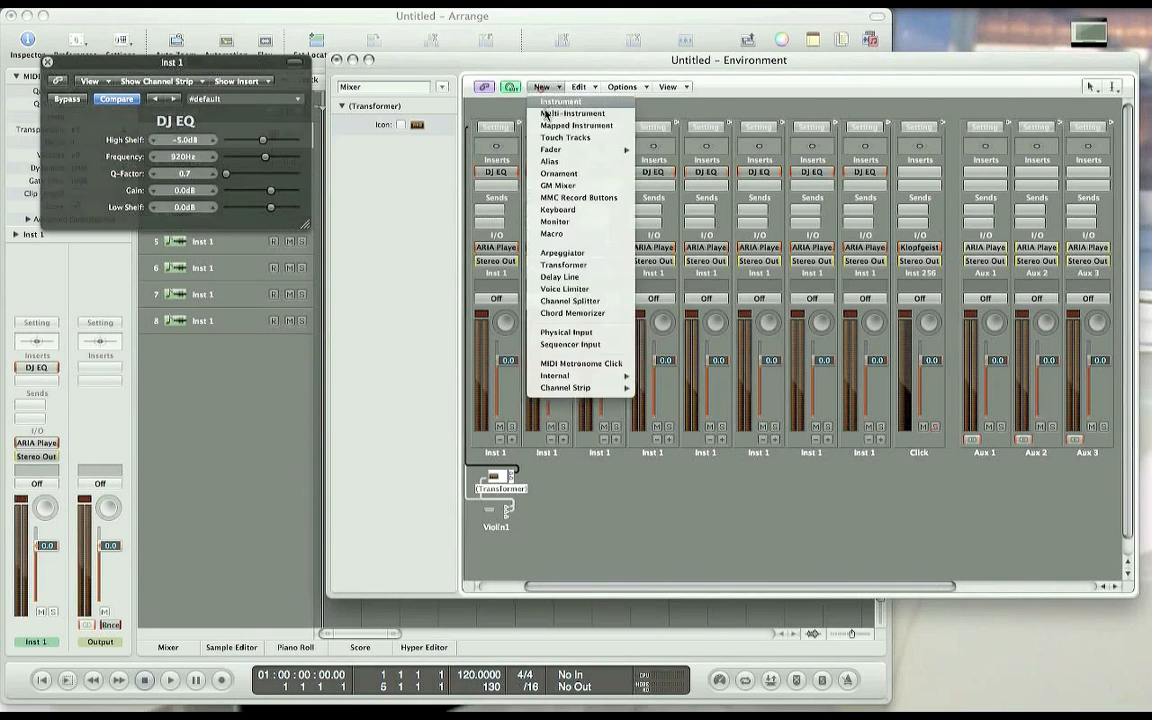
pyautogui.moveTo(551, 149)
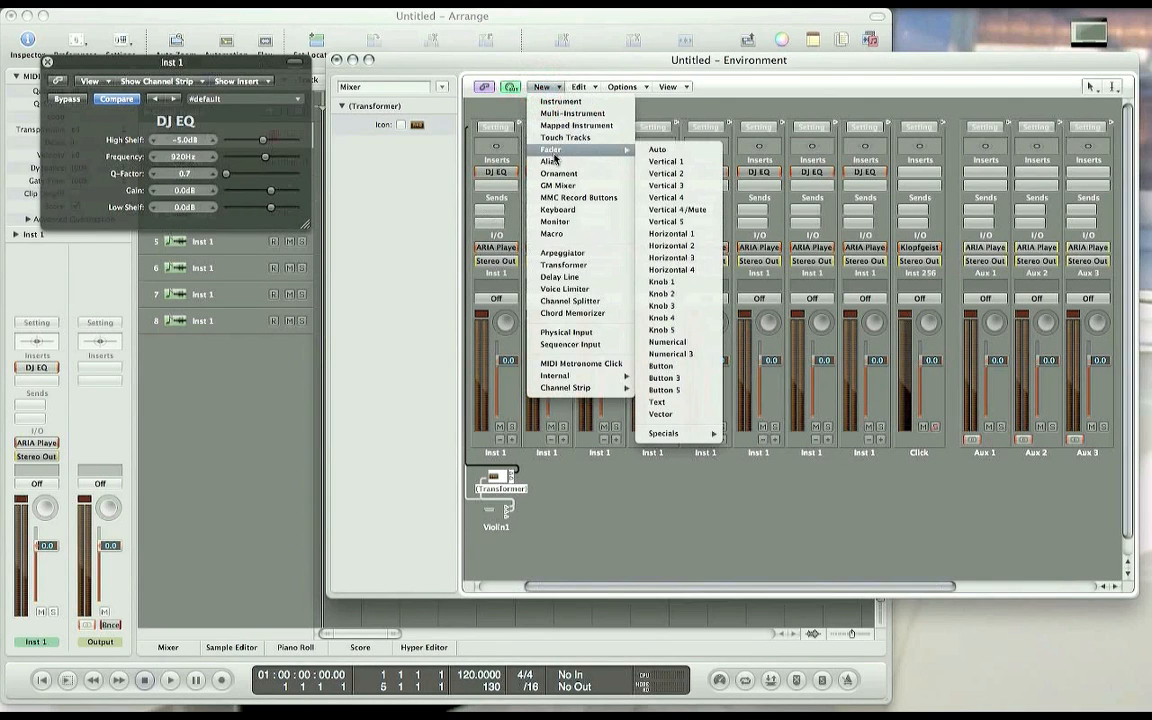
pyautogui.moveTo(577, 236)
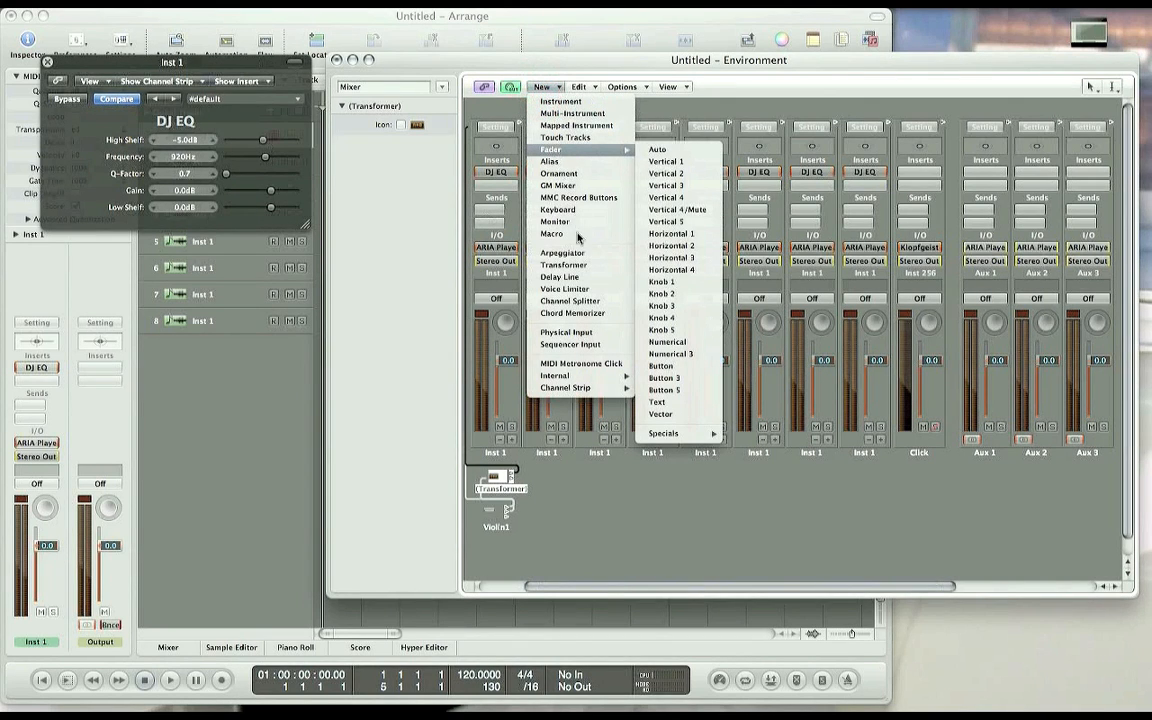
pyautogui.click(555, 221)
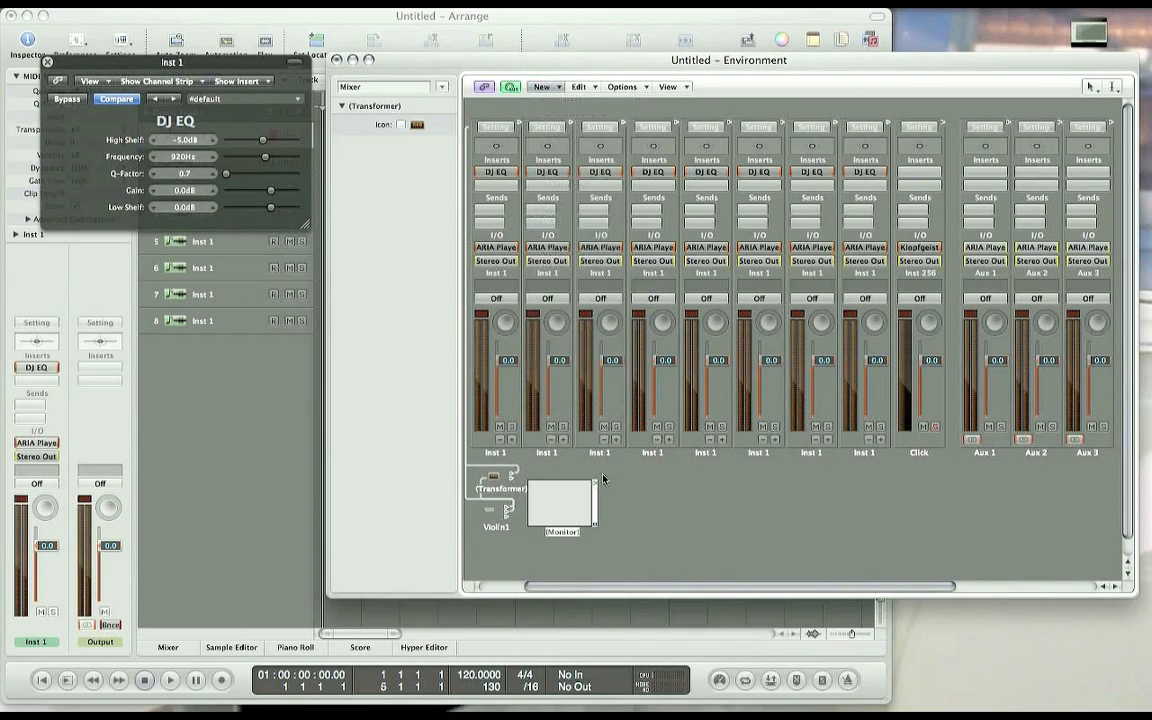
pyautogui.click(561, 505)
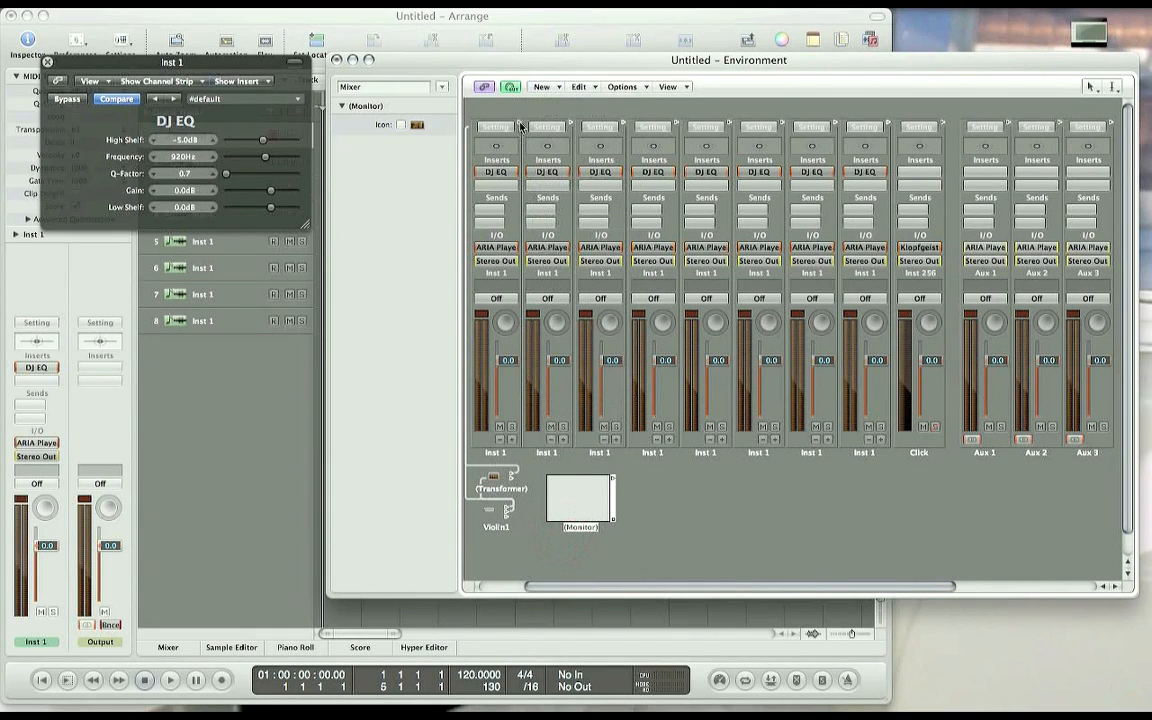
pyautogui.click(520, 126)
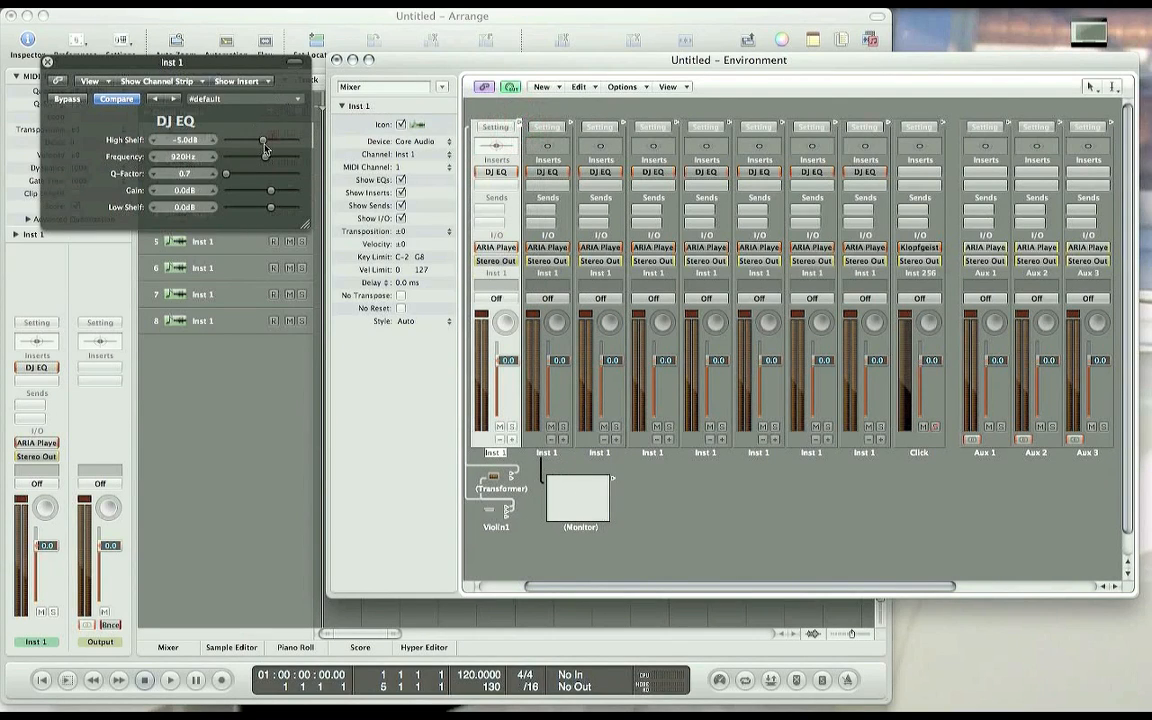
pyautogui.moveTo(262, 140); pyautogui.dragTo(280, 140)
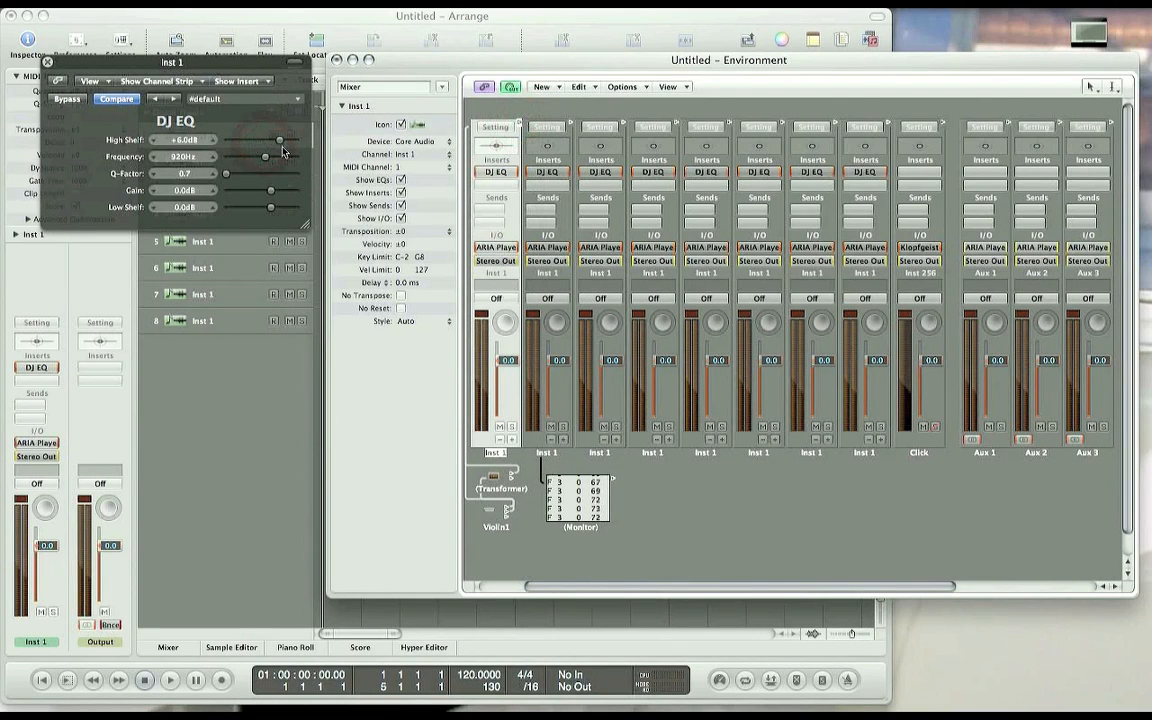
pyautogui.moveTo(280, 139); pyautogui.dragTo(251, 139)
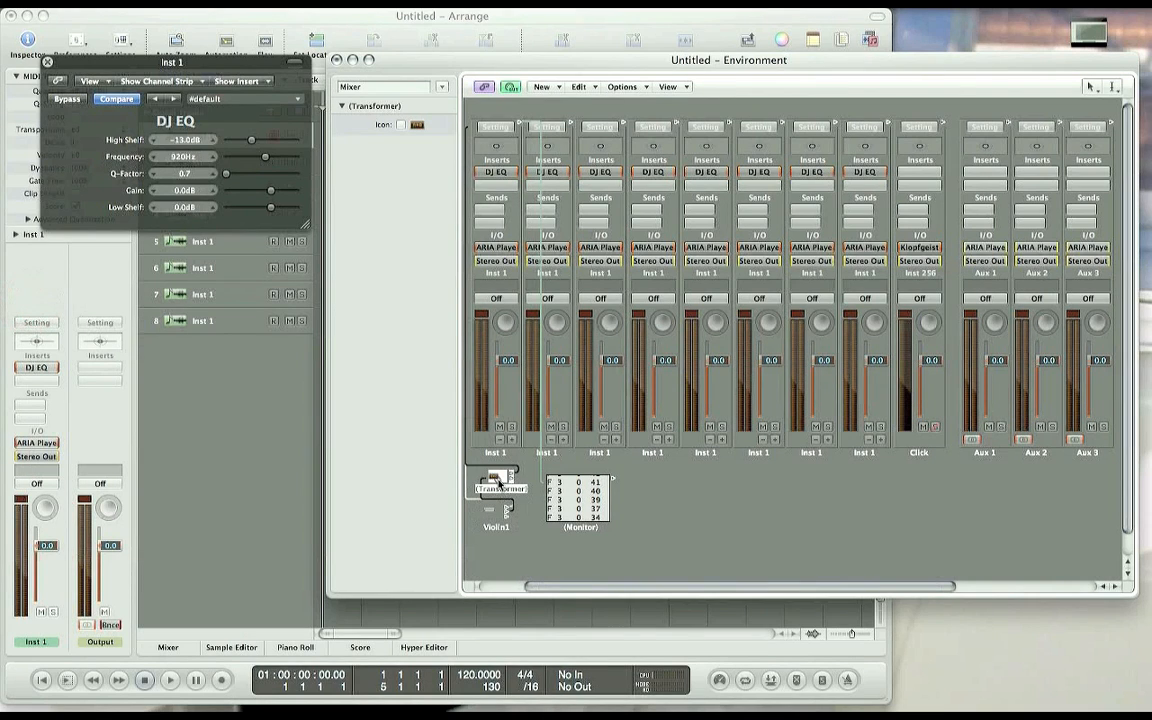
# - Set the Transformer to filter non-matching events, with status and channel conditions
pyautogui.doubleClick(497, 483)
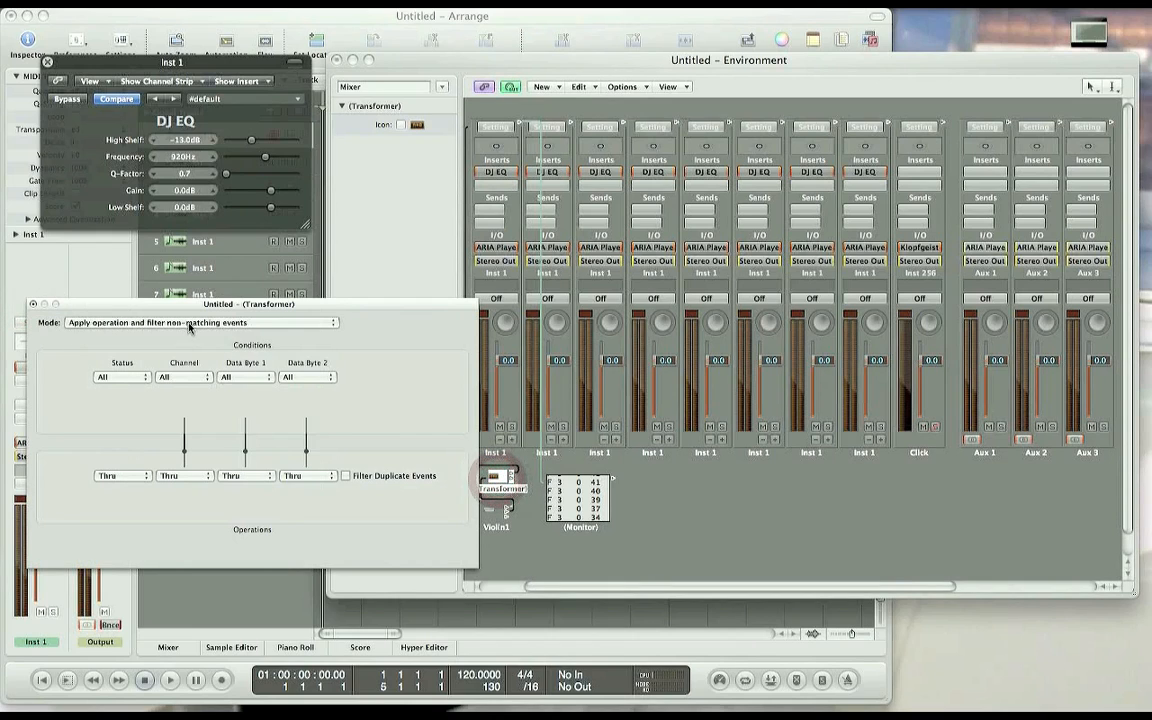
pyautogui.click(200, 322)
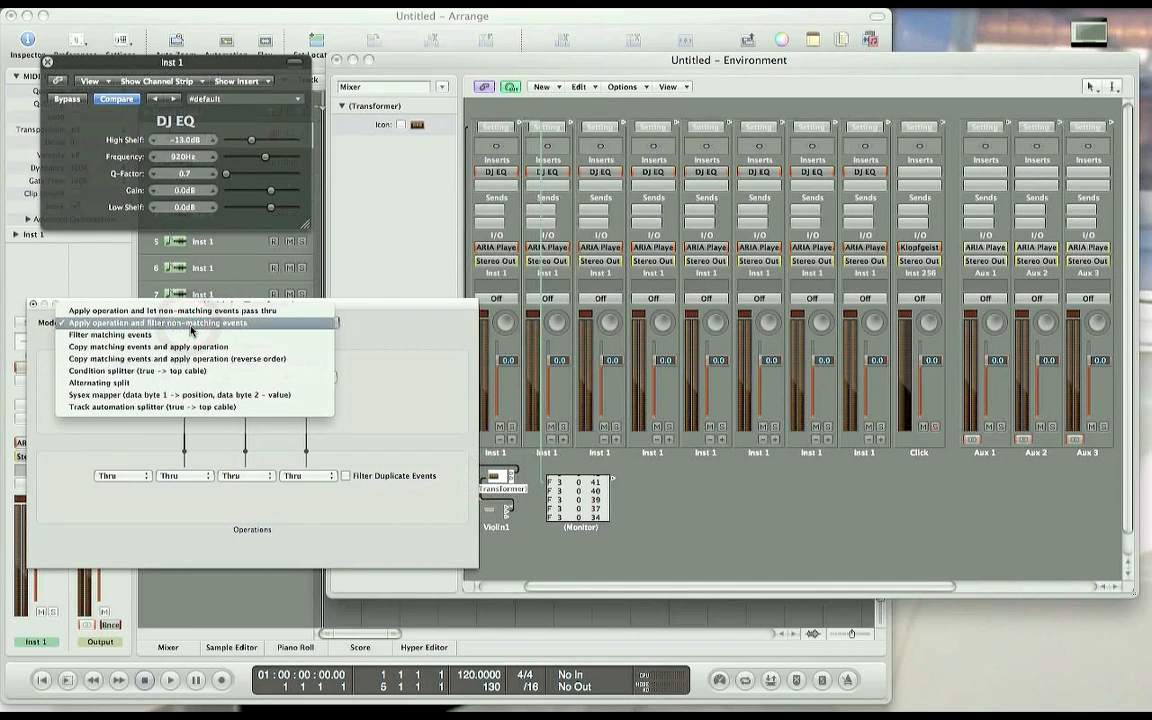
pyautogui.click(158, 322)
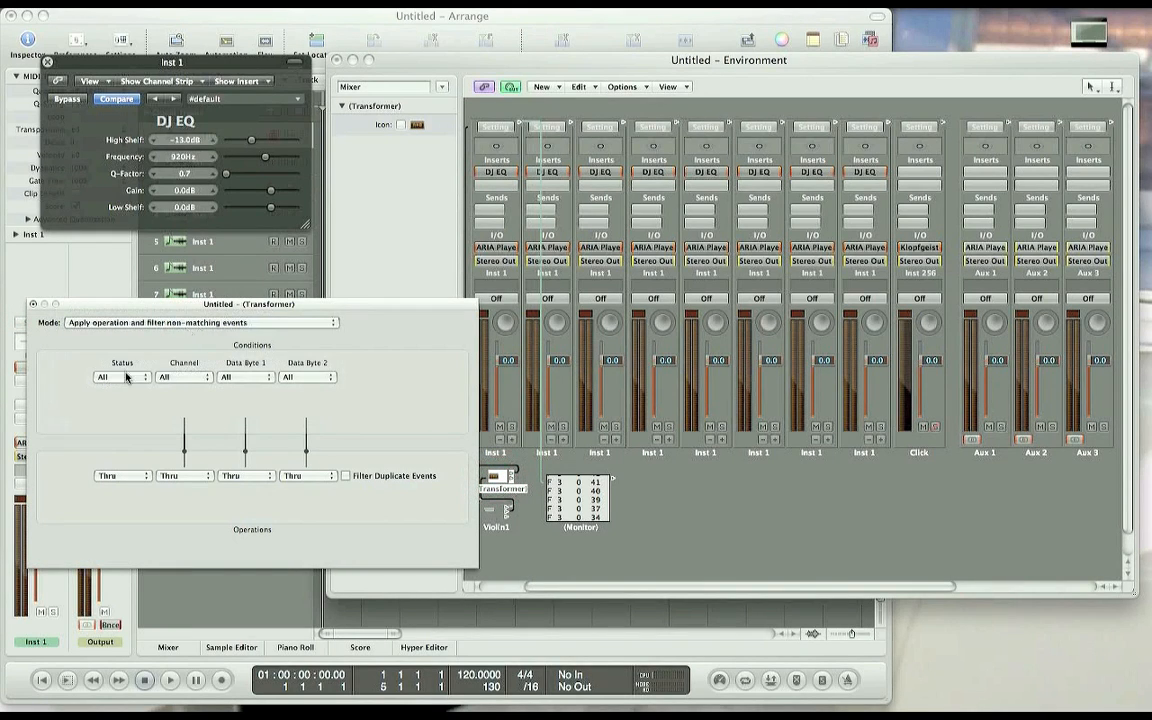
pyautogui.click(115, 377)
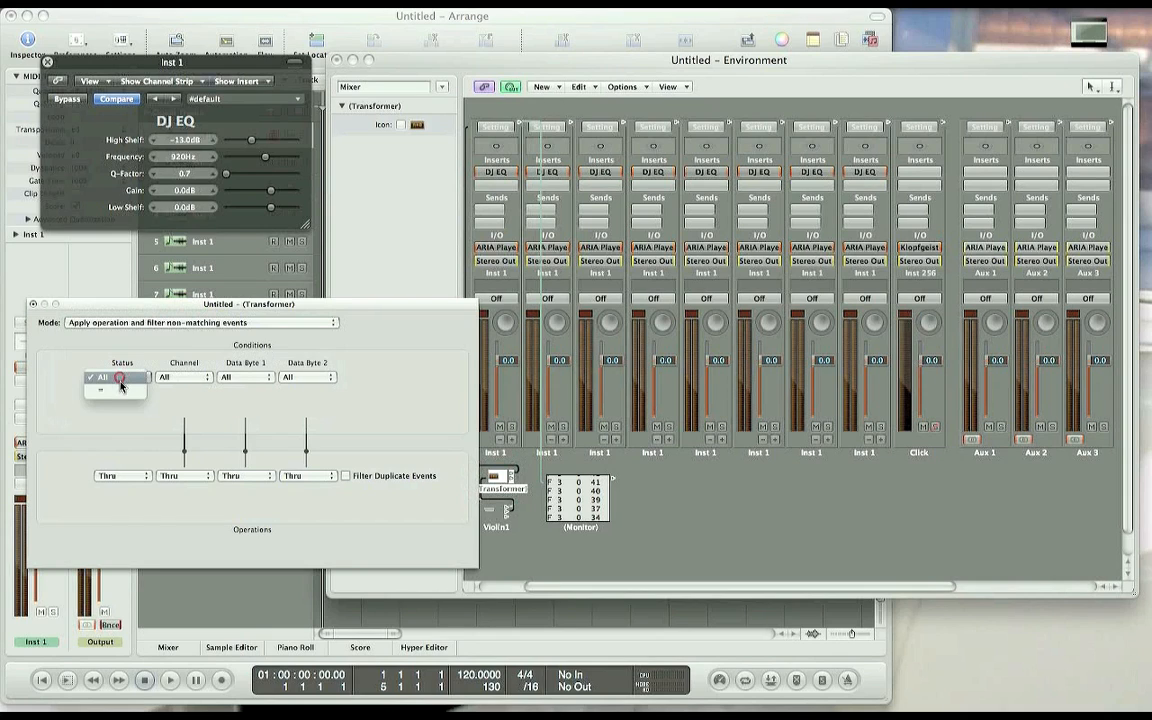
pyautogui.click(115, 377)
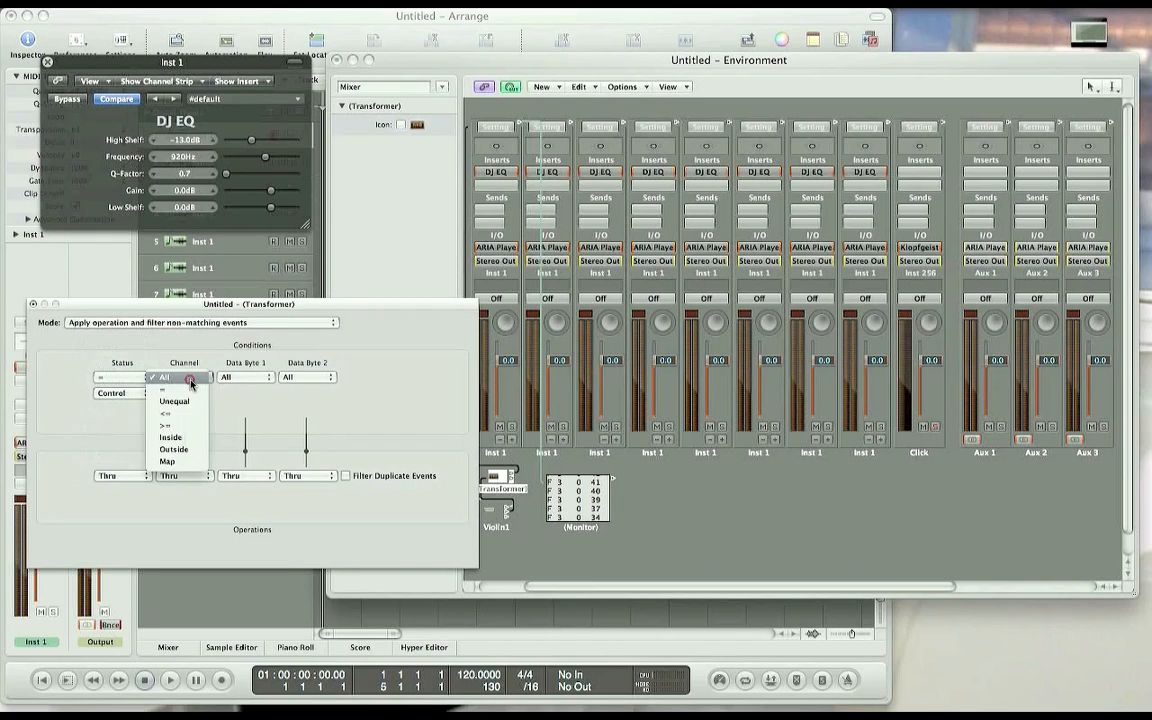
pyautogui.click(165, 389)
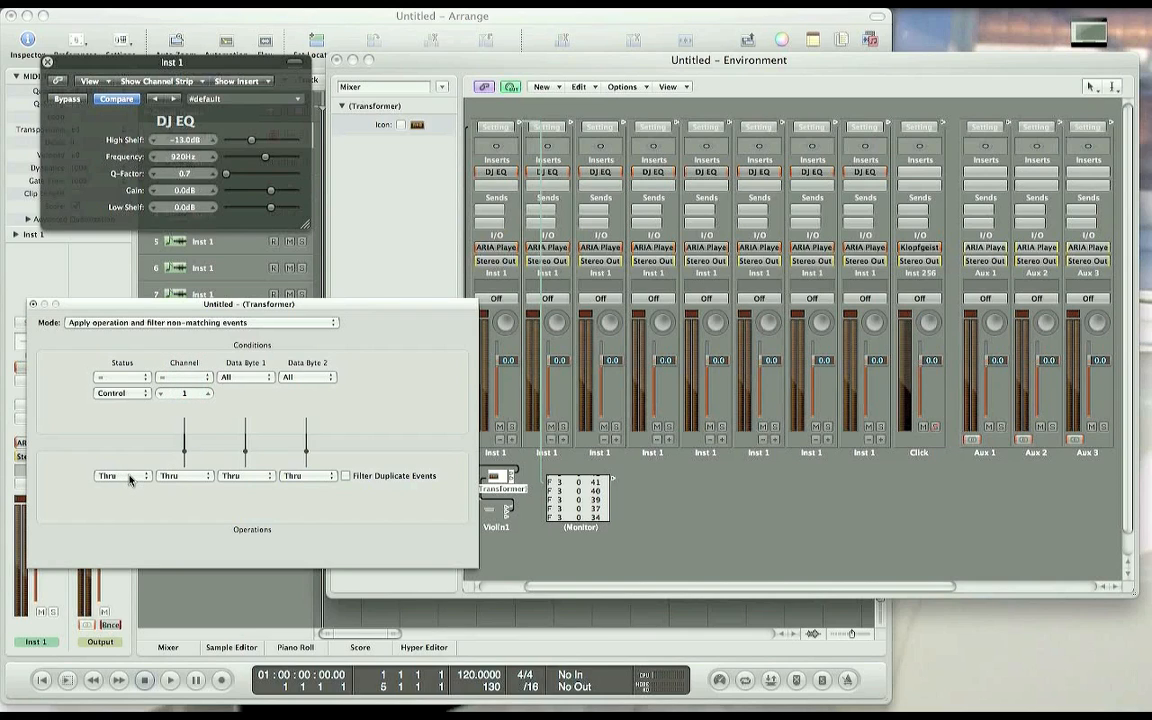
# - Set operations to Fix Fader status, Fix channel 3 and Data Byte 1 Fix 0
pyautogui.click(120, 475)
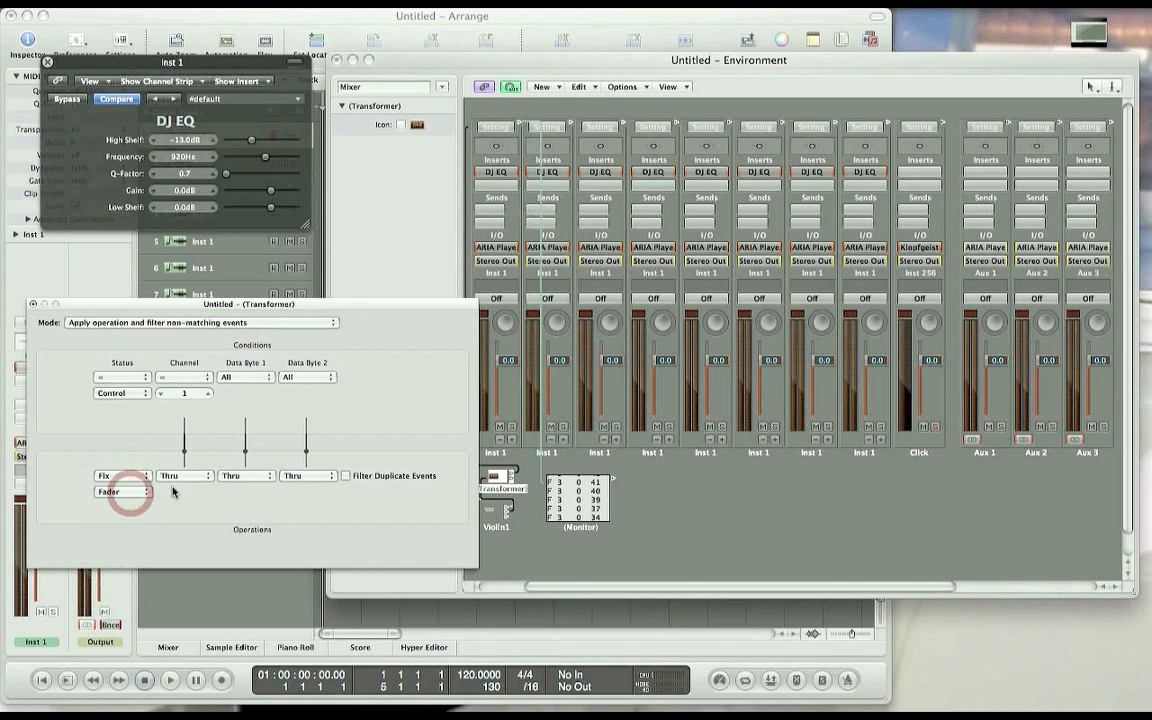
pyautogui.click(185, 475)
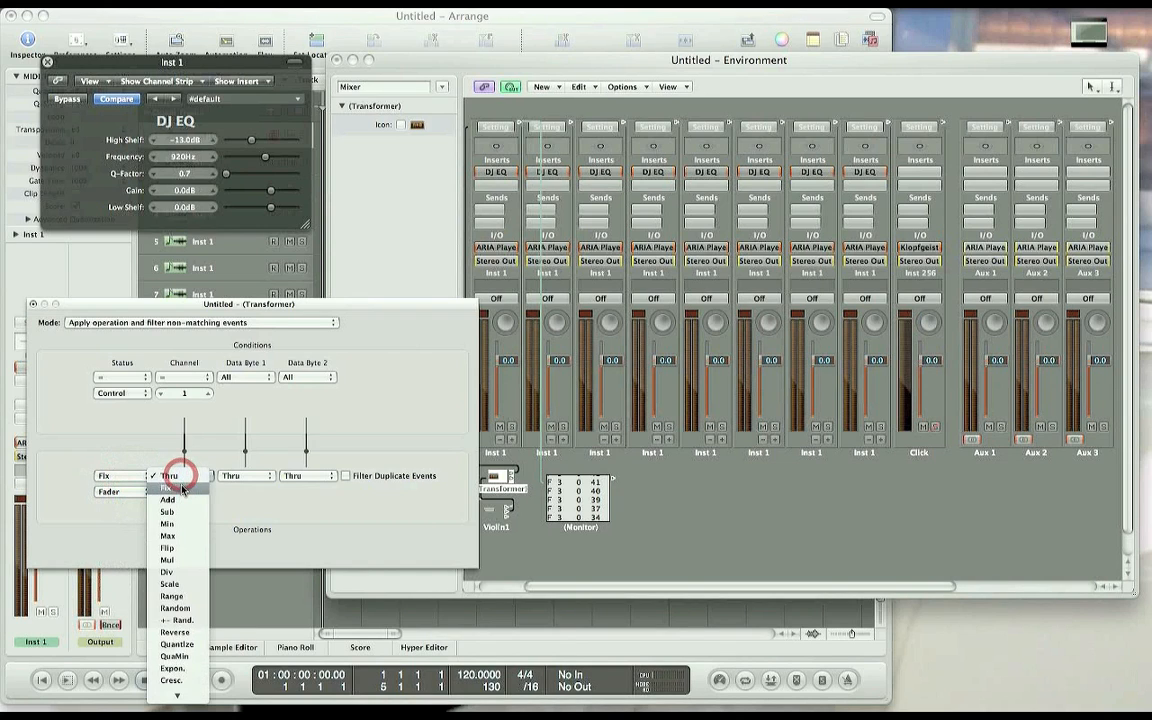
pyautogui.click(167, 487)
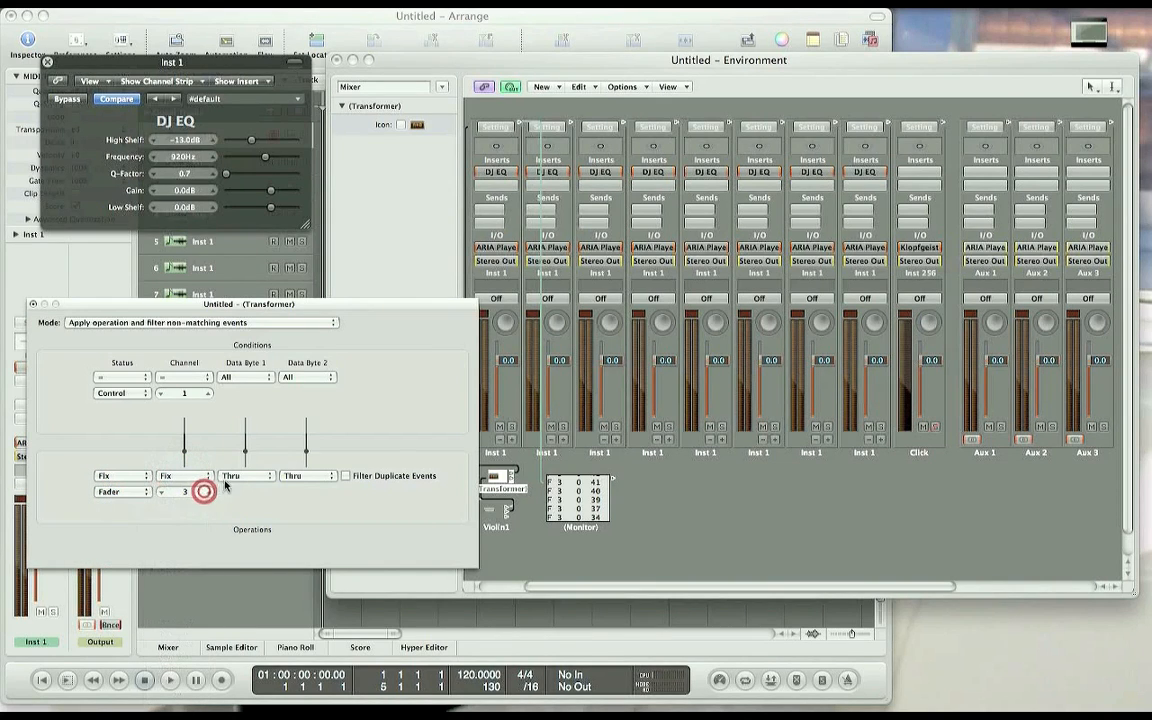
pyautogui.click(245, 475)
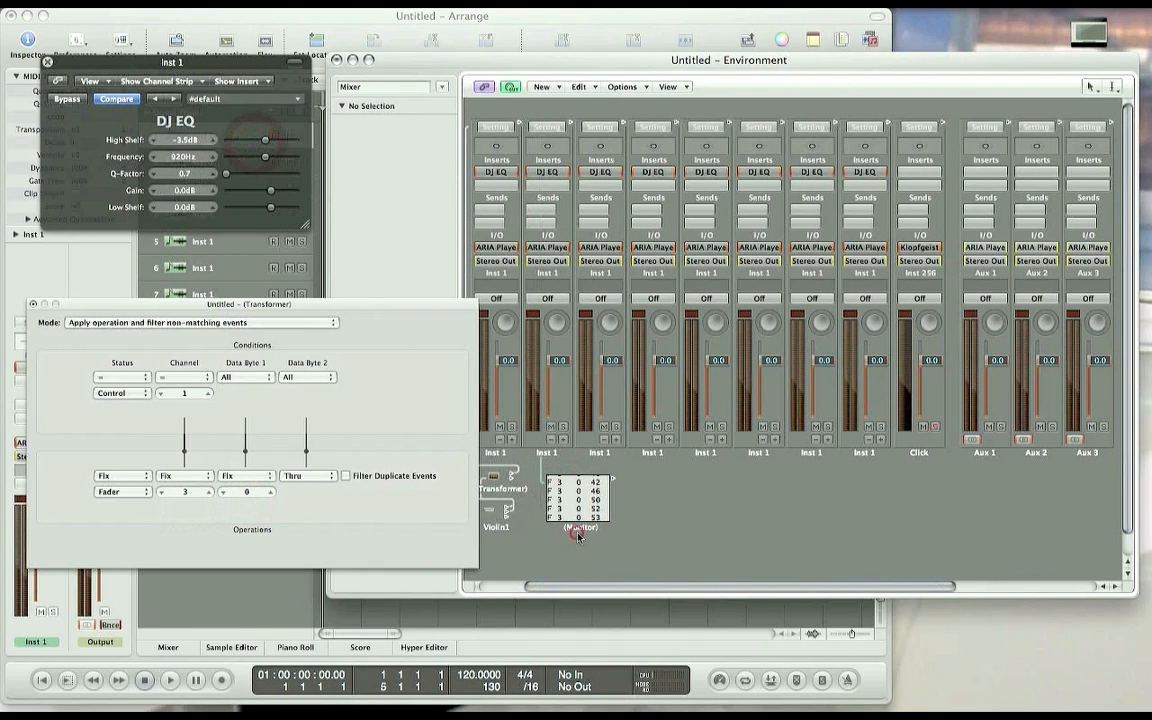
pyautogui.moveTo(422, 444)
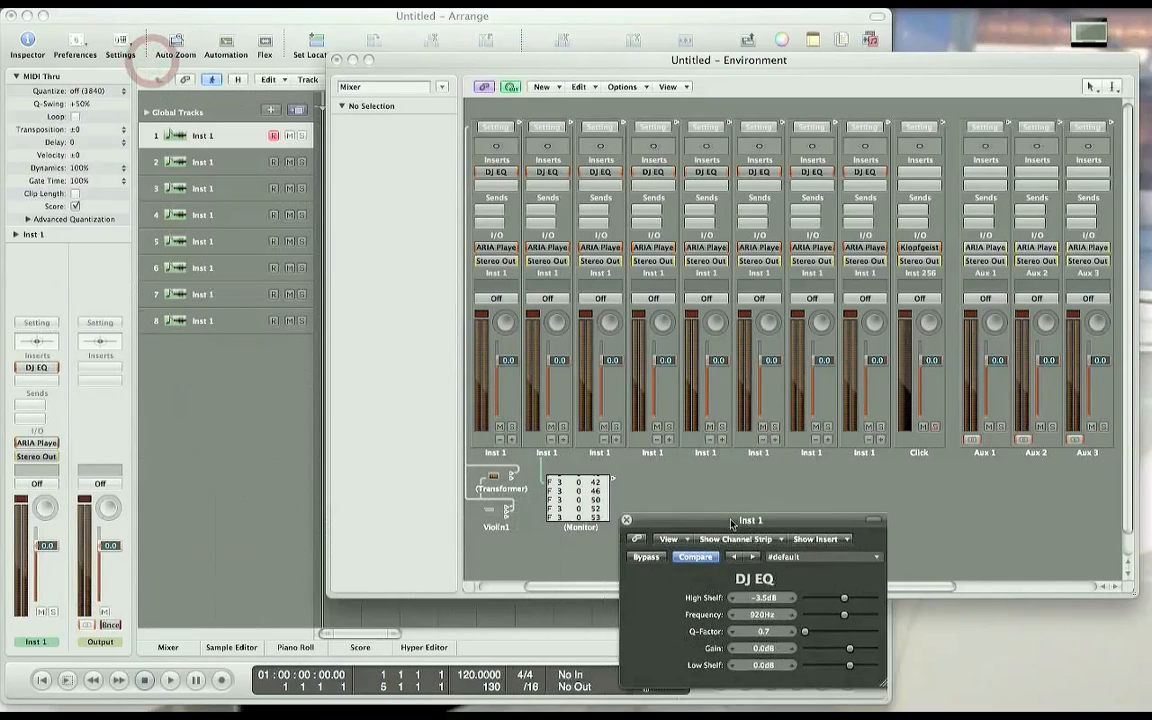
# - Move the DJ EQ window aside and create a Violin1 track from the Violin1 environment object
pyautogui.moveTo(750, 520); pyautogui.dragTo(824, 487)
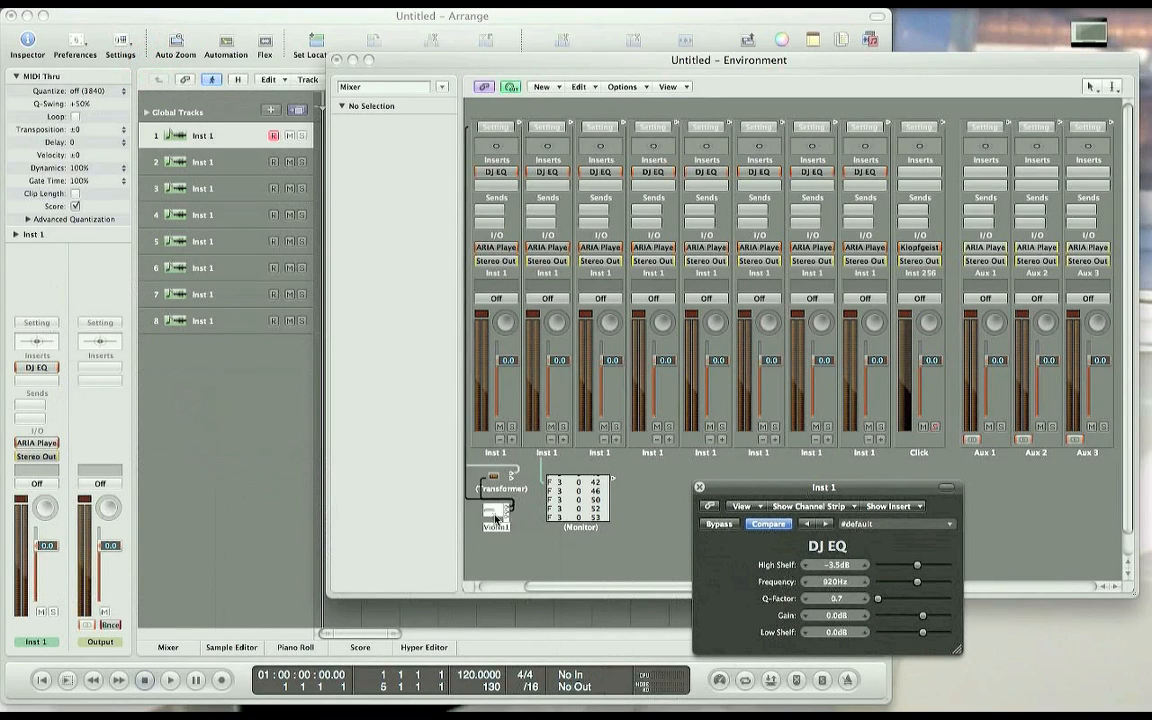
pyautogui.click(496, 515)
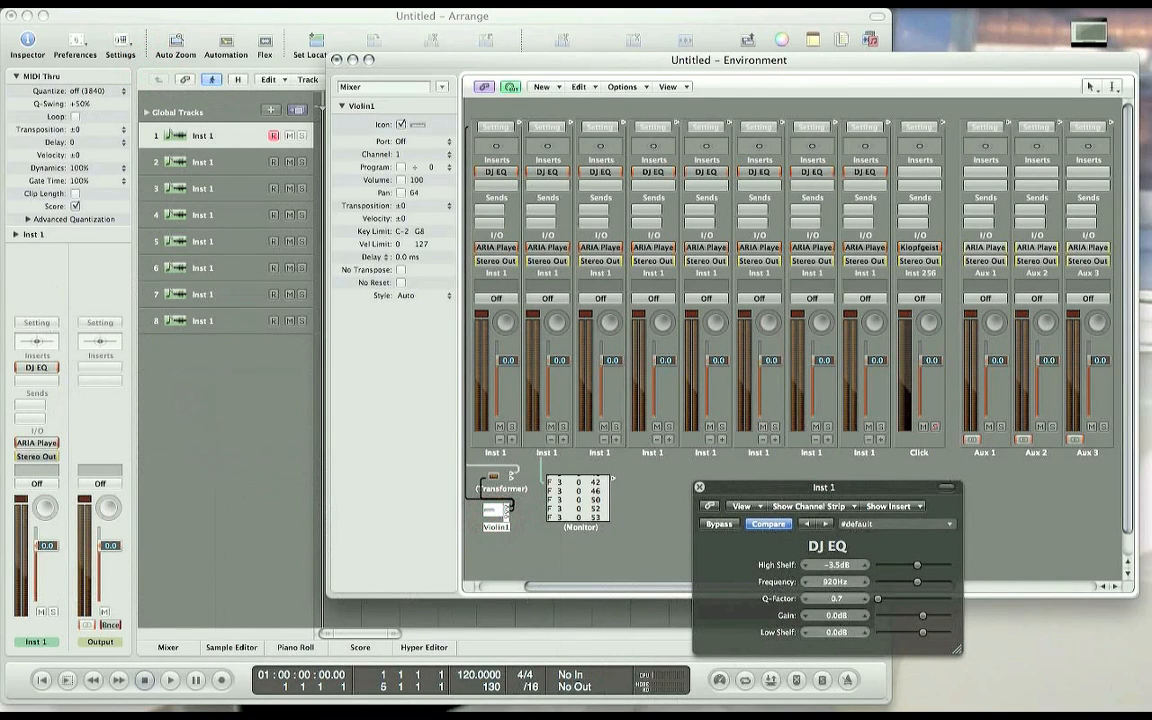
pyautogui.moveTo(916, 564); pyautogui.dragTo(922, 564)
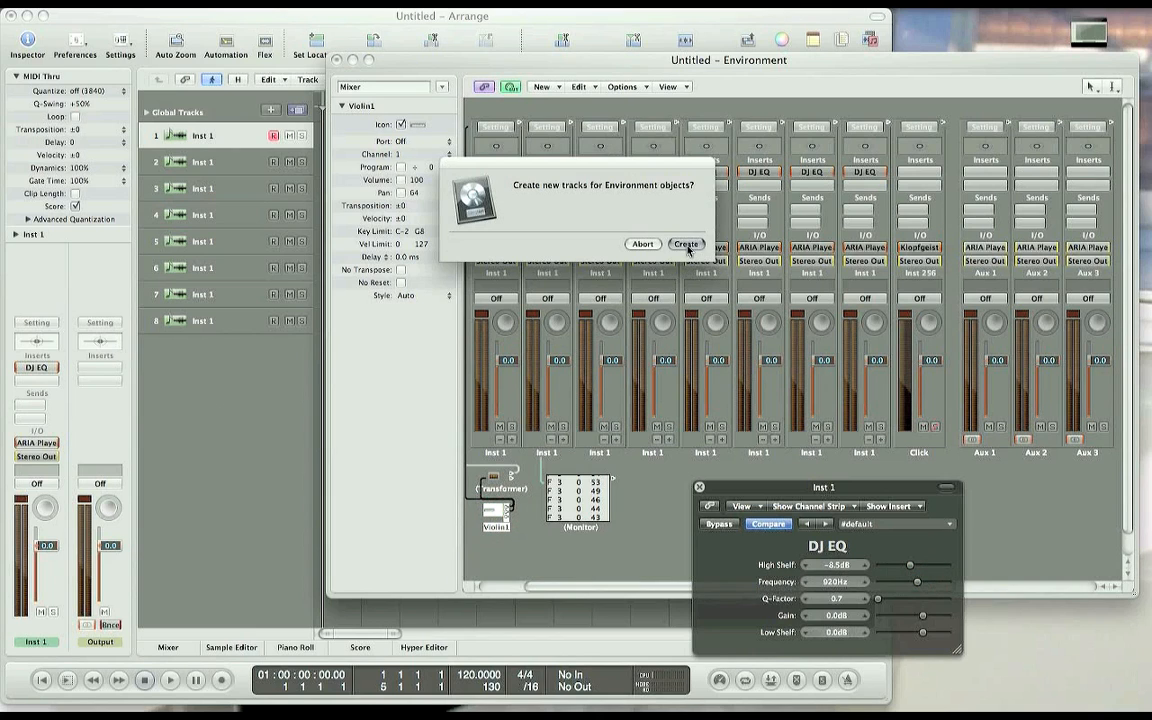
pyautogui.click(686, 244)
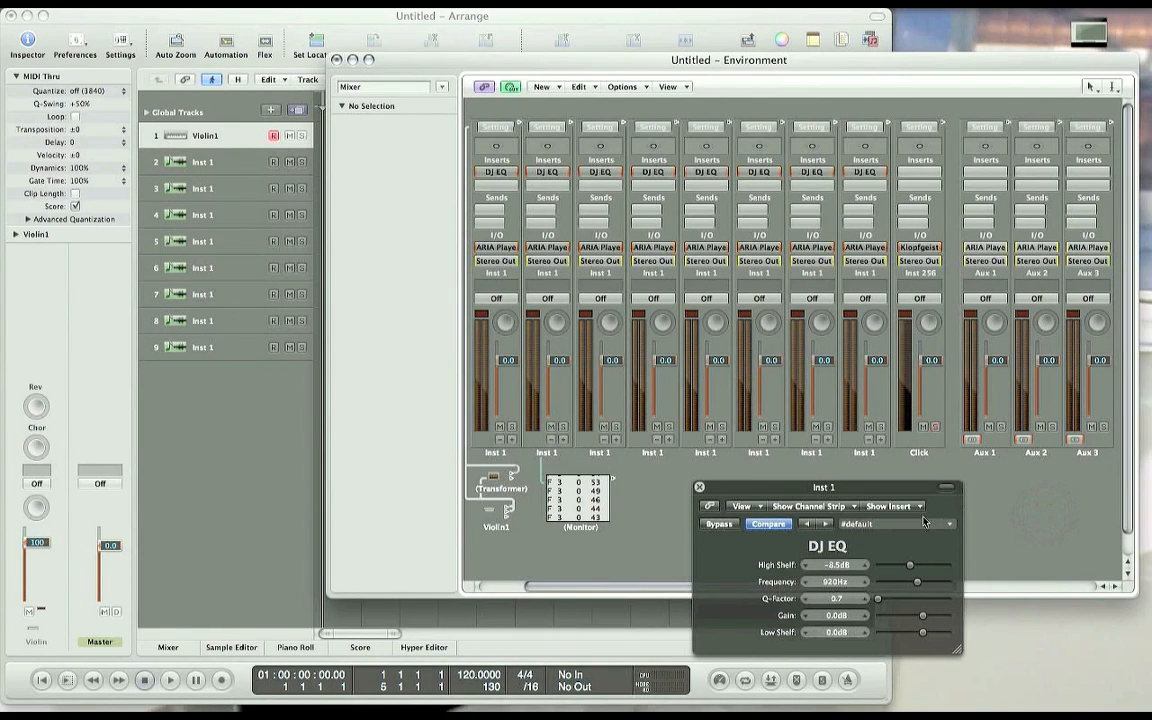
pyautogui.moveTo(630, 560)
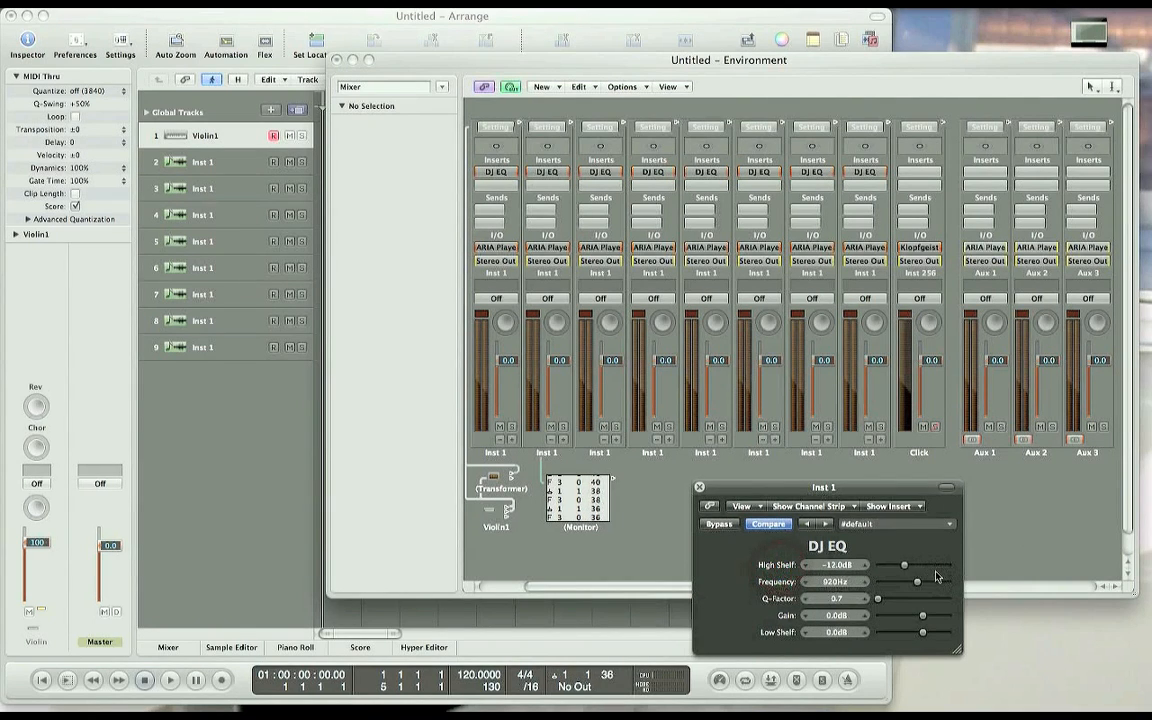
pyautogui.moveTo(905, 565); pyautogui.dragTo(917, 565)
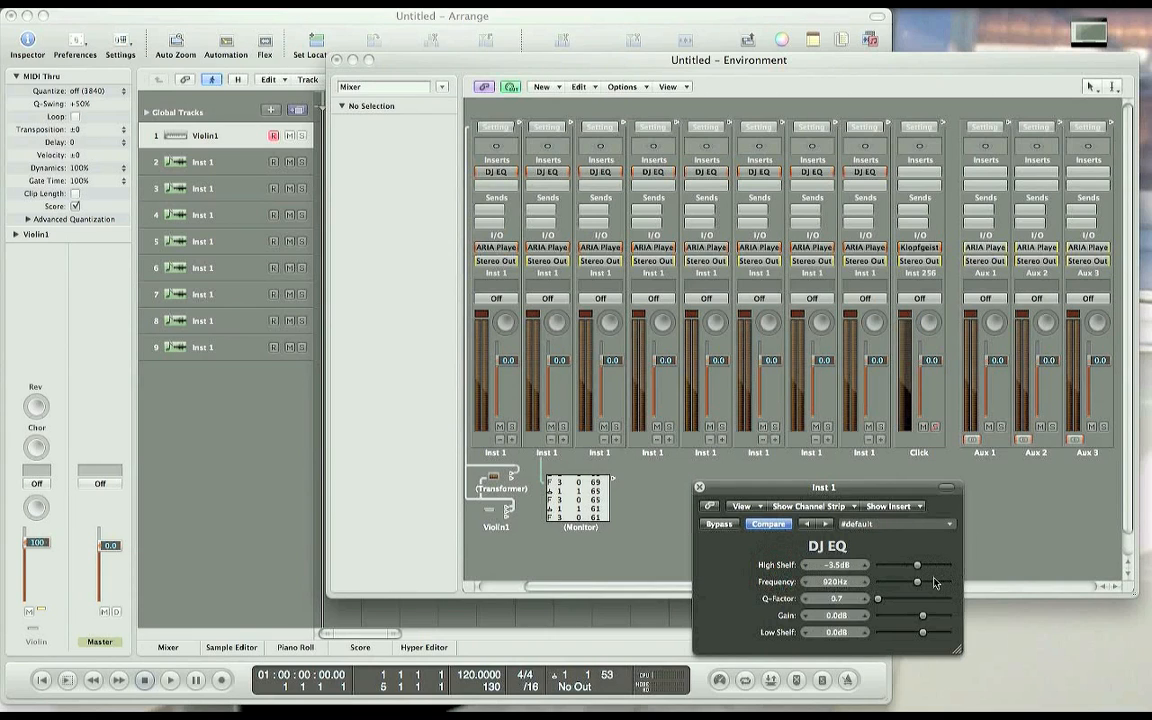
pyautogui.moveTo(917, 565); pyautogui.dragTo(906, 565)
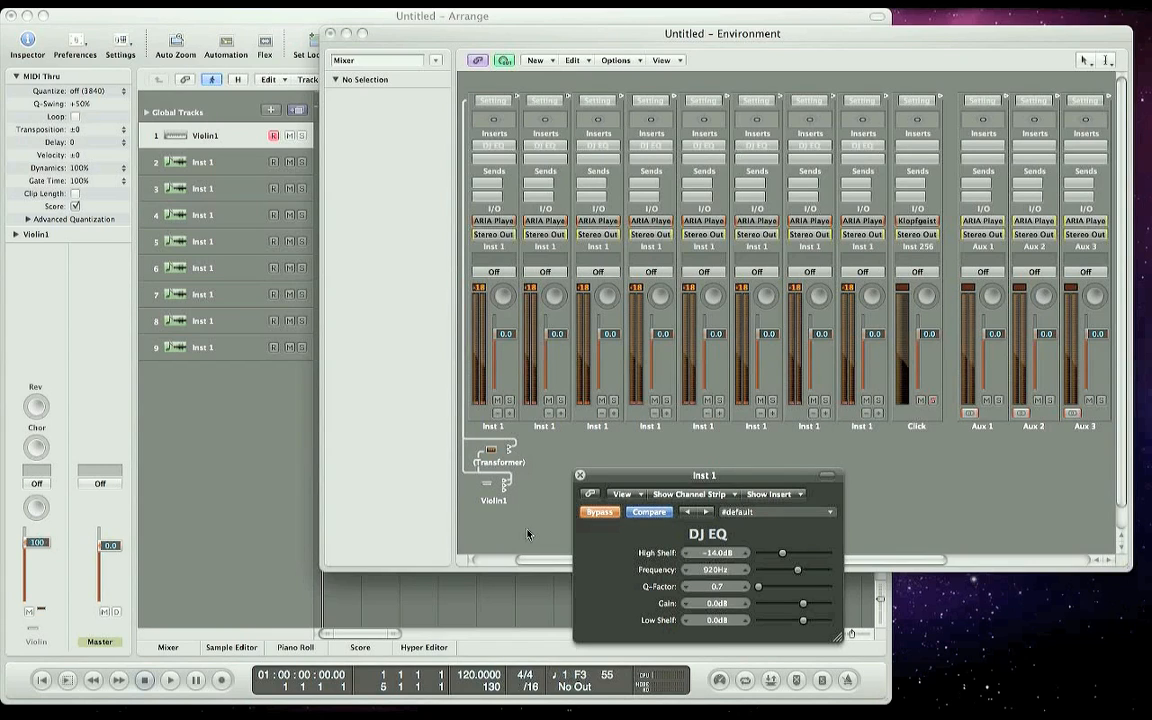
# - Sweep the DJ EQ High Shelf back and forth while the EQ is bypassed
pyautogui.moveTo(782, 553); pyautogui.dragTo(797, 553)
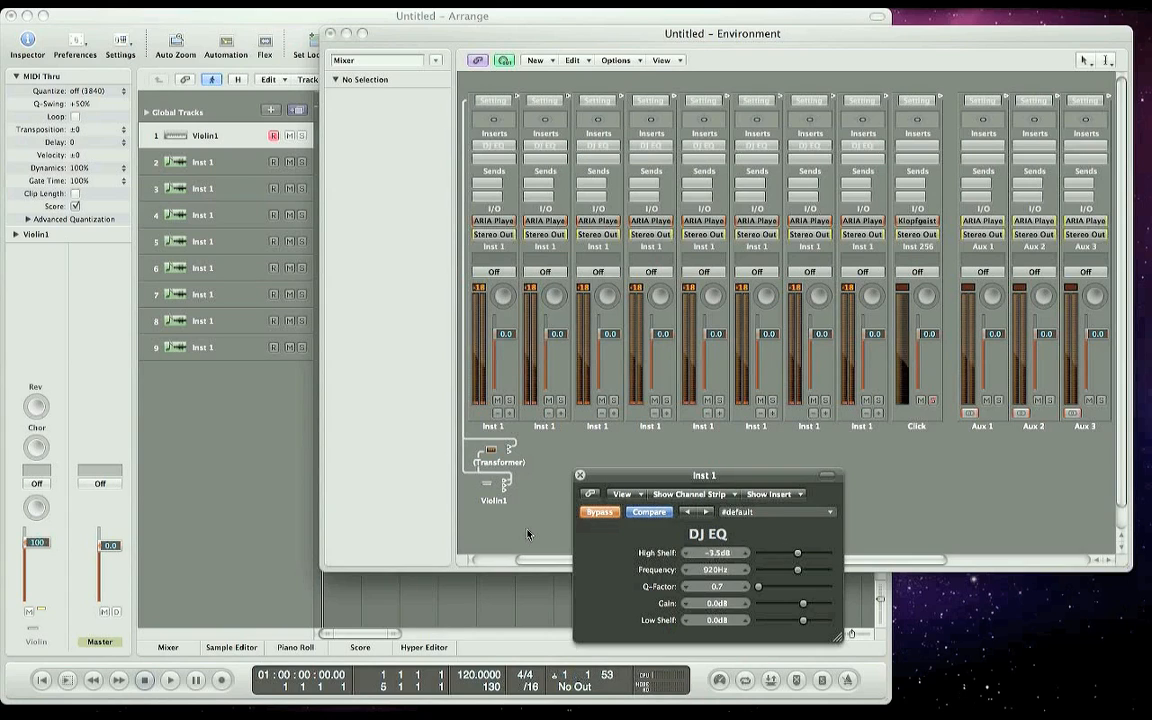
pyautogui.moveTo(797, 553); pyautogui.dragTo(820, 553)
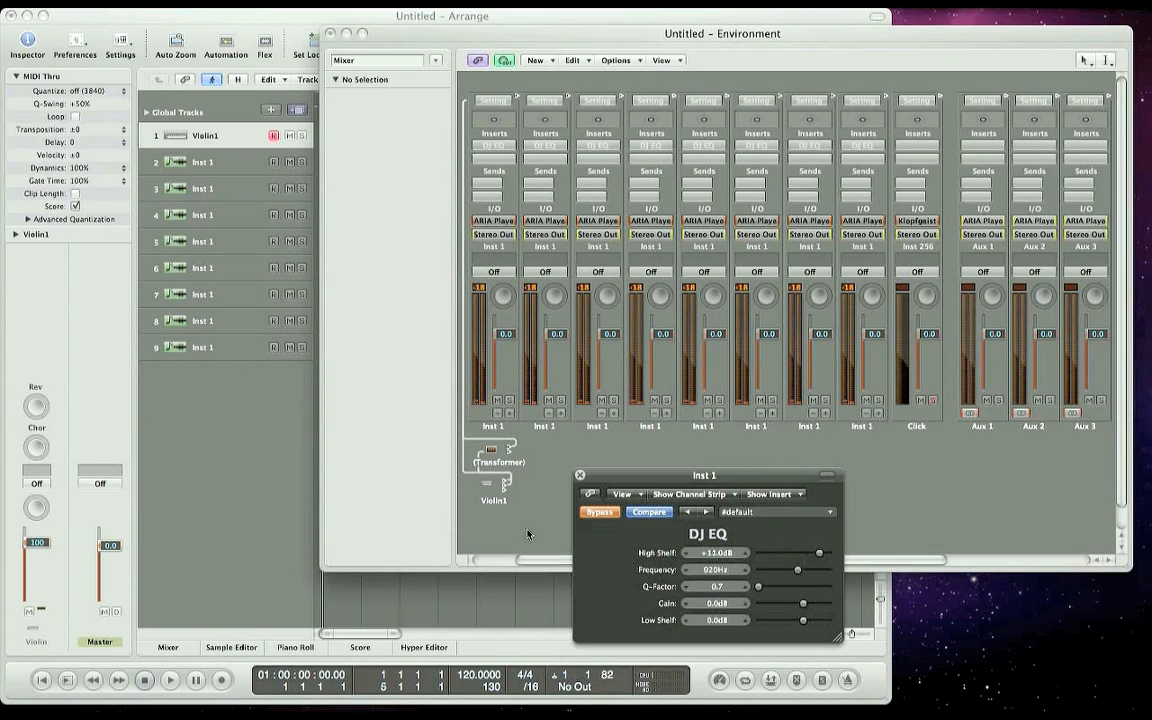
pyautogui.moveTo(820, 552); pyautogui.dragTo(826, 552)
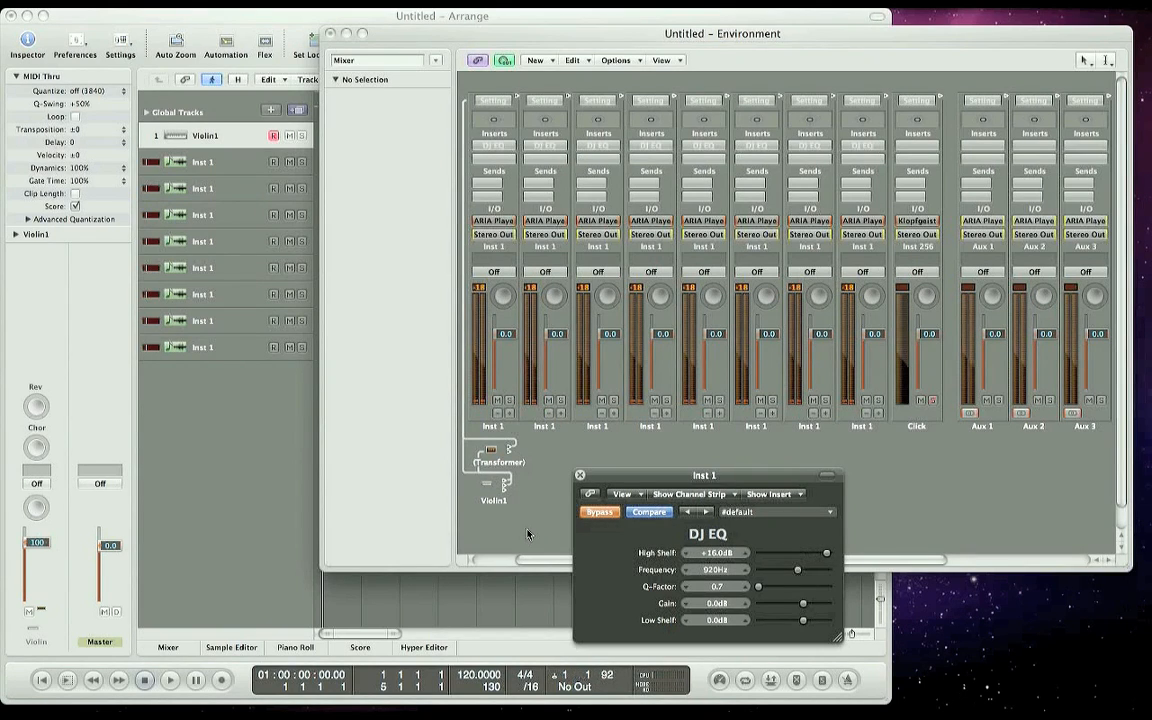
pyautogui.moveTo(826, 552); pyautogui.dragTo(783, 552)
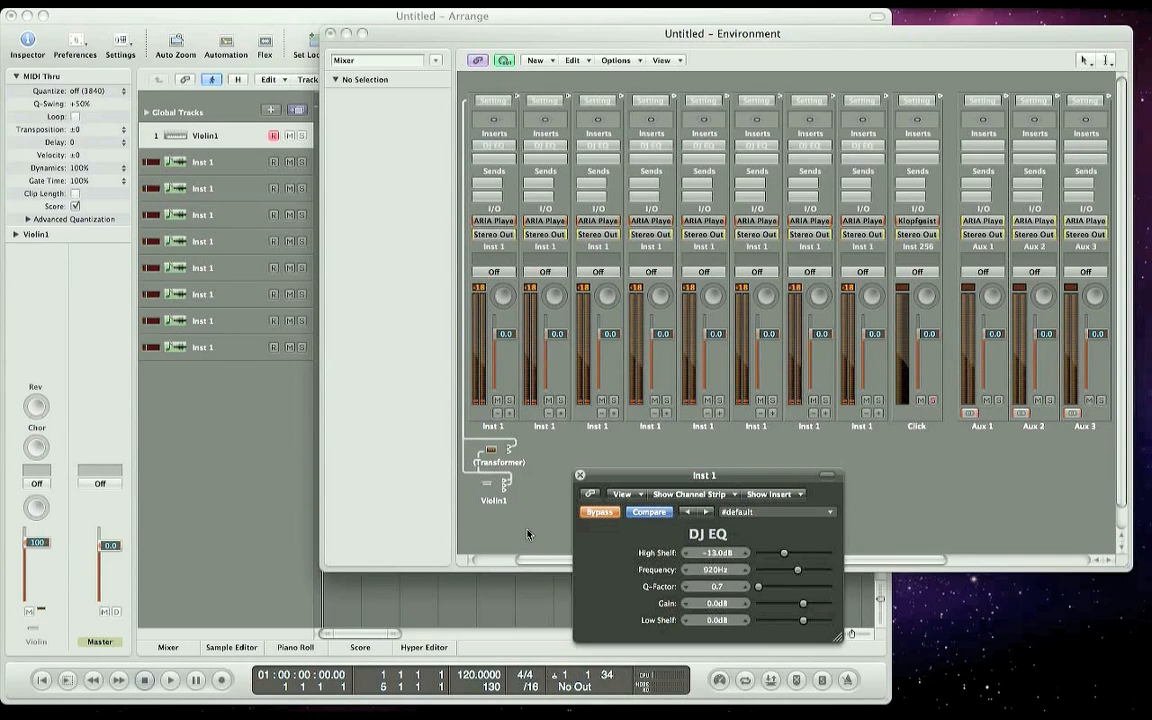
pyautogui.moveTo(784, 553); pyautogui.dragTo(809, 553)
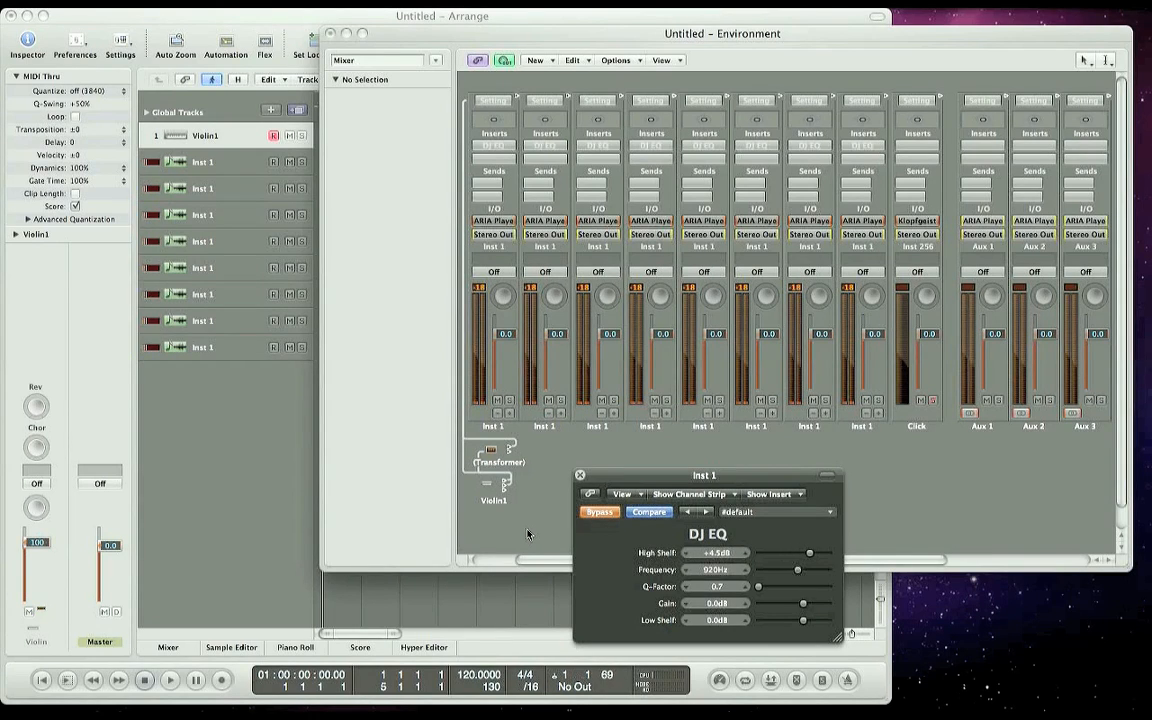
pyautogui.moveTo(809, 552); pyautogui.dragTo(827, 552)
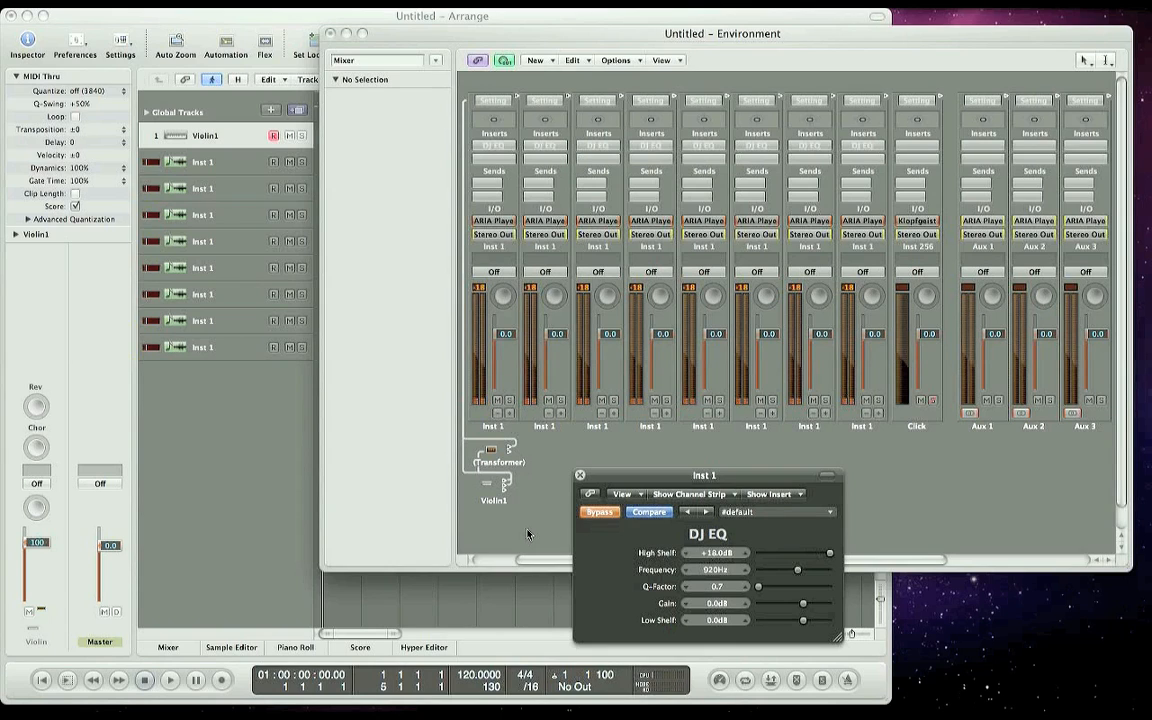
pyautogui.moveTo(826, 552); pyautogui.dragTo(797, 552)
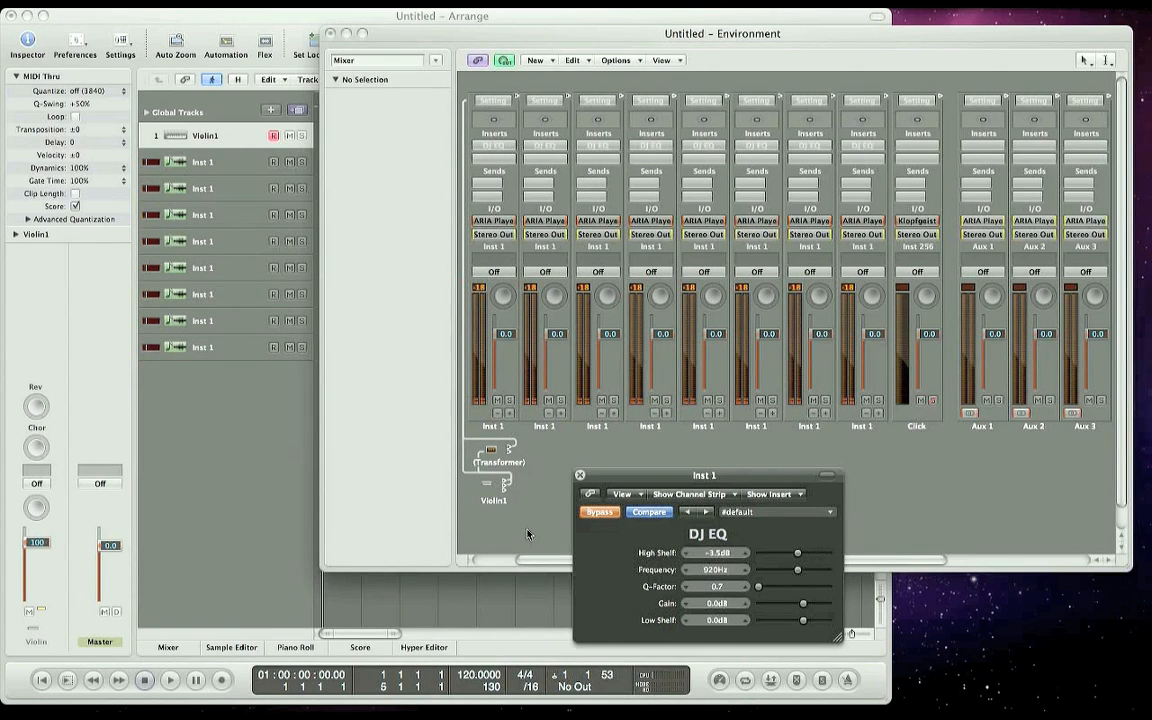
pyautogui.moveTo(797, 553); pyautogui.dragTo(781, 553)
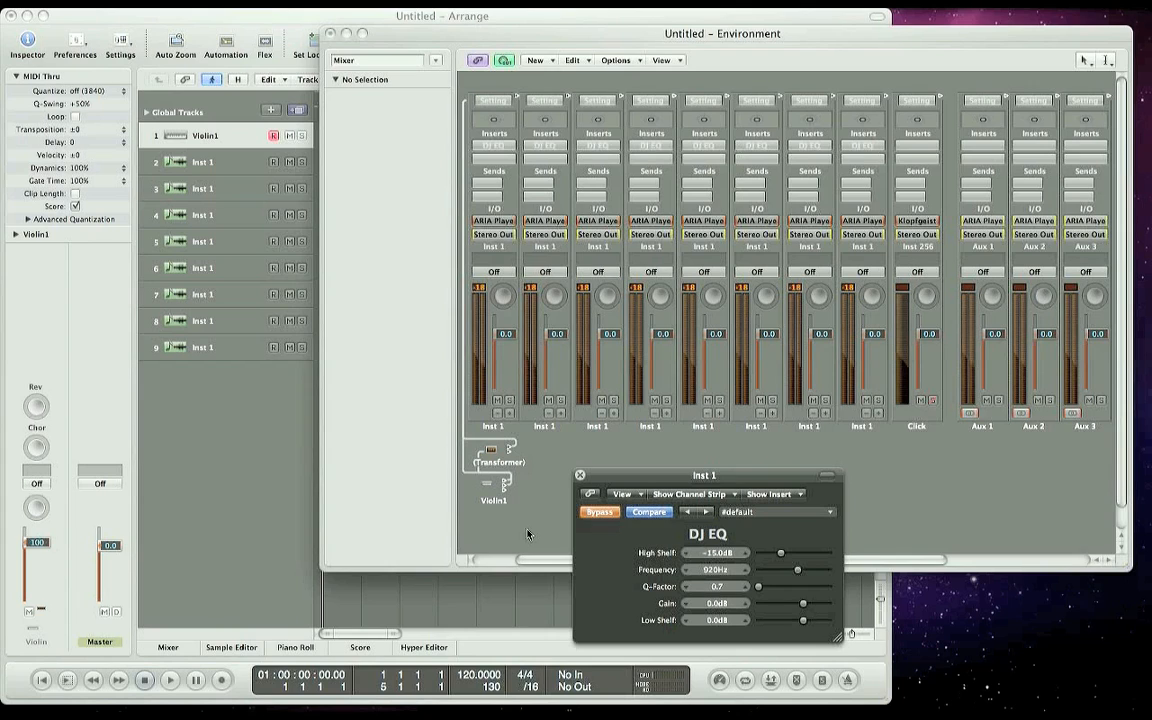
# - Re-enable the DJ EQ and sweep the High Shelf again, ending at -3.5 dB
pyautogui.click(598, 511)
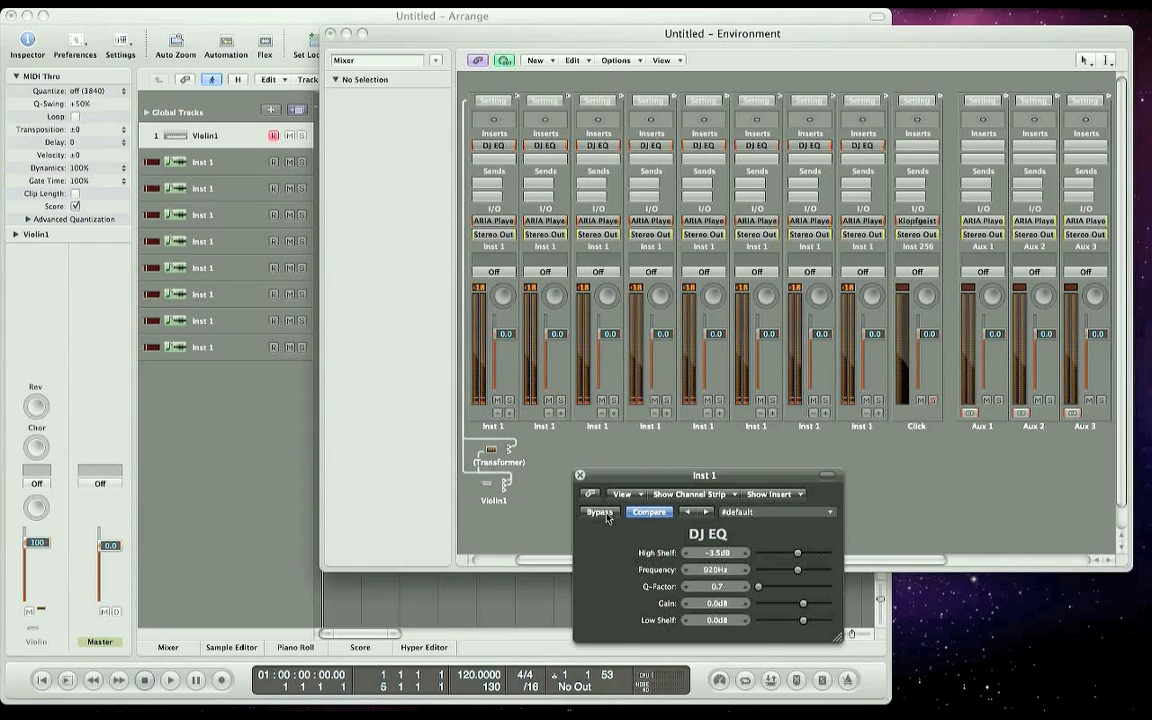
pyautogui.moveTo(795, 553); pyautogui.dragTo(802, 553)
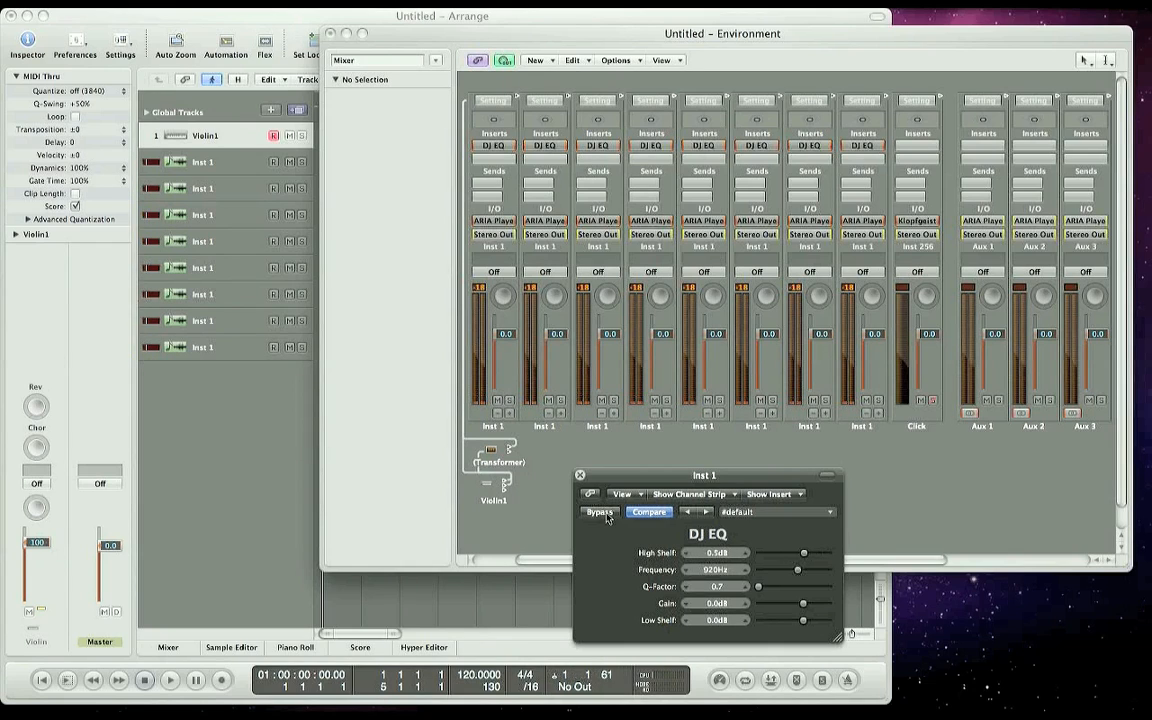
pyautogui.moveTo(805, 553); pyautogui.dragTo(830, 553)
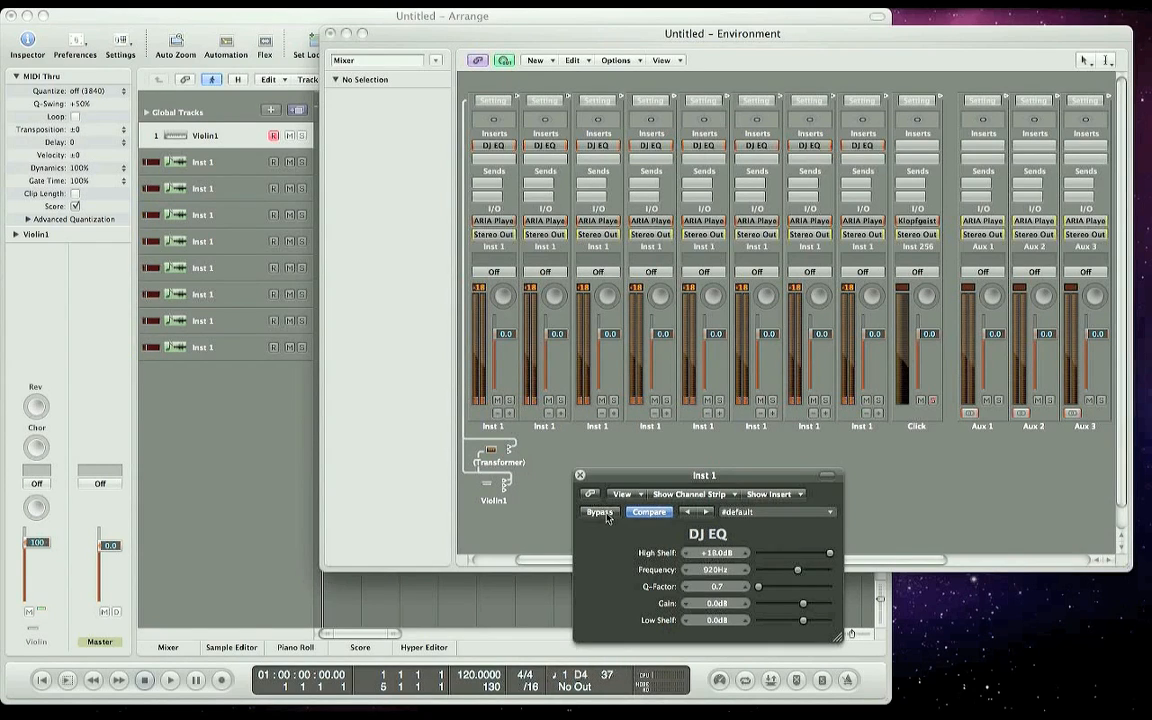
pyautogui.moveTo(828, 553); pyautogui.dragTo(825, 553)
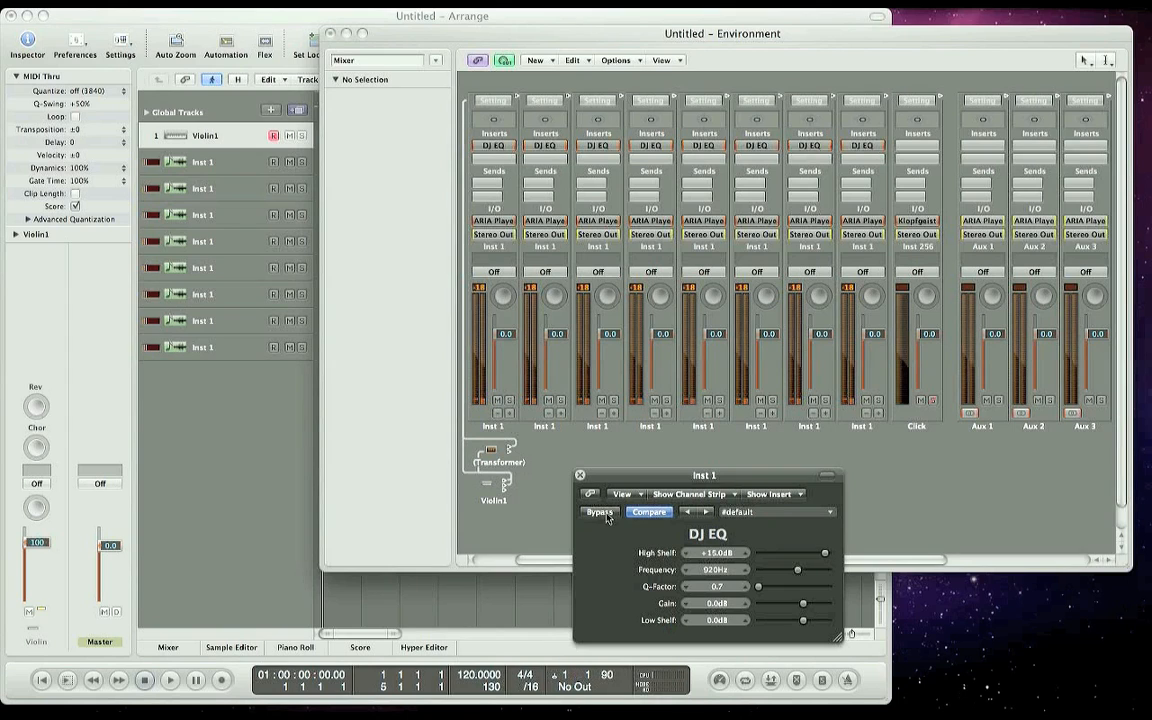
pyautogui.moveTo(824, 552); pyautogui.dragTo(797, 552)
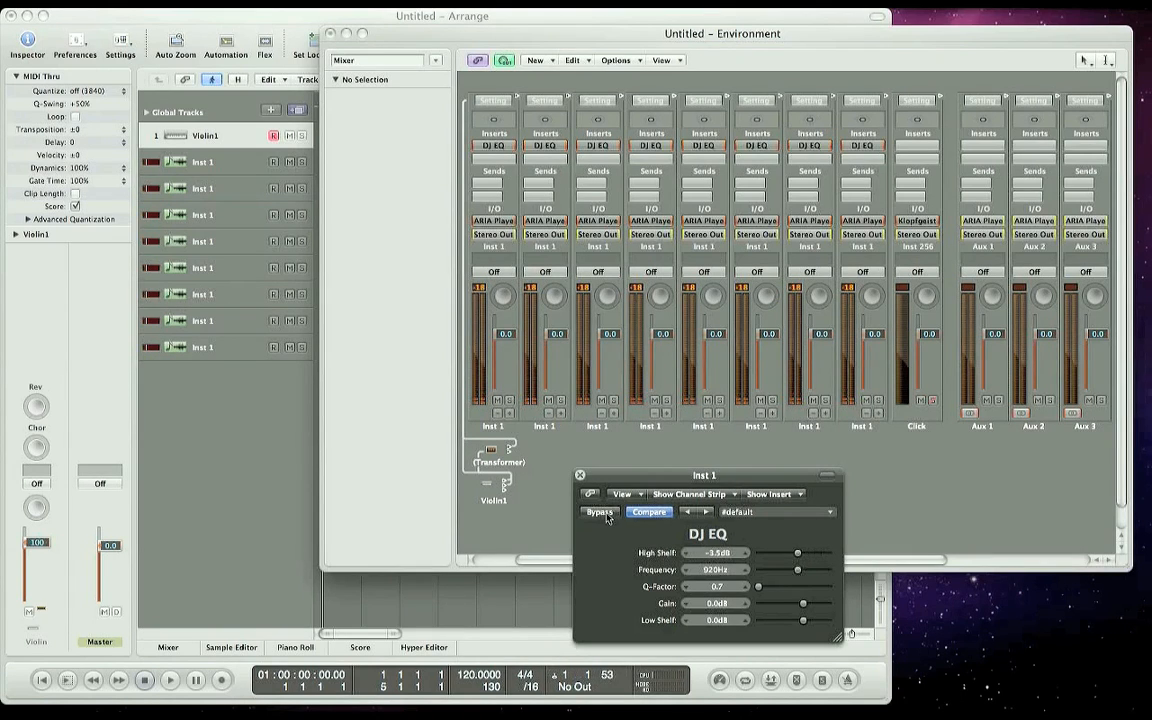
pyautogui.moveTo(797, 552); pyautogui.dragTo(781, 552)
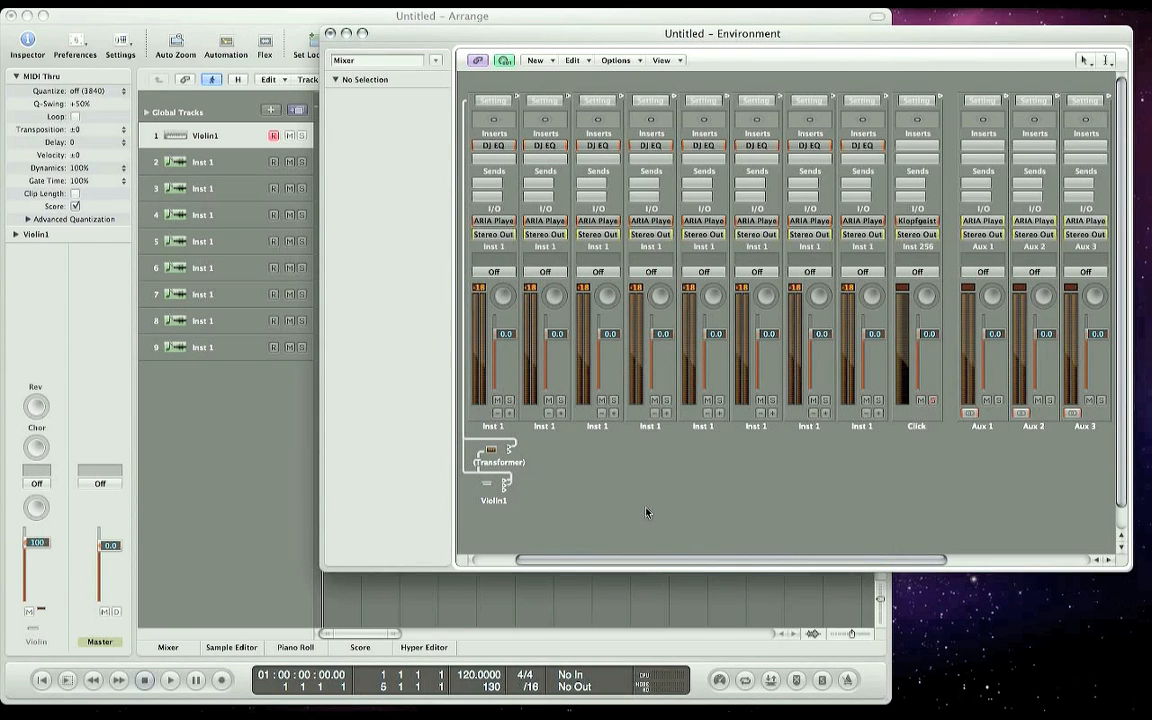
# - Rename the new instrument Violin2 and add a new Transformer object
pyautogui.click(983, 413)
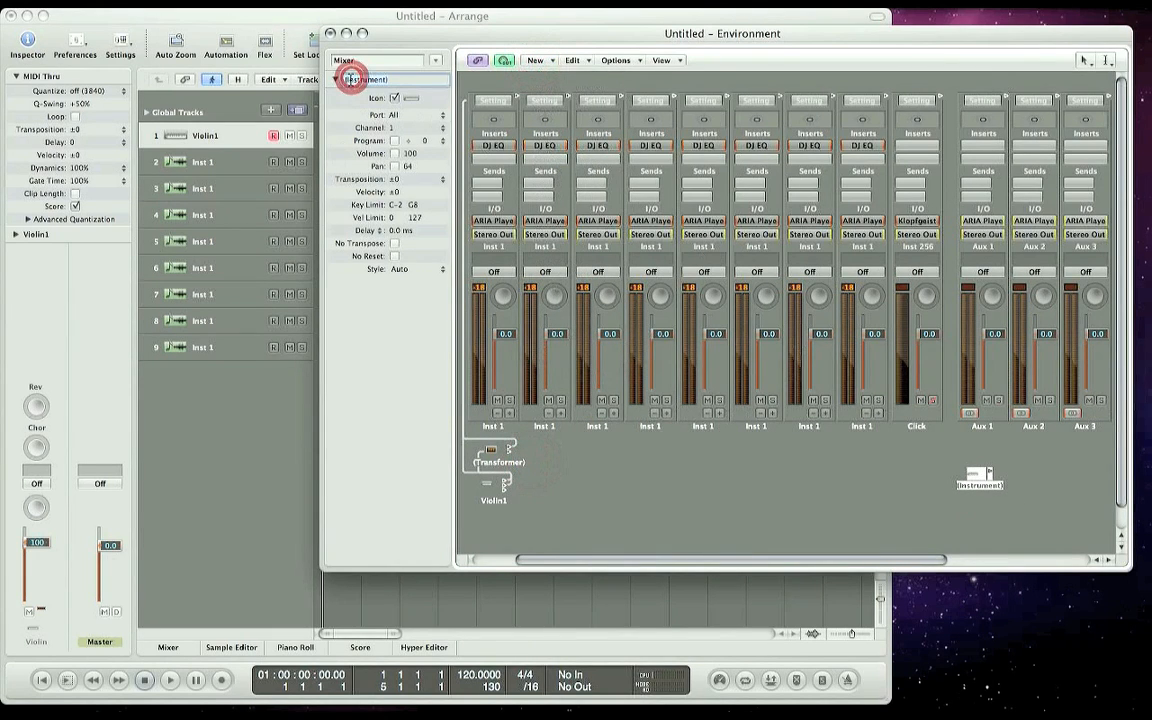
pyautogui.write('Violin2')
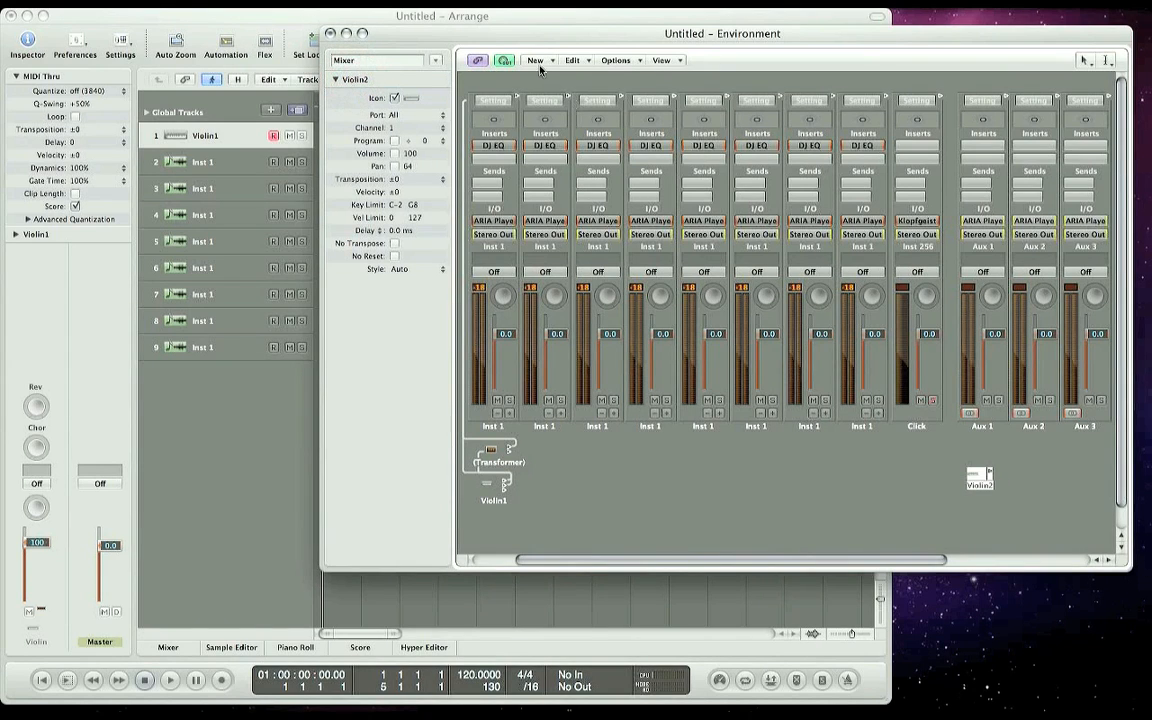
pyautogui.click(534, 60)
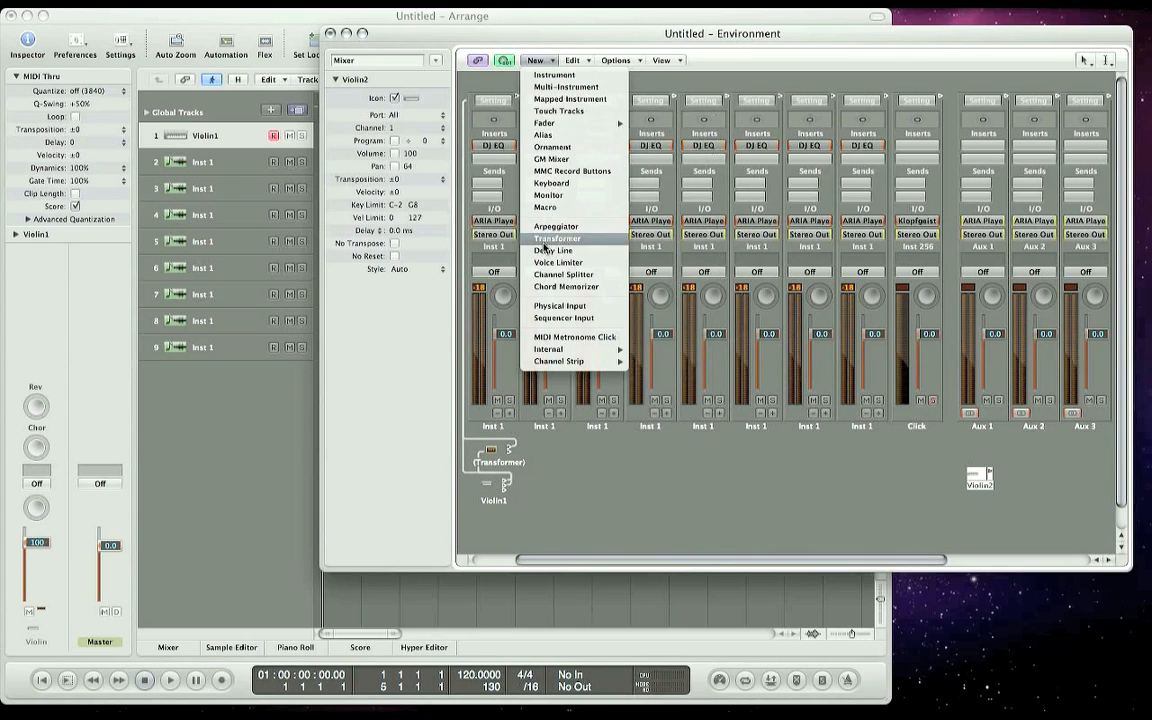
pyautogui.click(557, 238)
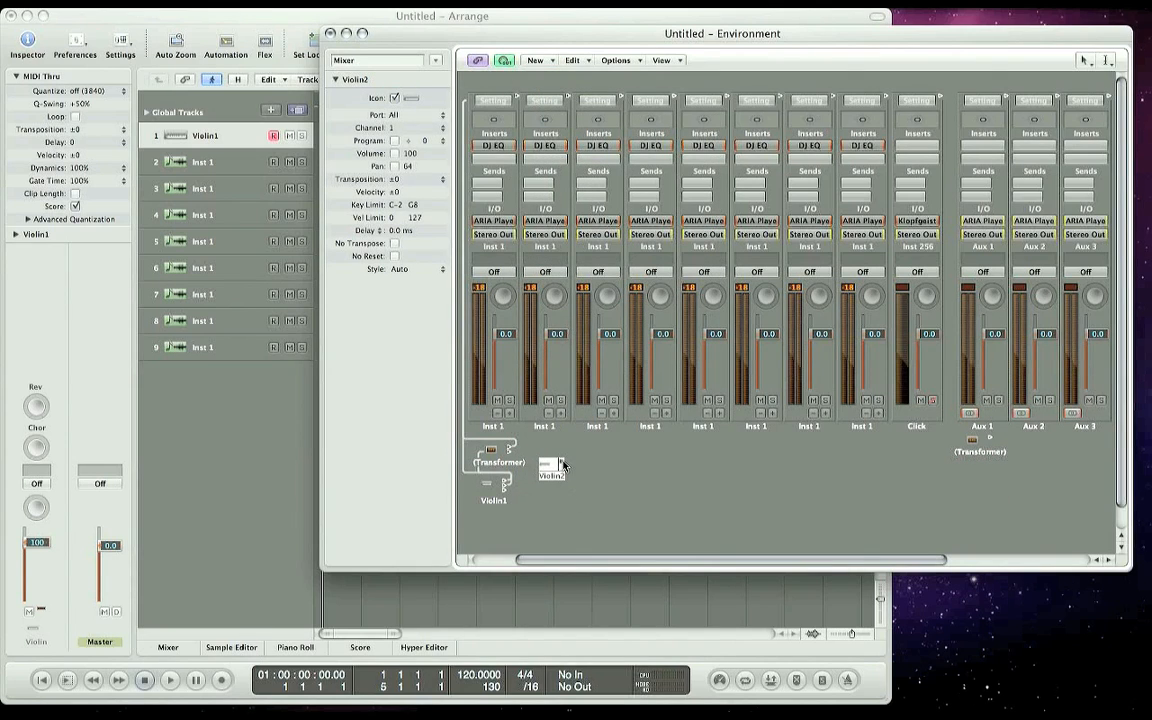
# - Cable Violin2 to the Inst 1 strip with its port removed, and through the Transformer into Aux 1
pyautogui.click(551, 465)
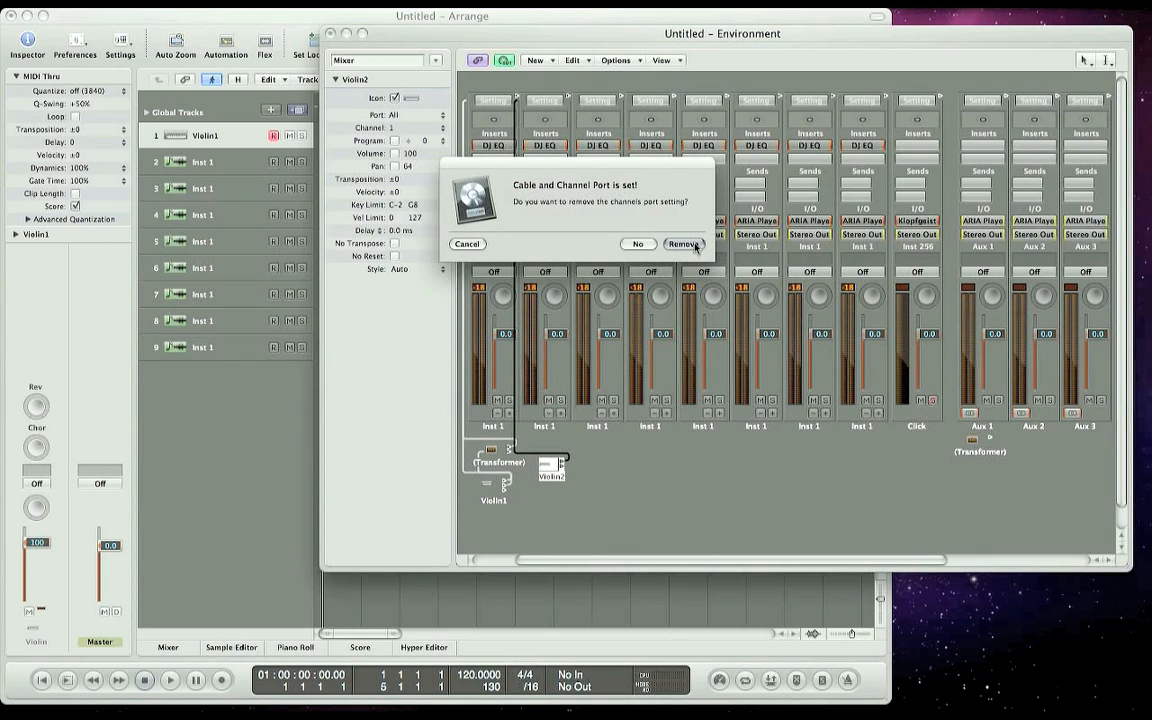
pyautogui.click(684, 244)
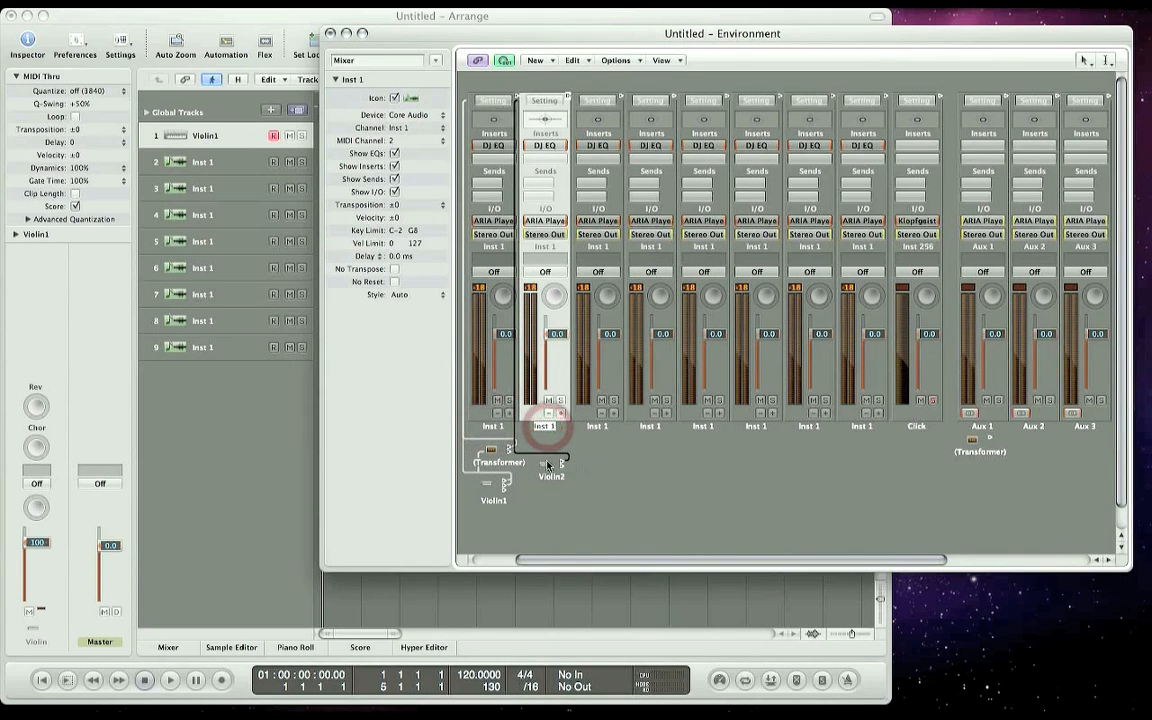
pyautogui.click(550, 475)
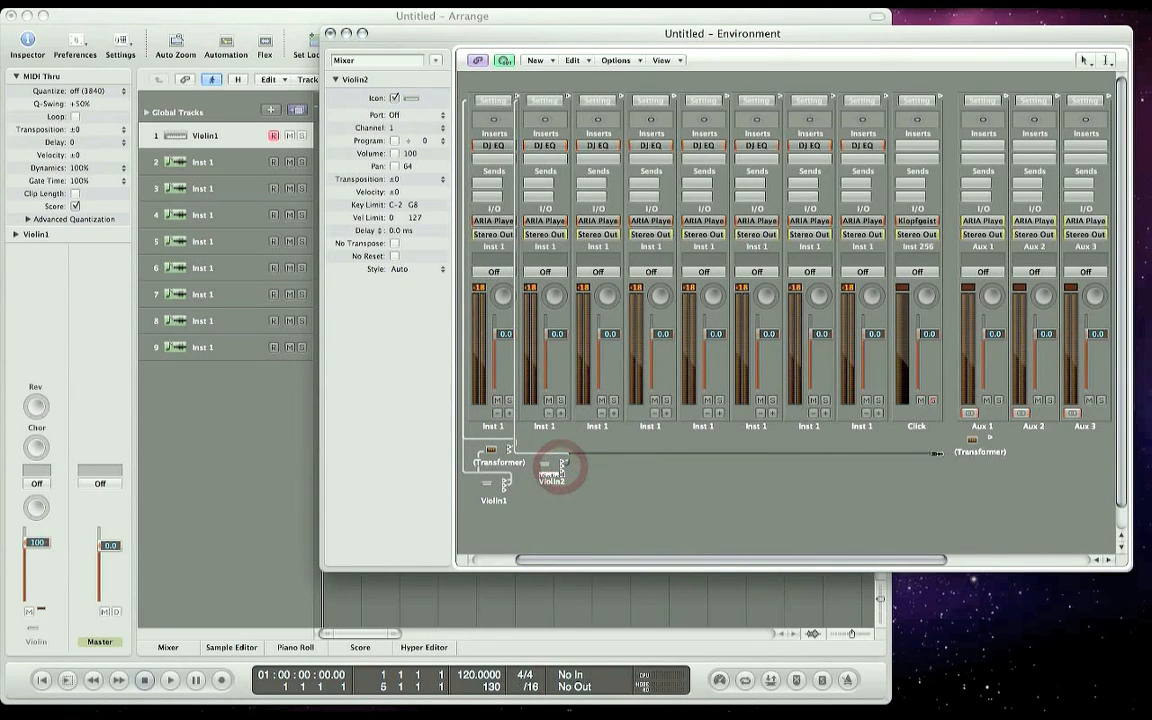
pyautogui.moveTo(560, 465); pyautogui.dragTo(980, 451)
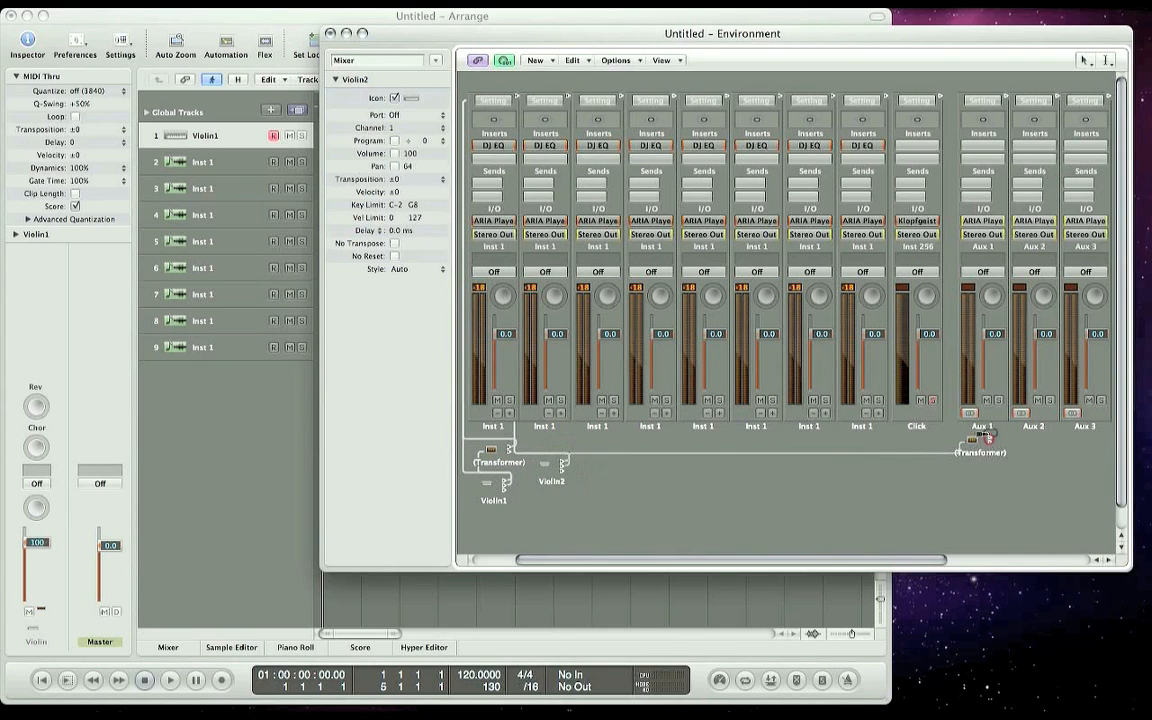
pyautogui.click(985, 443)
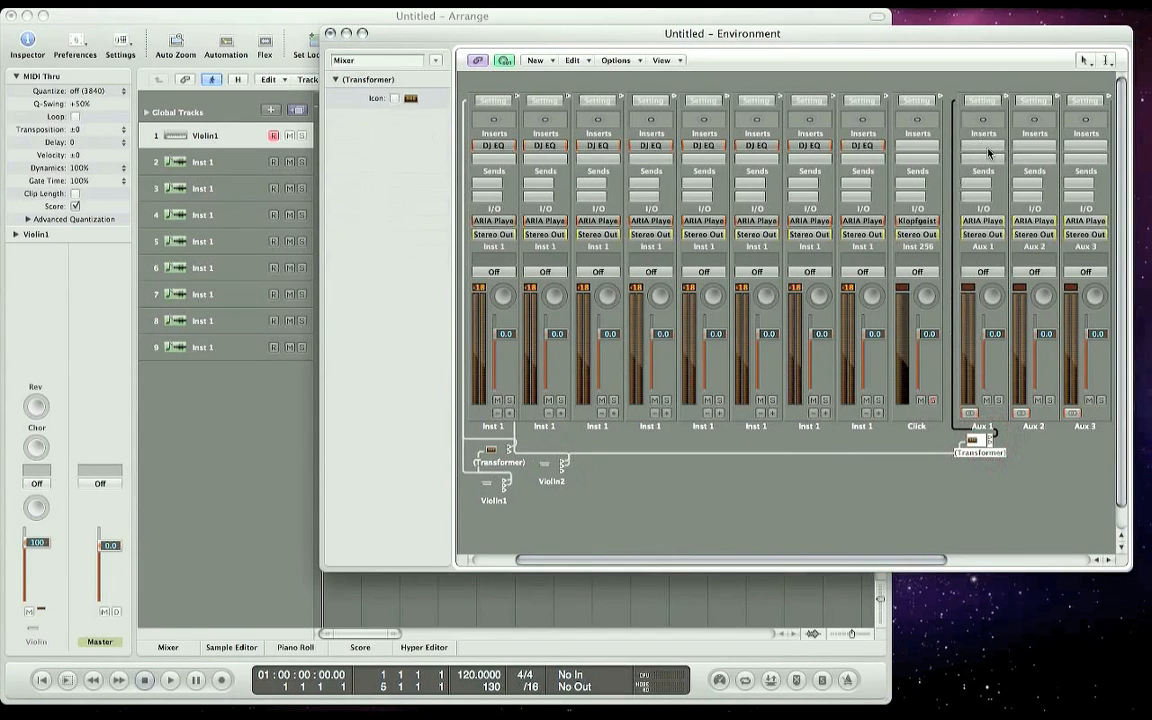
# - Insert DJ EQ on Aux 1 and create a Violin2 track in position 3
pyautogui.click(983, 133)
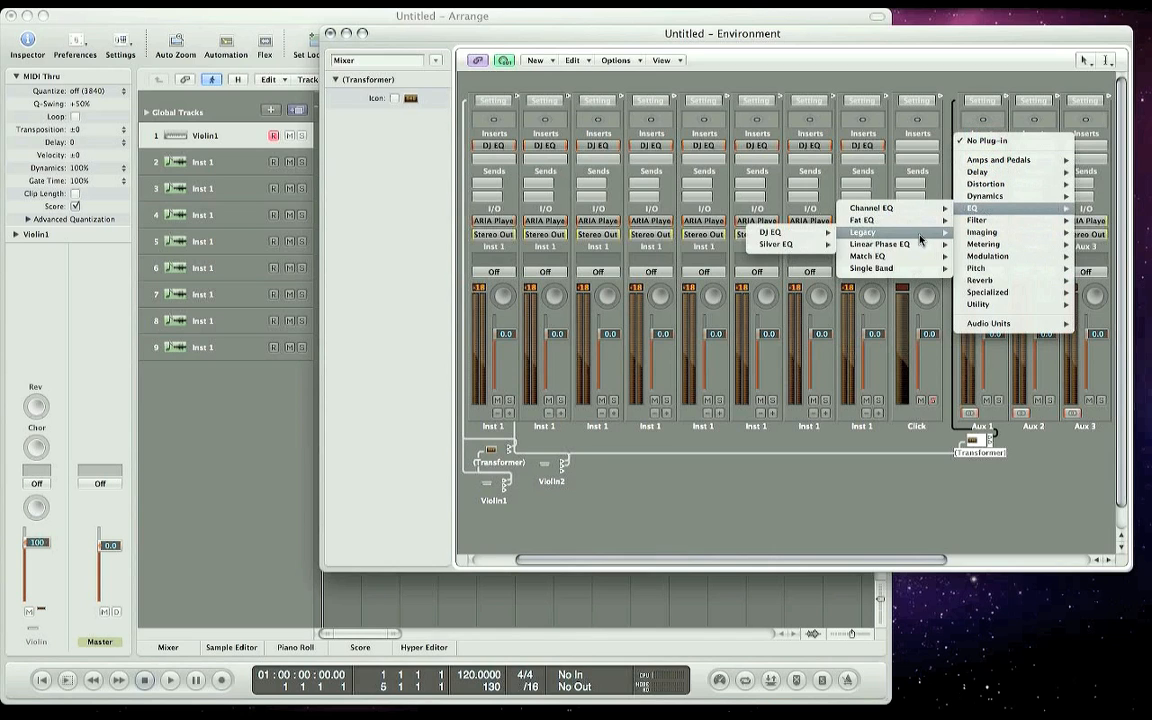
pyautogui.click(769, 232)
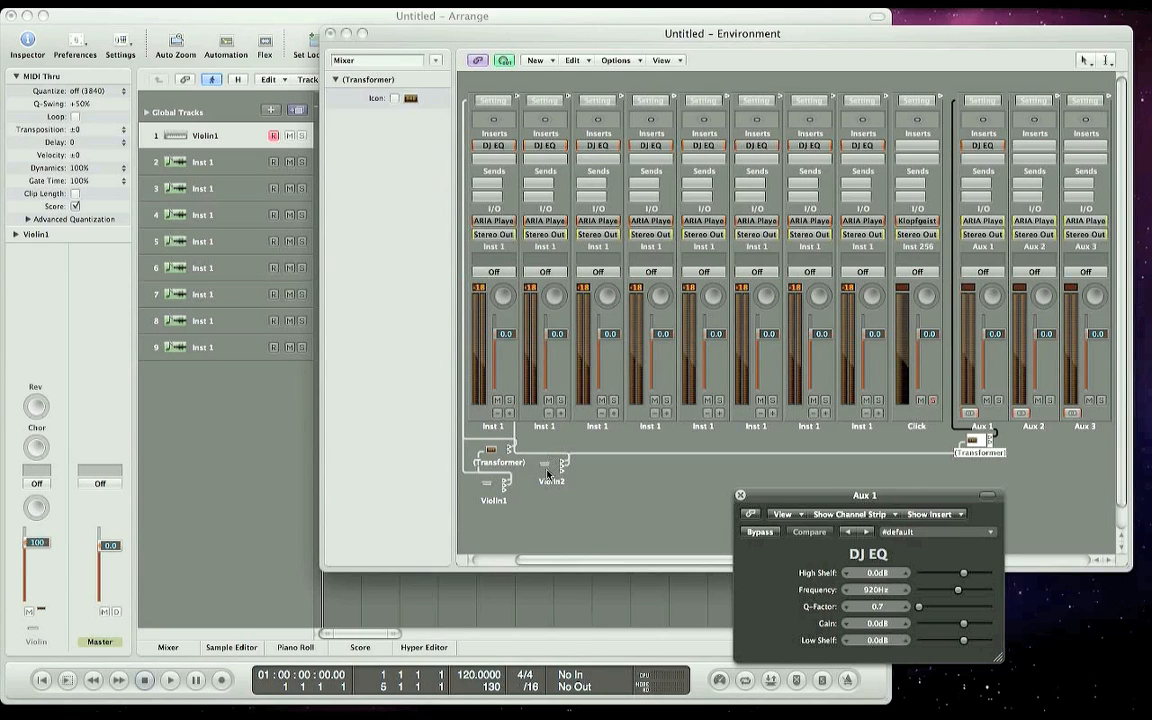
pyautogui.click(550, 468)
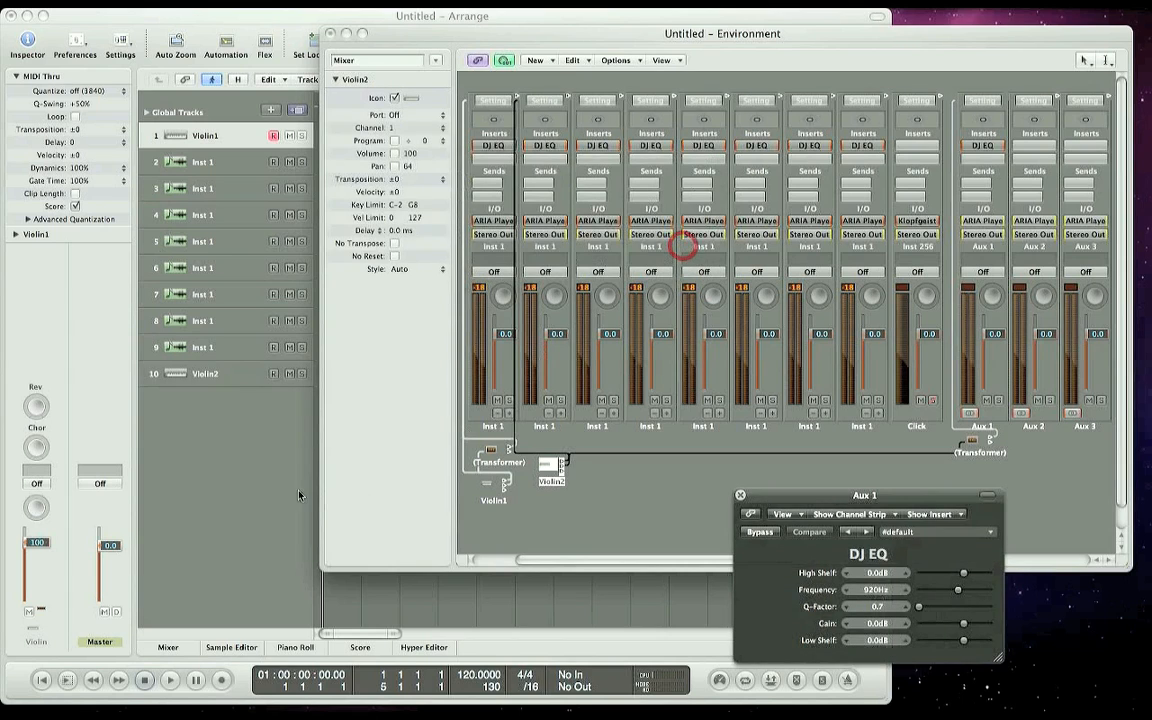
pyautogui.click(205, 373)
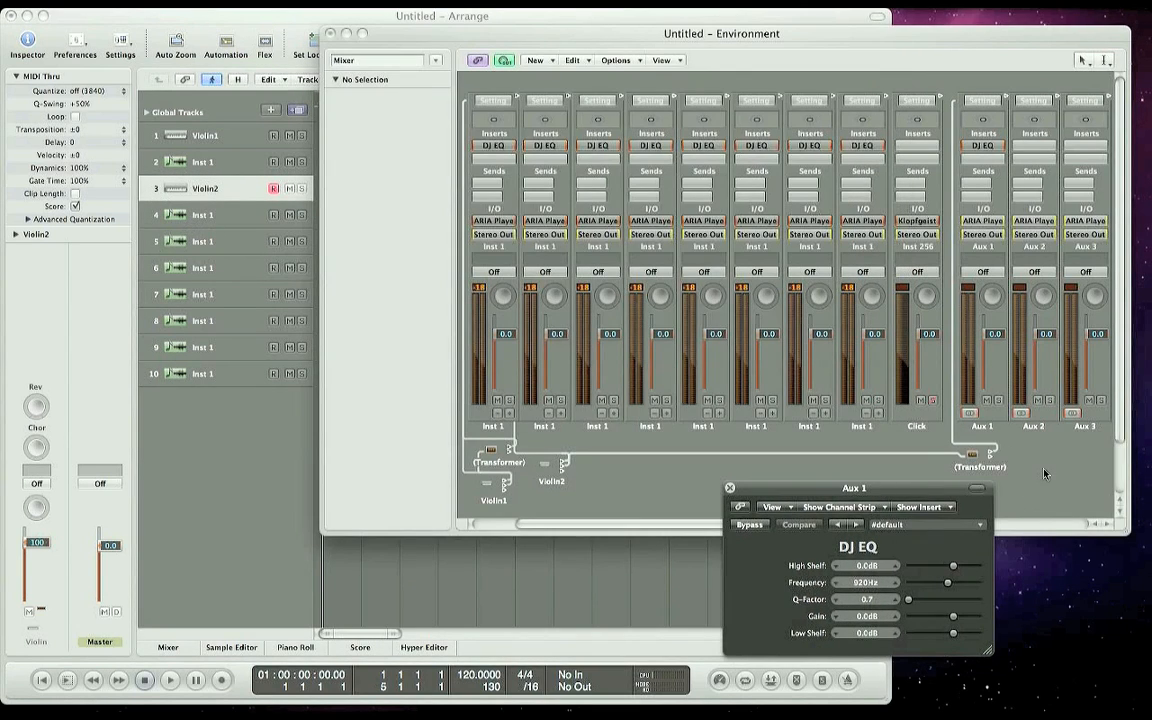
pyautogui.moveTo(1006, 522)
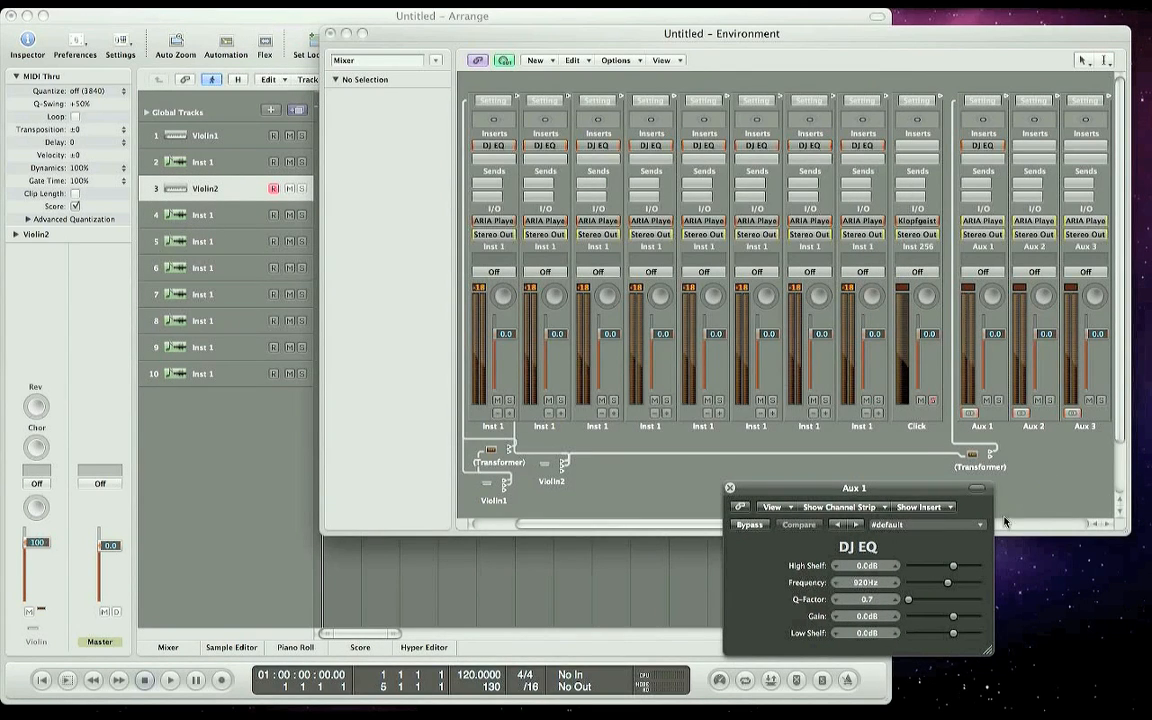
# - Set Aux 1's High Shelf to -3.0 dB, add a Monitor, and open the second Transformer
pyautogui.moveTo(953, 566); pyautogui.dragTo(938, 566)
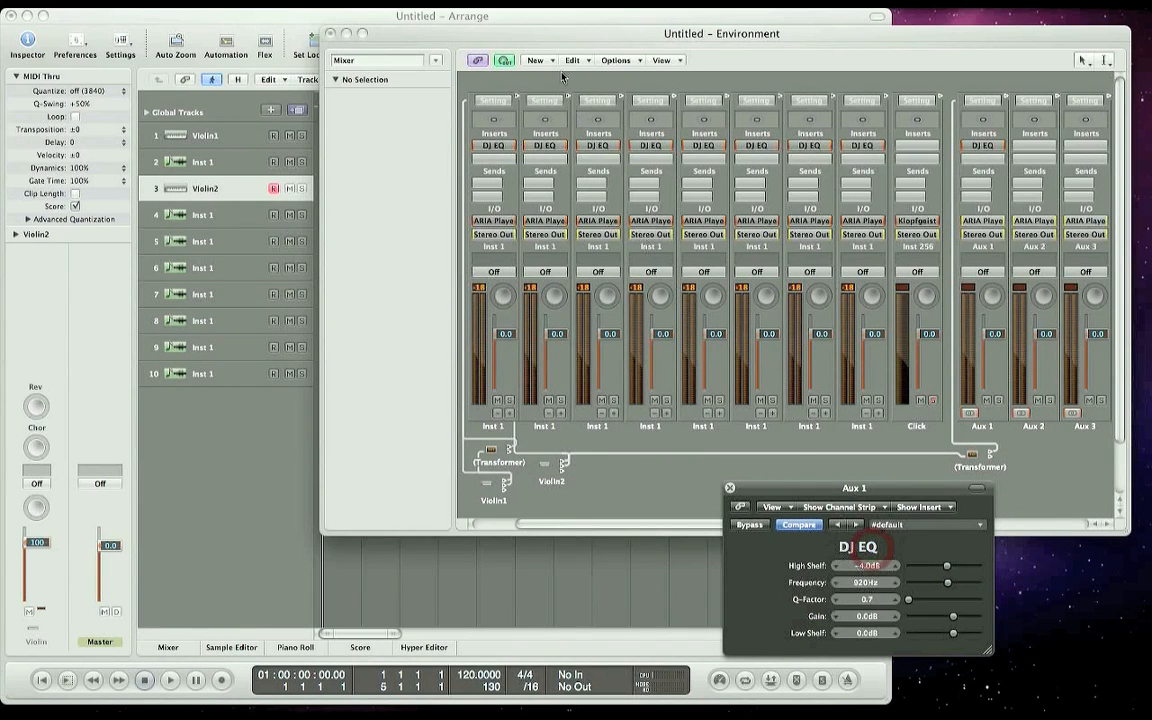
pyautogui.click(535, 60)
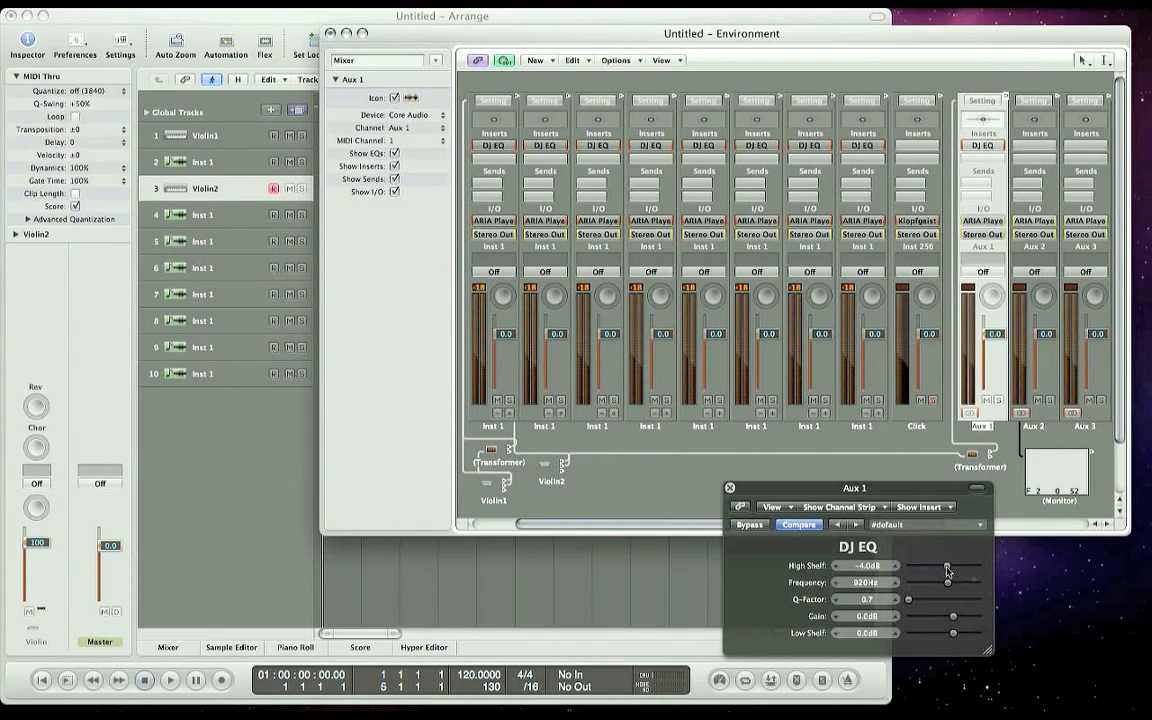
pyautogui.moveTo(942, 566); pyautogui.dragTo(950, 566)
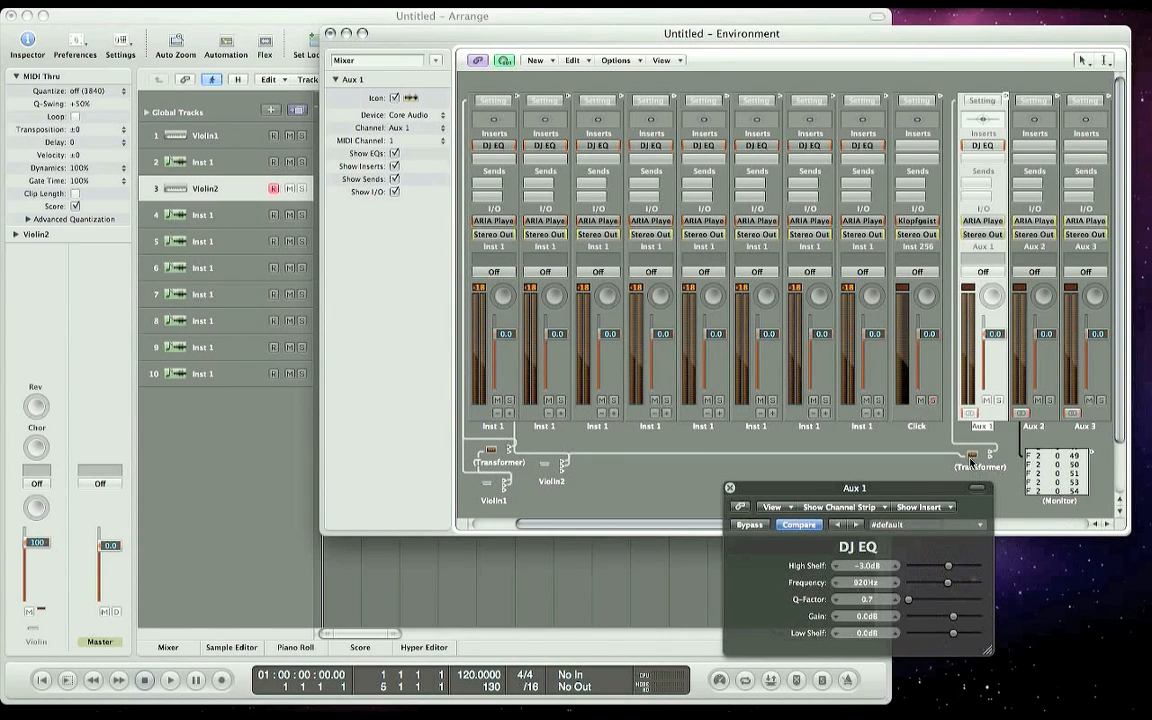
pyautogui.doubleClick(970, 458)
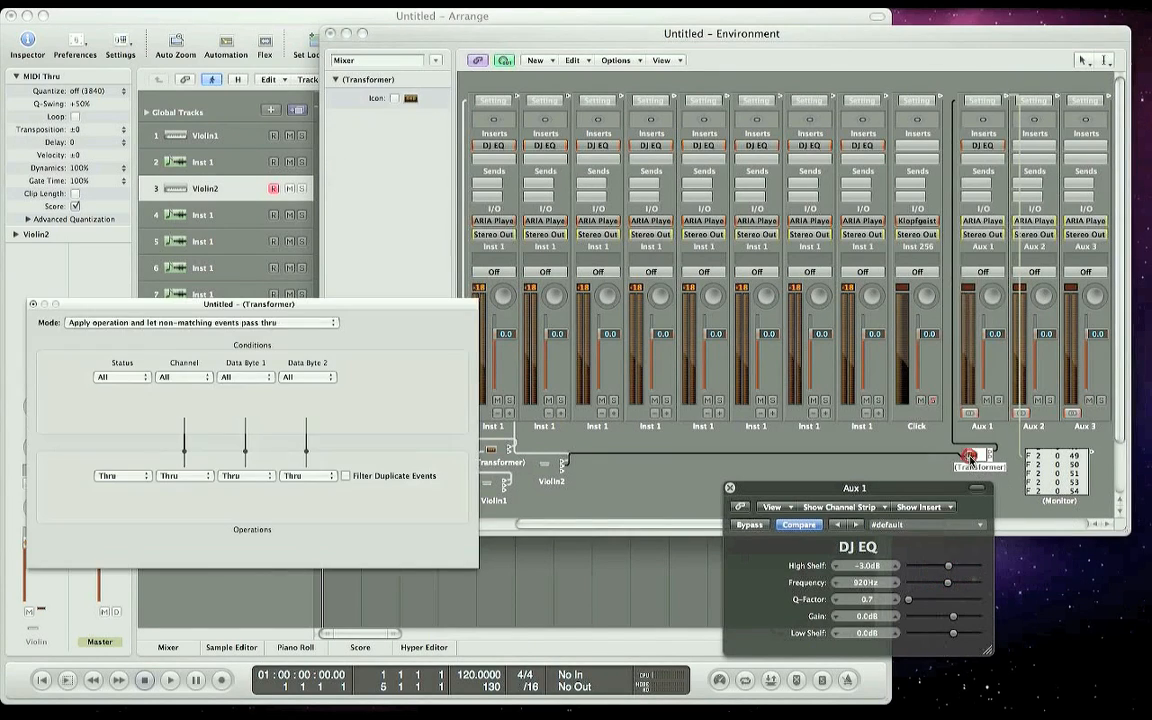
# - Filter non-matching events and convert channel 1 controllers to channel 2 fader events with data byte 1 at 0
pyautogui.click(197, 322)
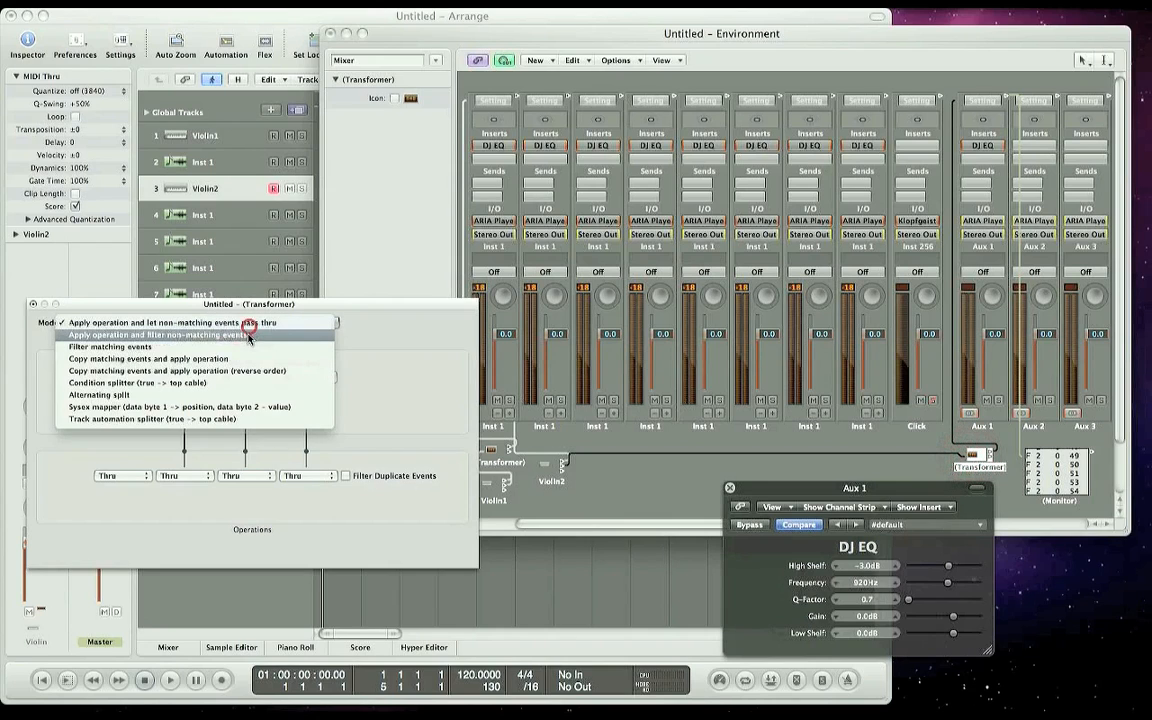
pyautogui.click(155, 335)
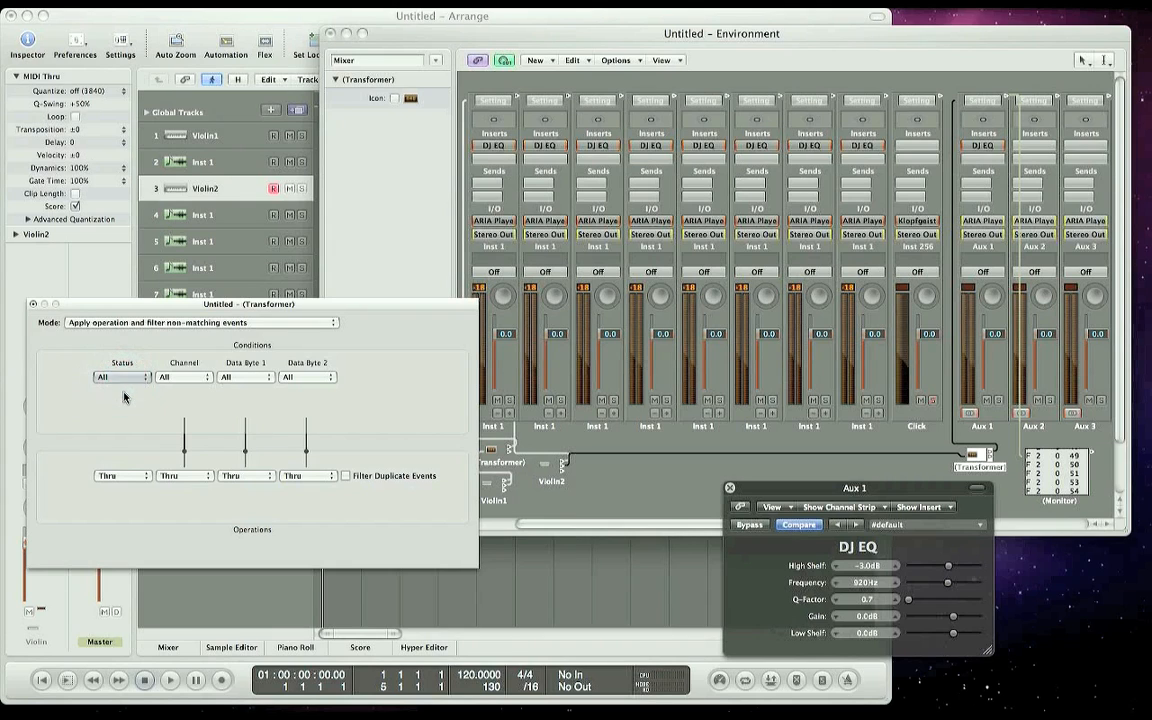
pyautogui.click(120, 377)
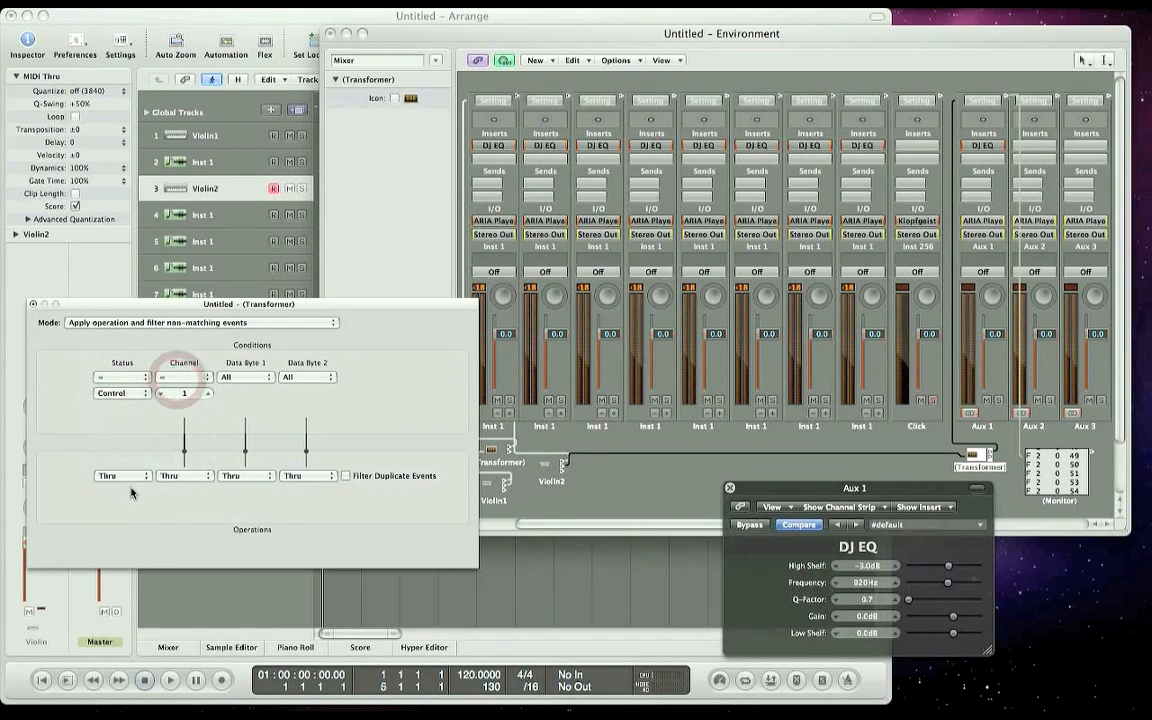
pyautogui.click(120, 475)
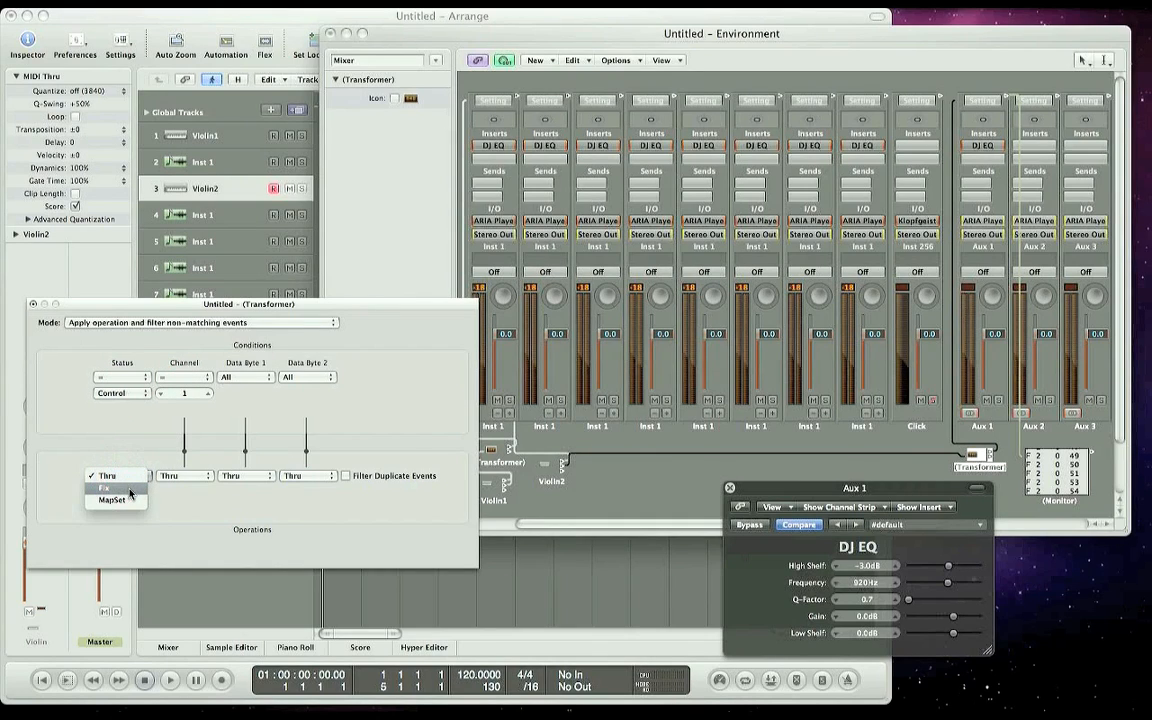
pyautogui.click(104, 488)
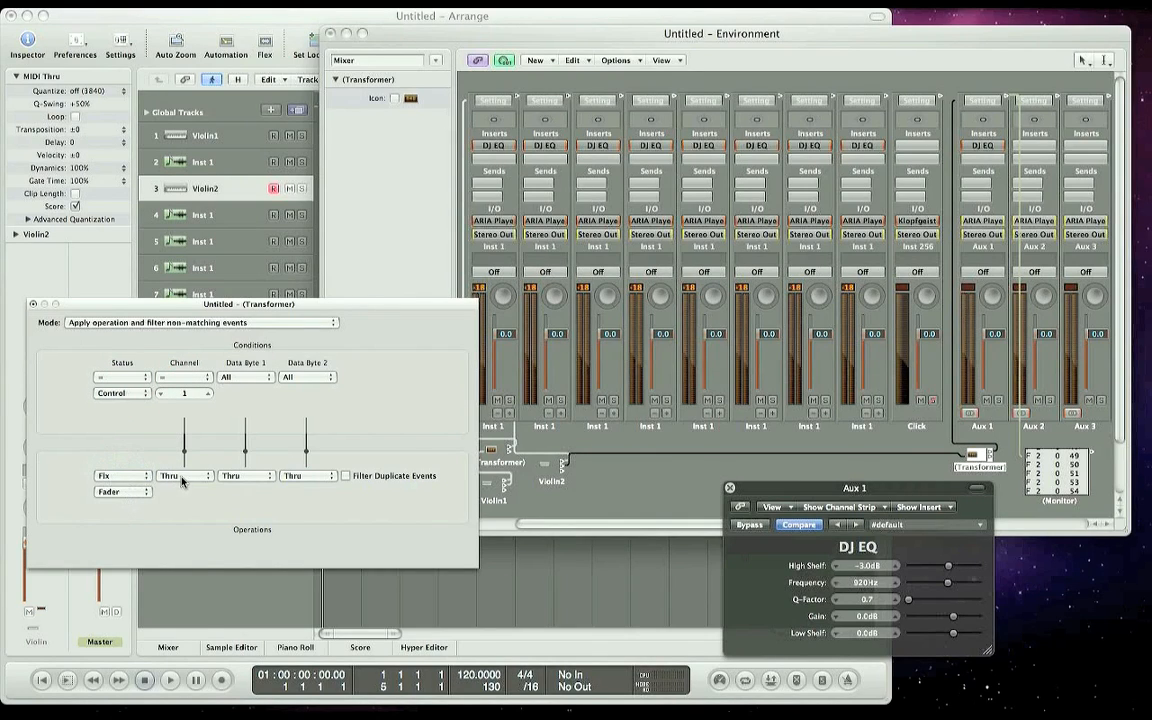
pyautogui.click(184, 475)
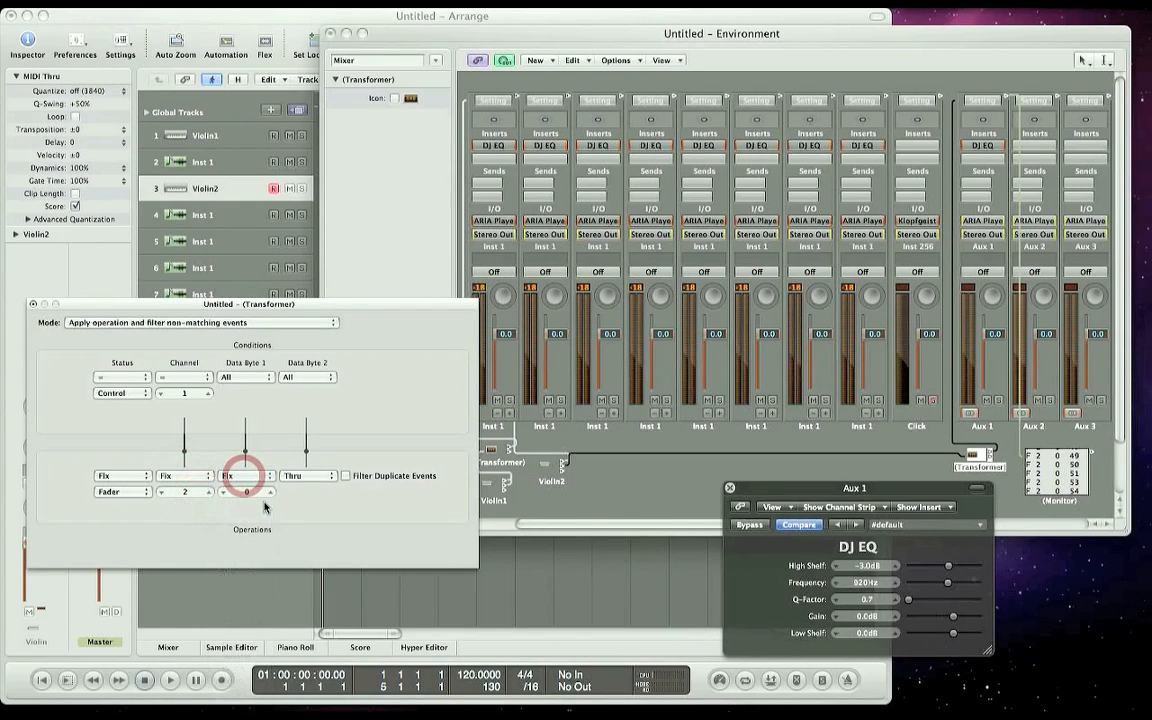
pyautogui.click(245, 491)
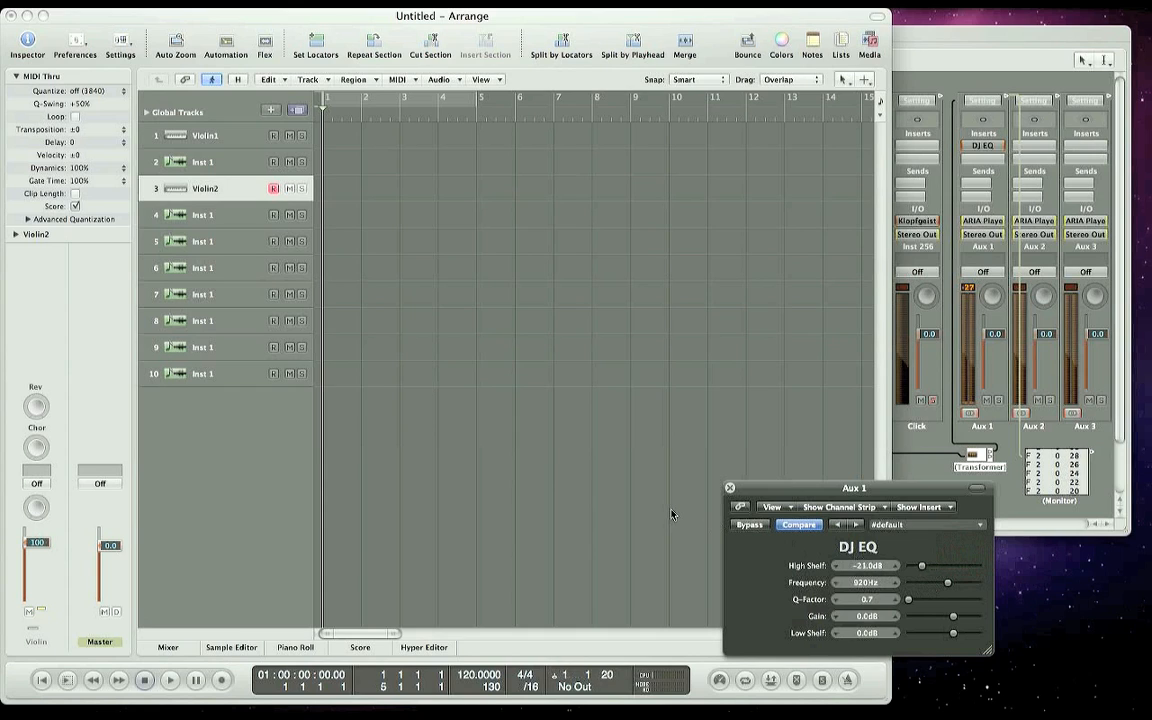
# - Raise Aux 1's DJ EQ High Shelf to +13.0 dB while the Monitor logs fader values
pyautogui.moveTo(921, 565); pyautogui.dragTo(968, 565)
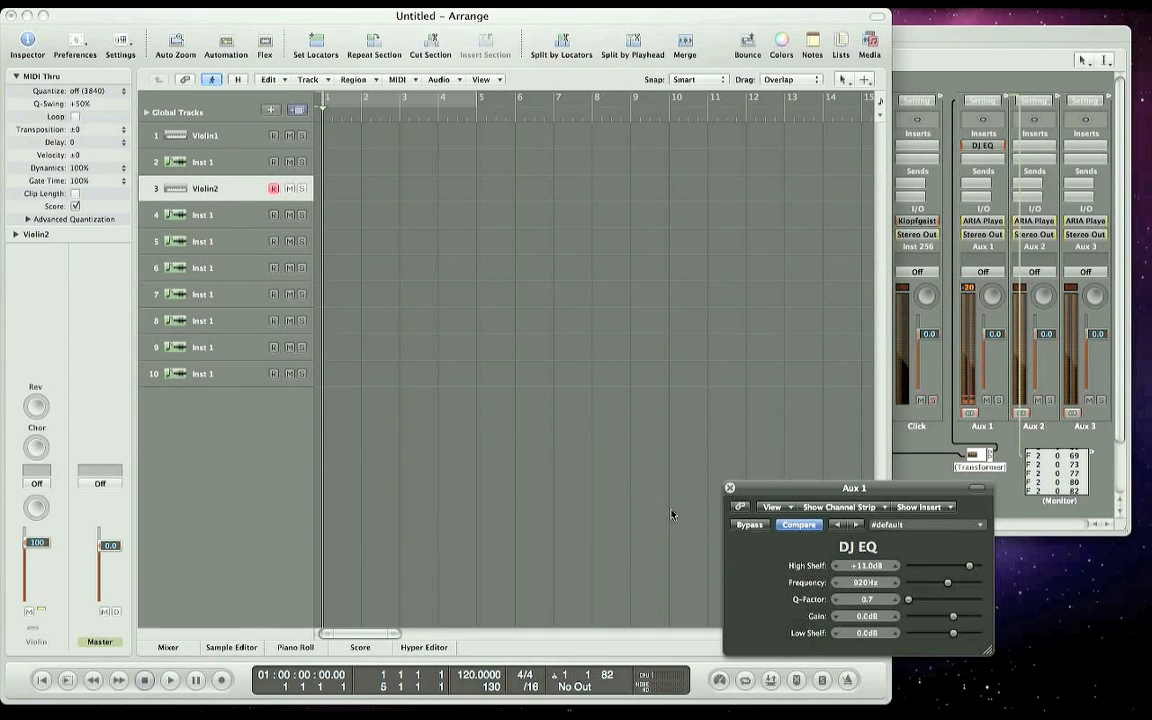